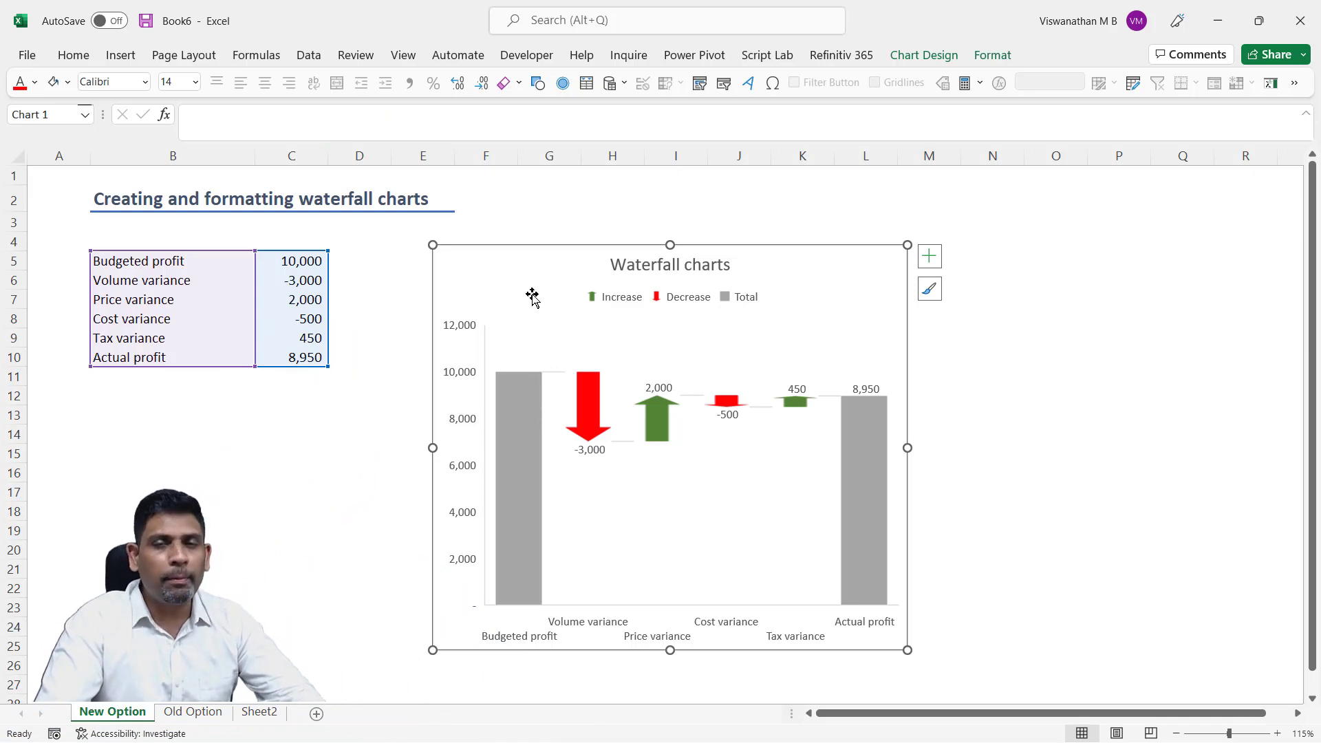
pyautogui.moveTo(538, 282)
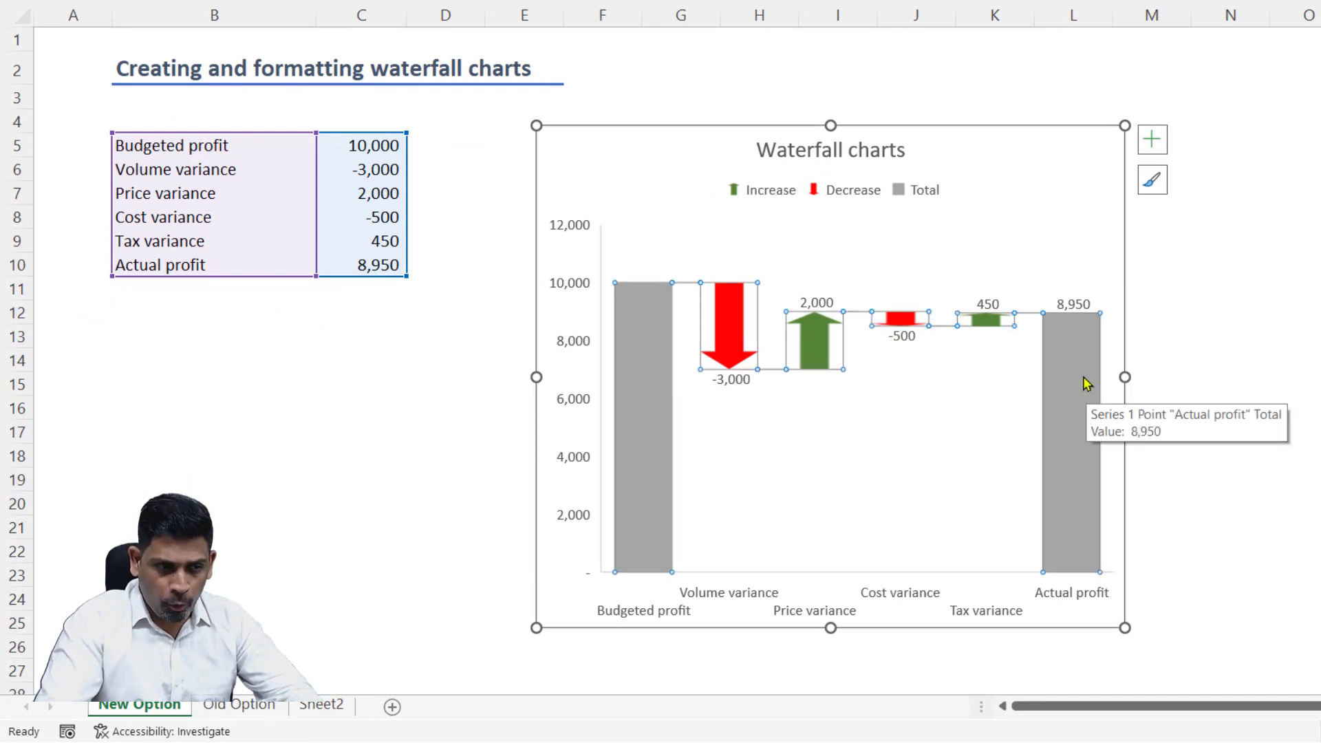
# Review the profit table and variance rows, then delete the old waterfall chart
pyautogui.click(1152, 139)
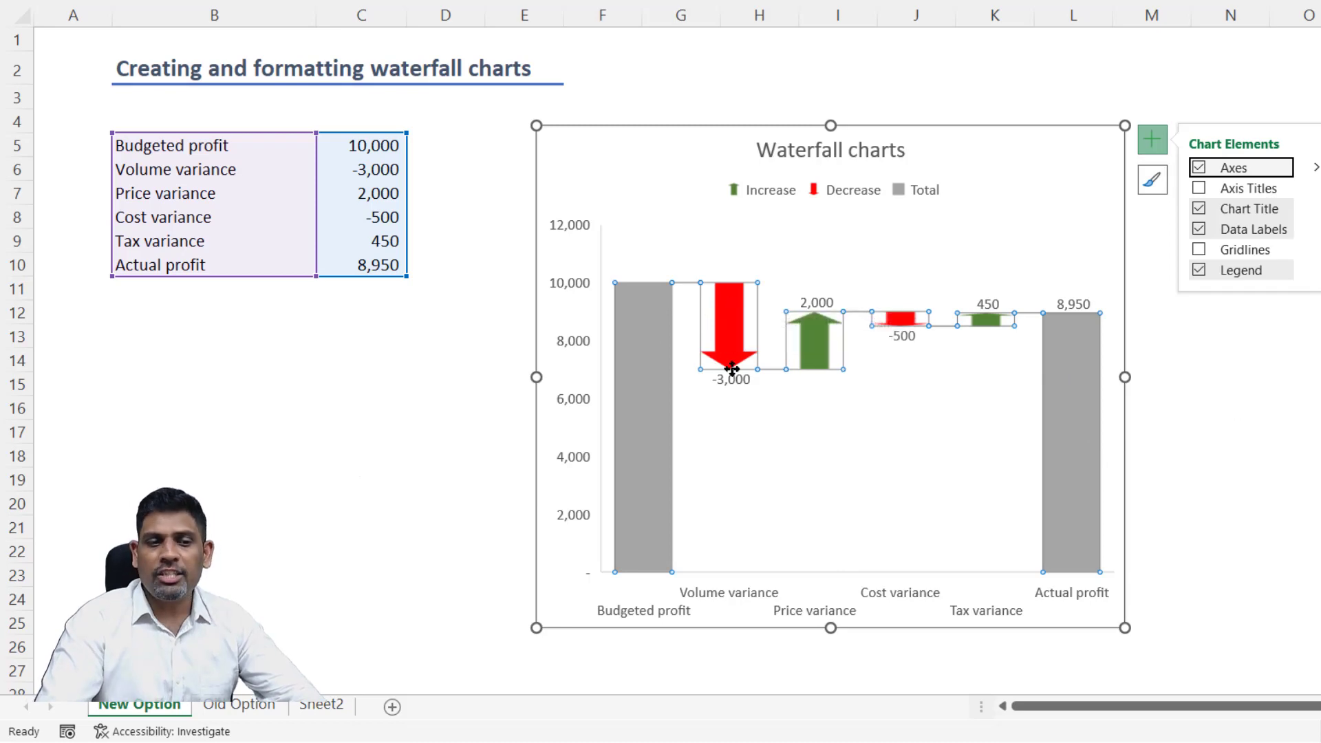
pyautogui.moveTo(740, 303)
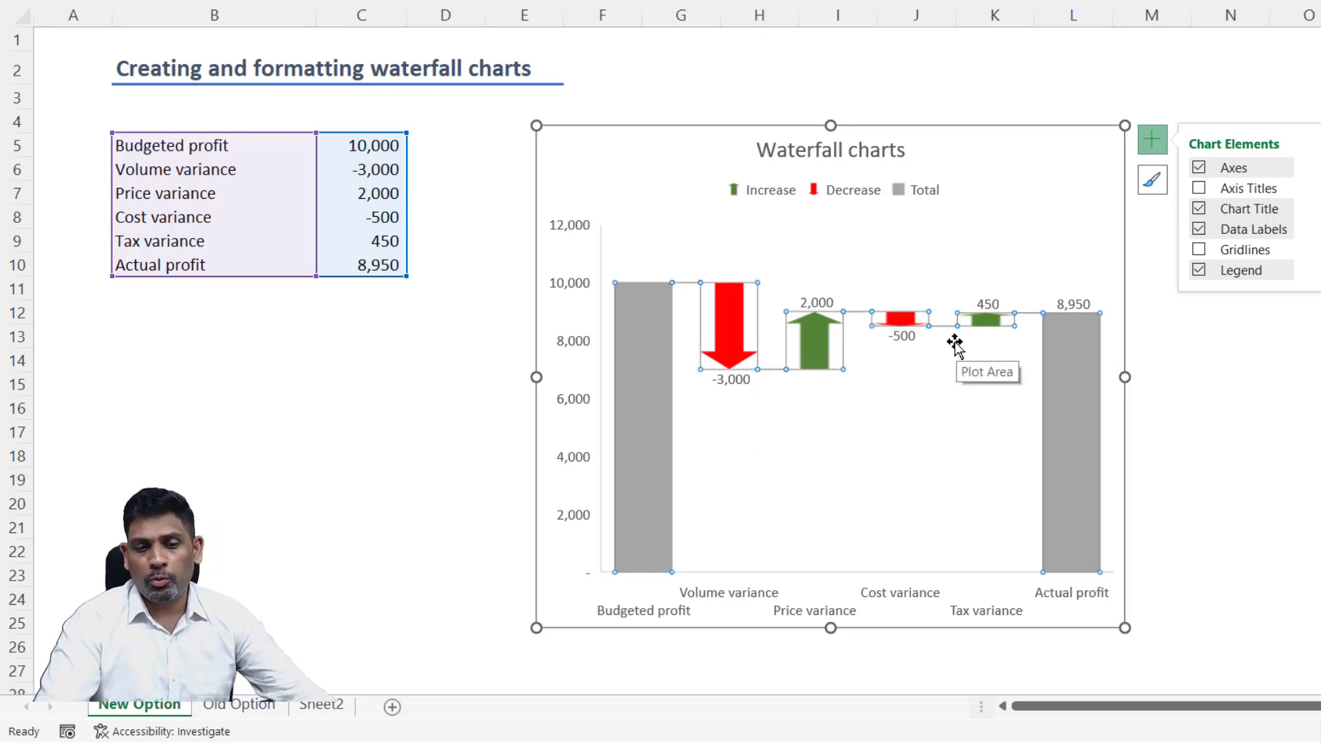
pyautogui.moveTo(923, 373)
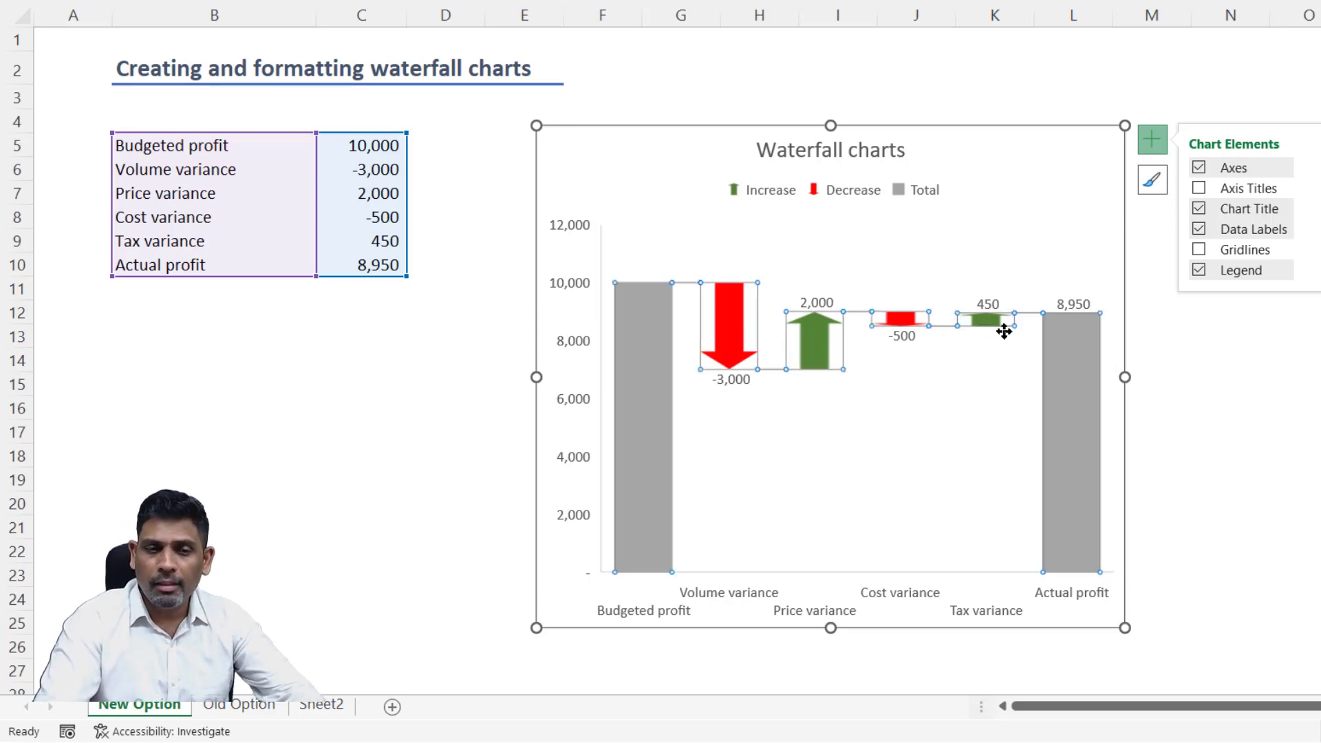
pyautogui.moveTo(691, 222)
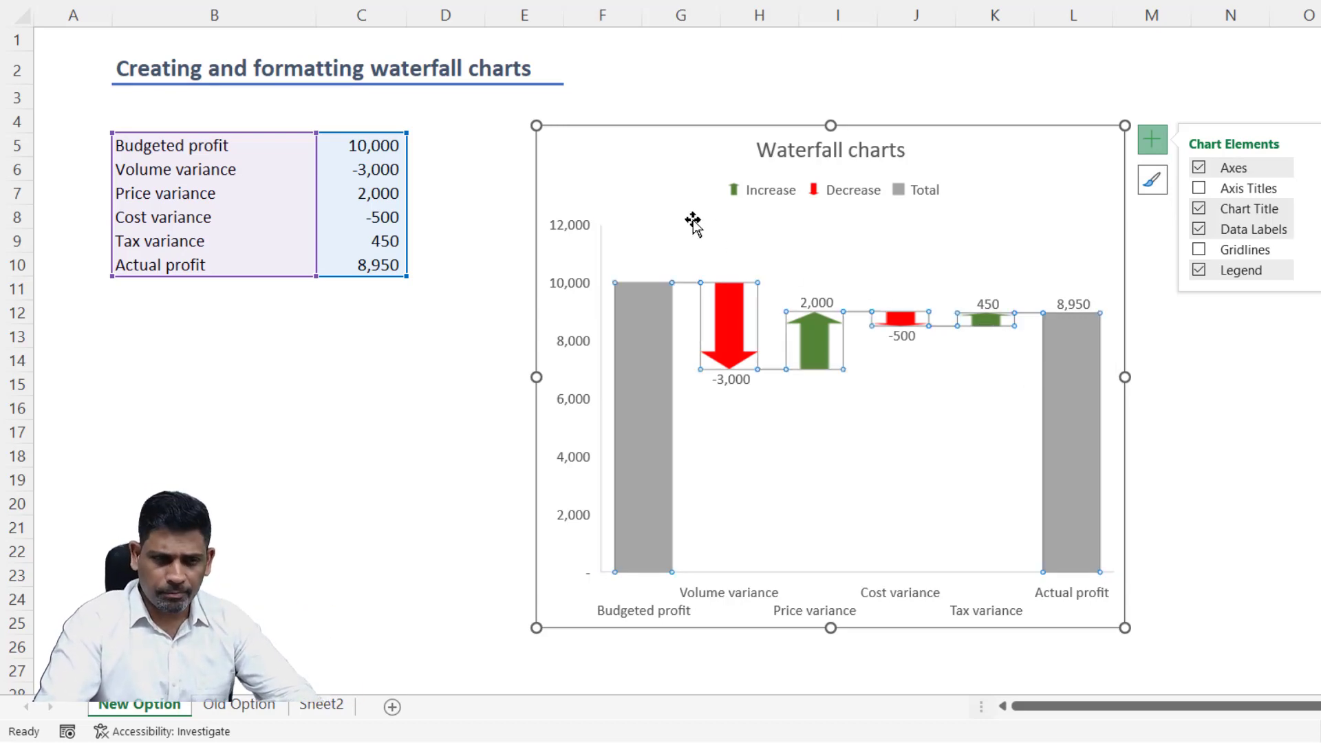
pyautogui.moveTo(667, 156)
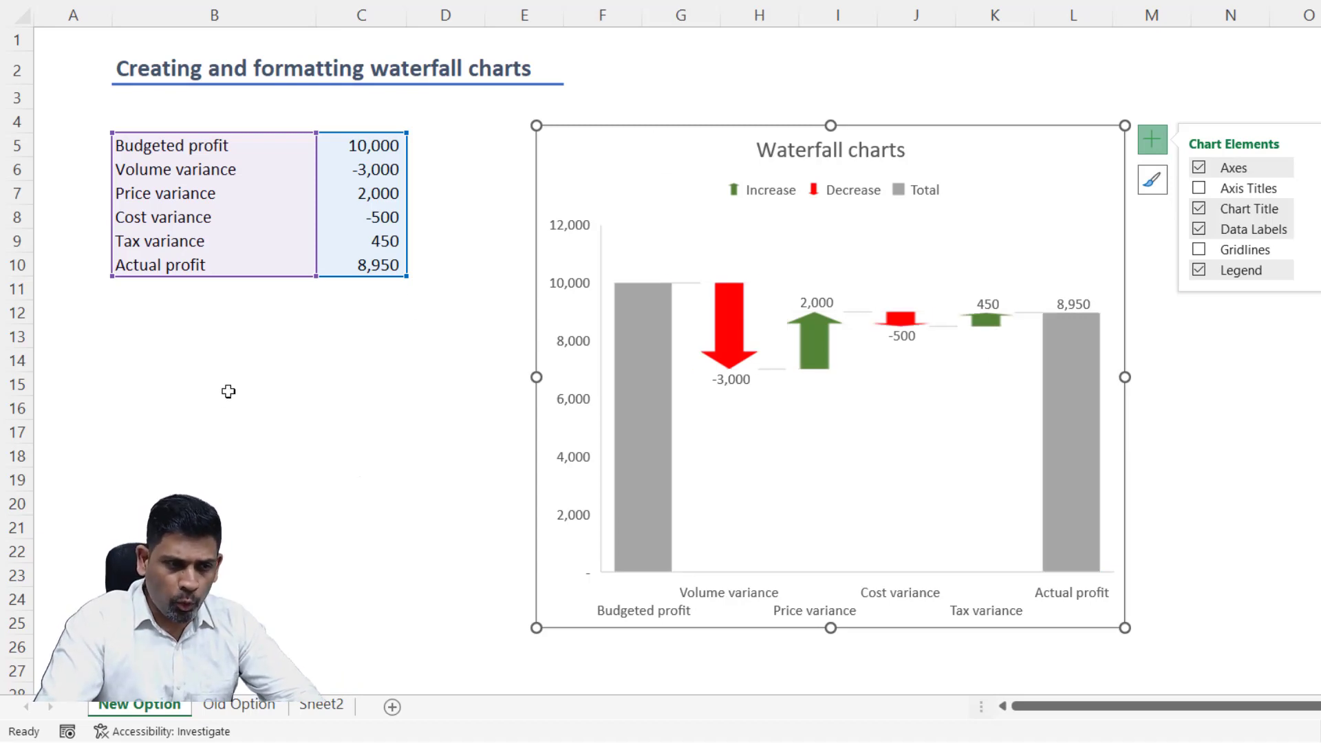
pyautogui.moveTo(131, 145); pyautogui.dragTo(388, 170)
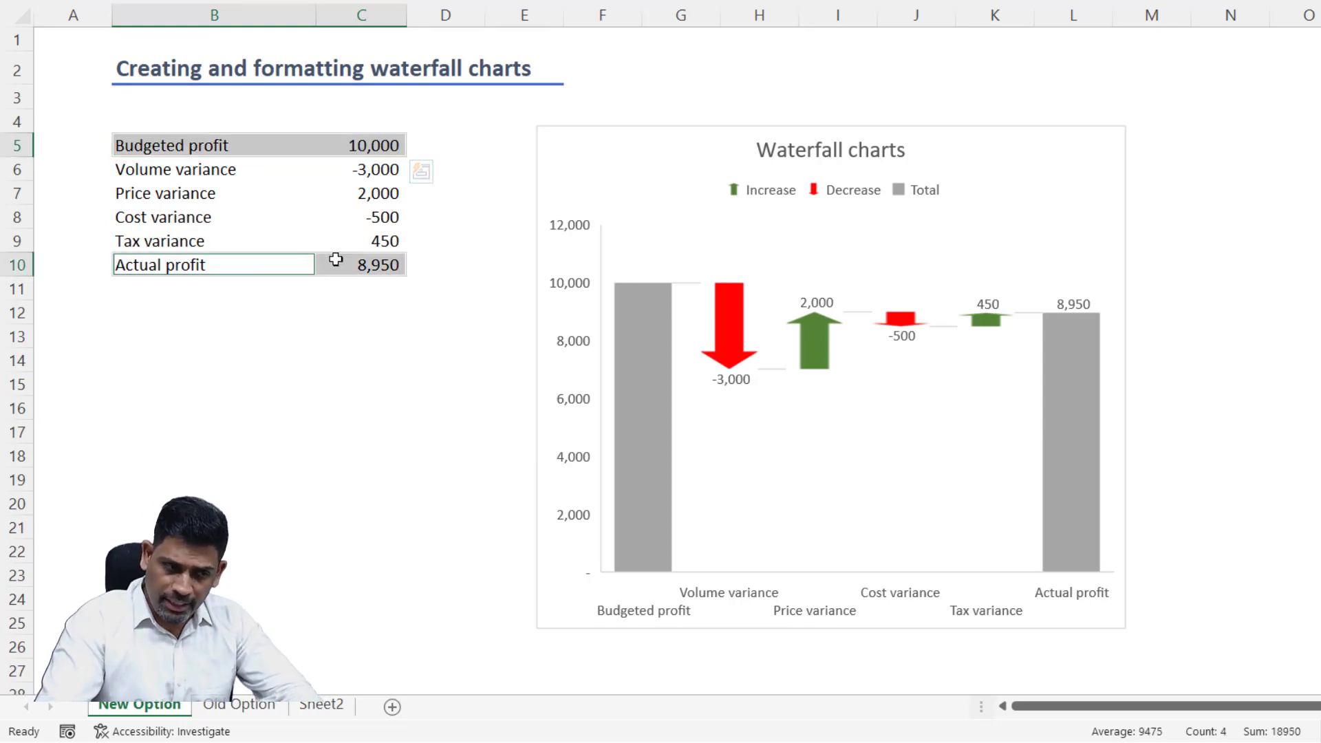
pyautogui.click(213, 169)
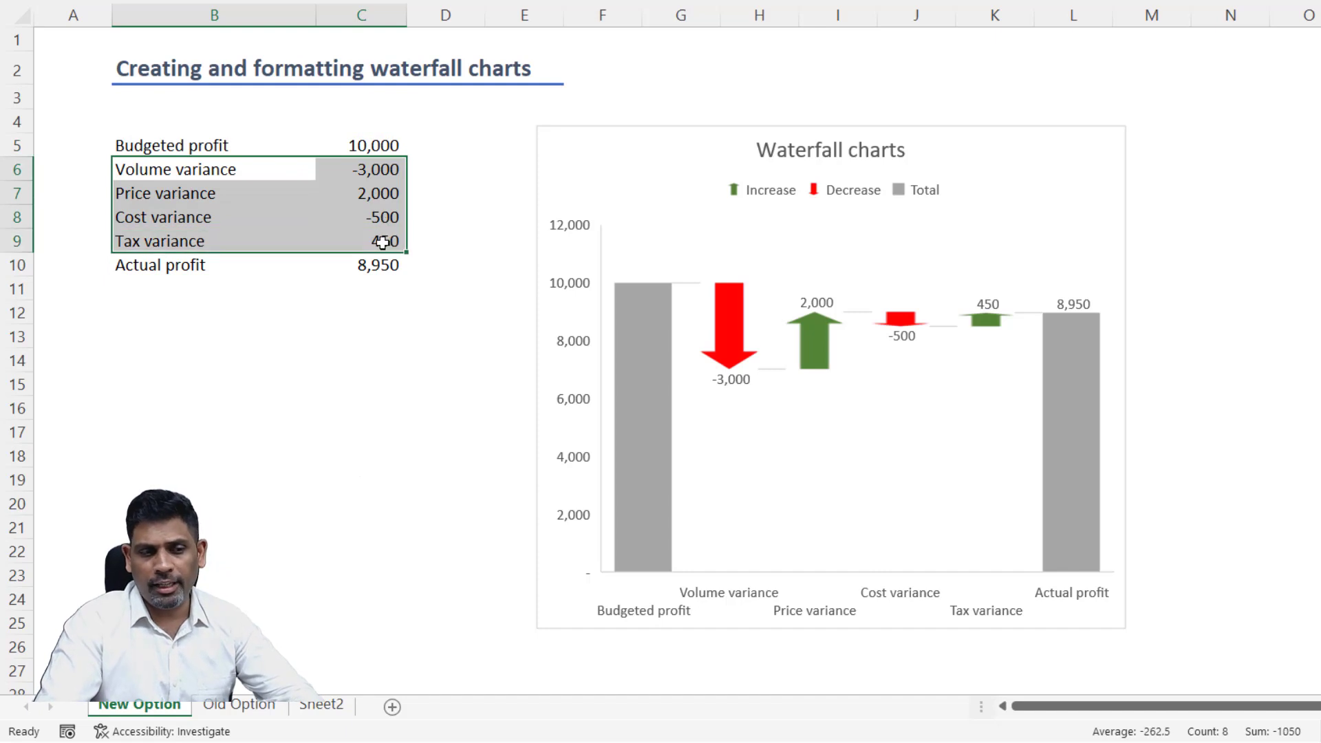
pyautogui.moveTo(361, 145); pyautogui.dragTo(361, 264)
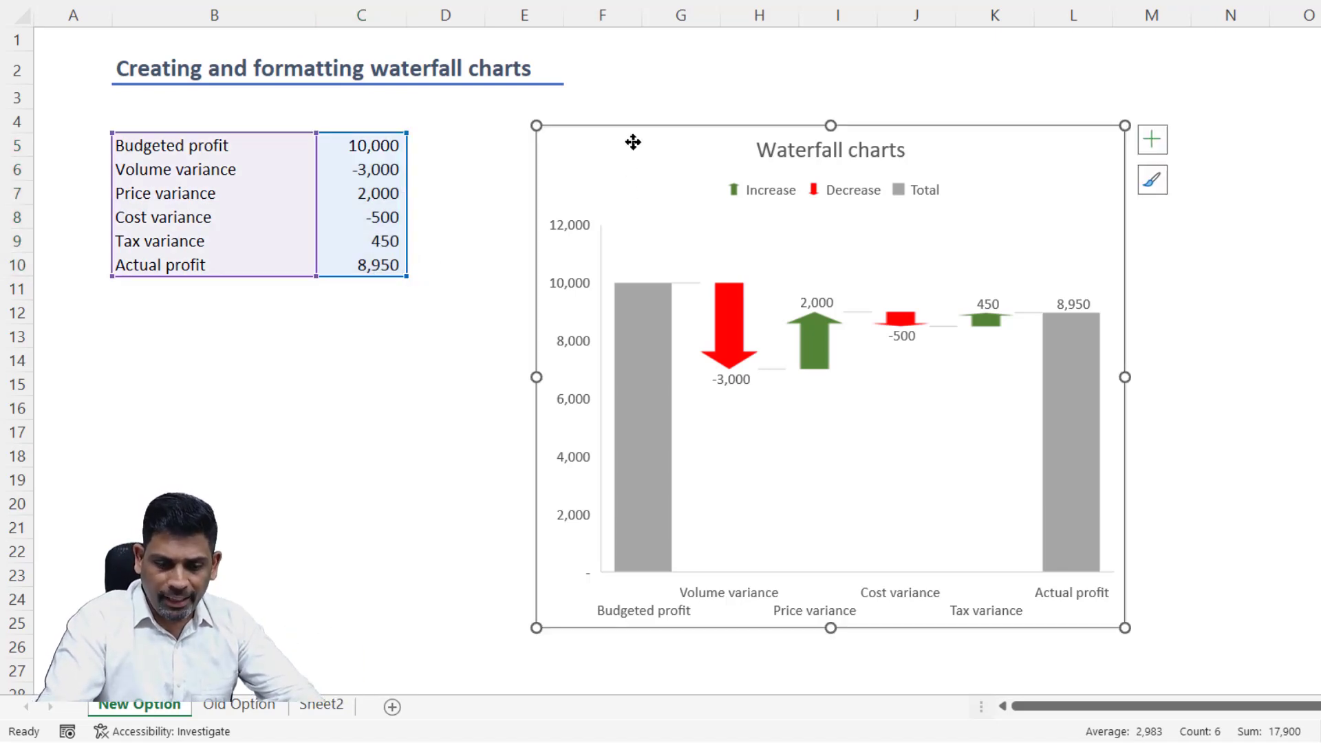
pyautogui.press('Delete')
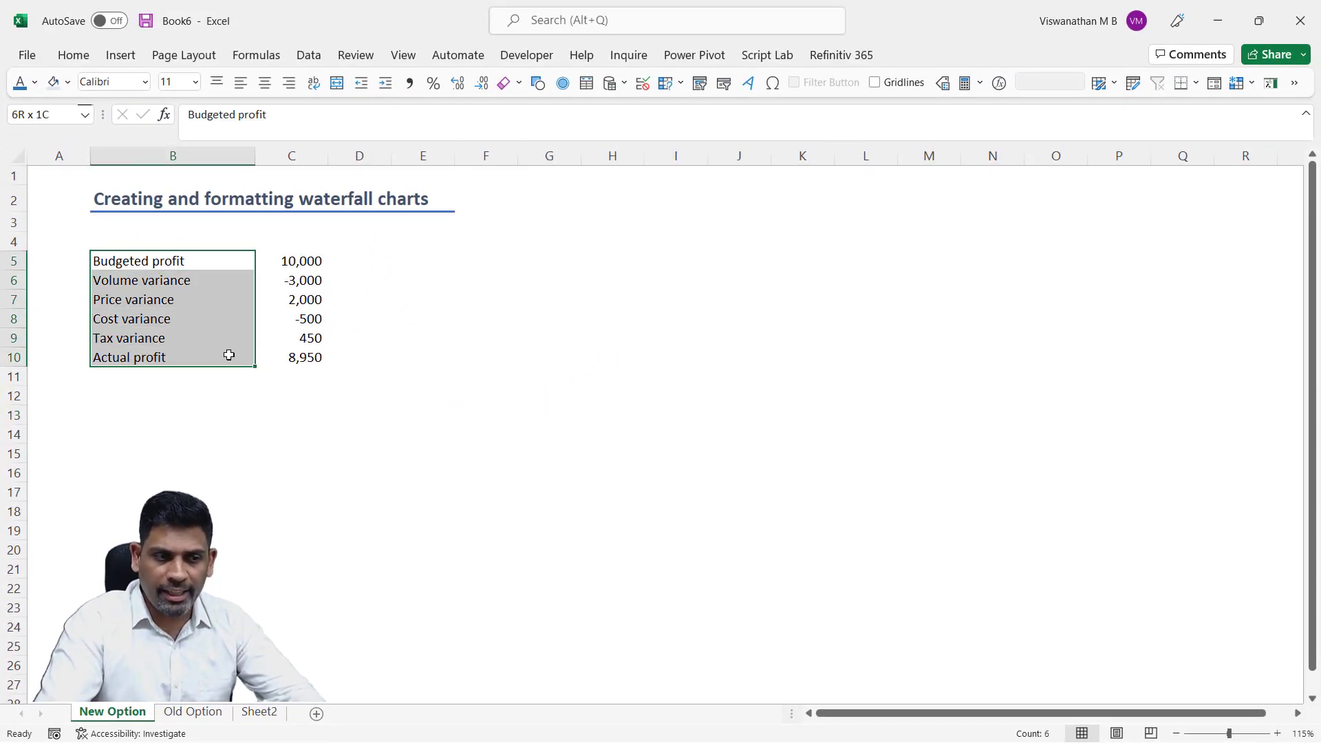
# Insert a default Waterfall chart from the profit labels and values in B5:C10
pyautogui.moveTo(172, 260); pyautogui.dragTo(300, 357)
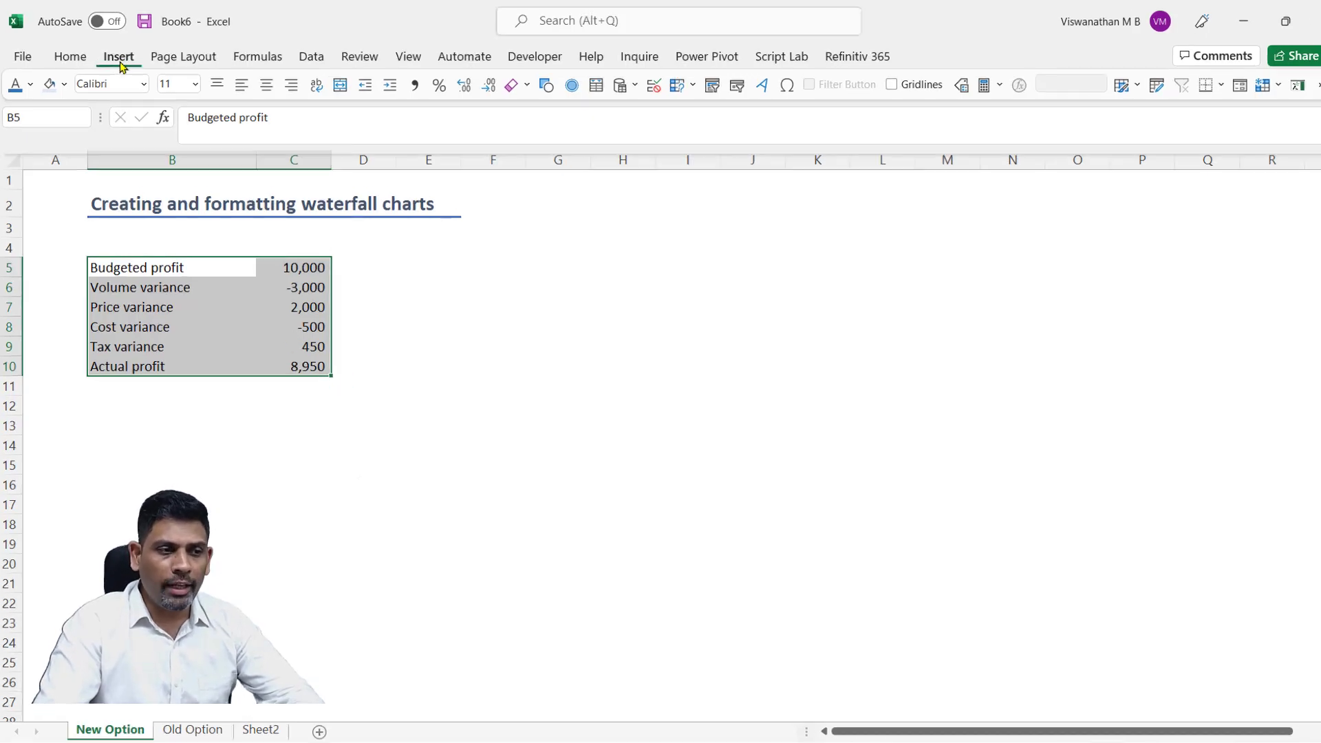
pyautogui.click(118, 57)
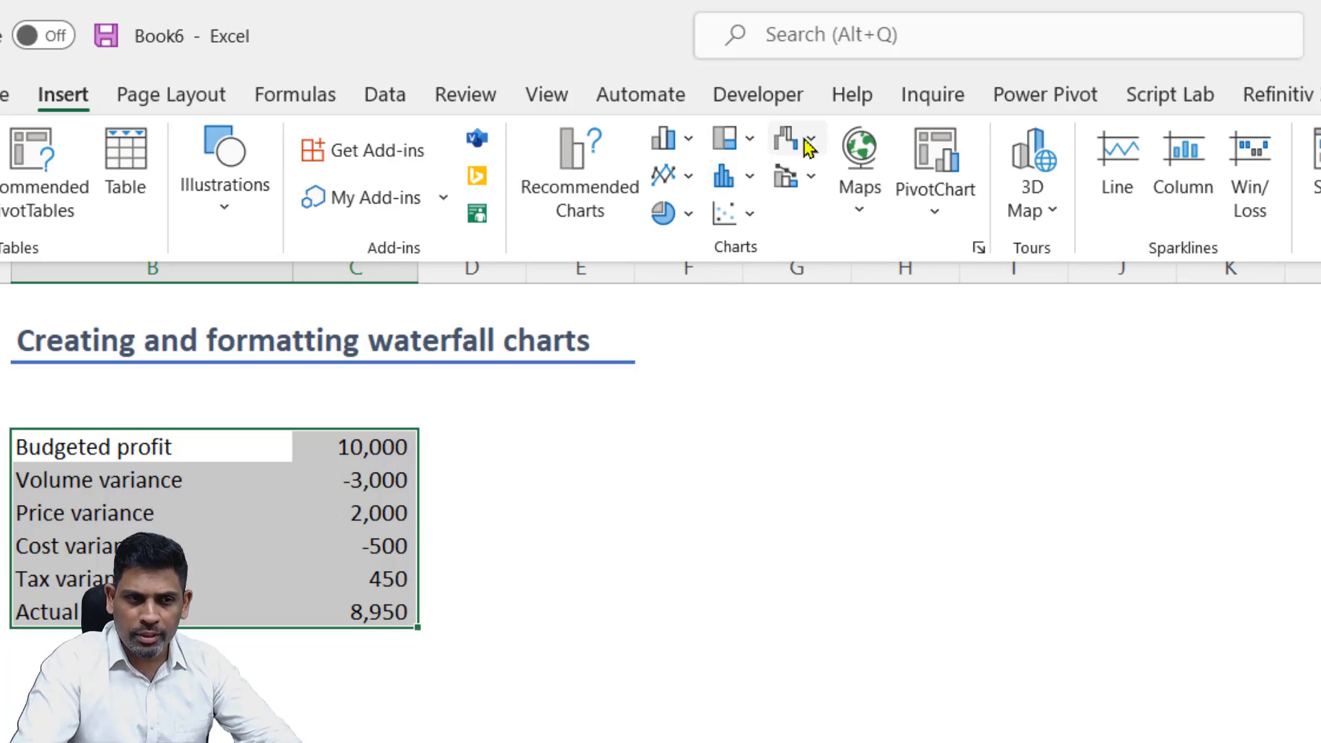
pyautogui.click(785, 139)
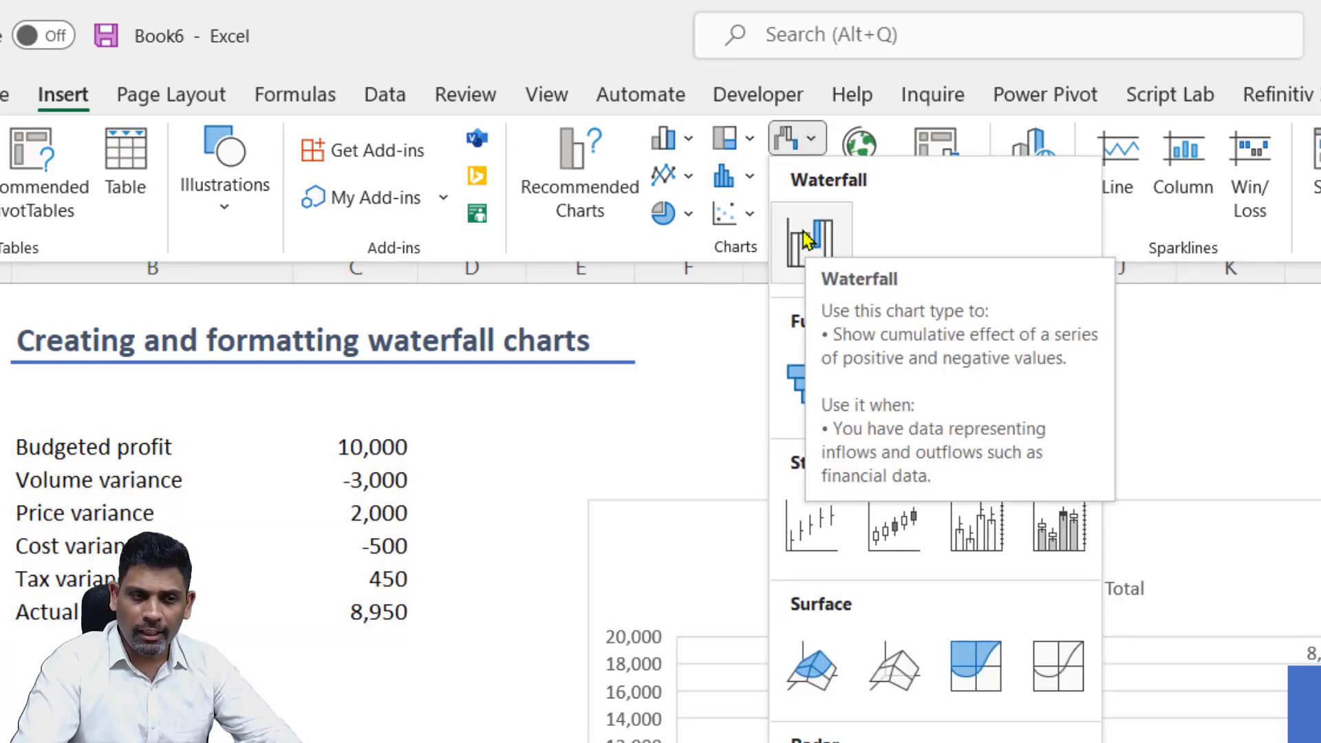
pyautogui.click(811, 236)
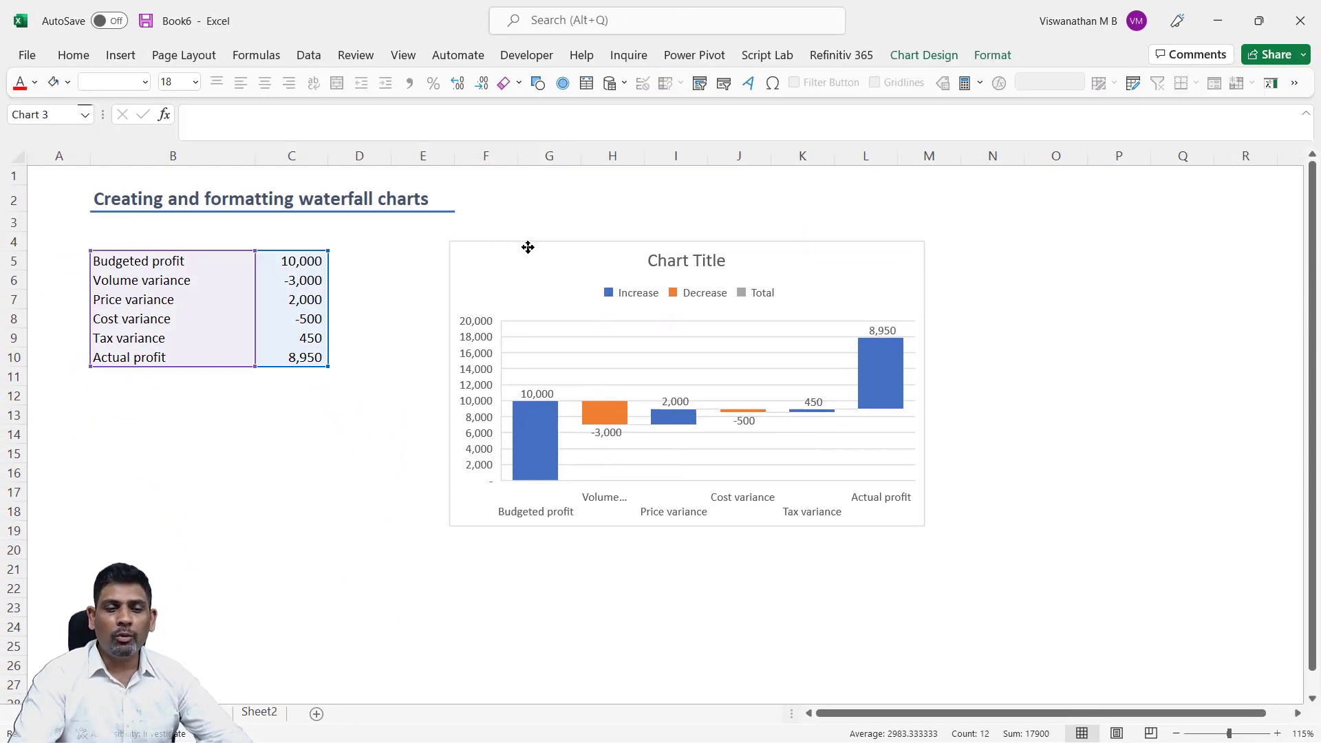
pyautogui.click(527, 247)
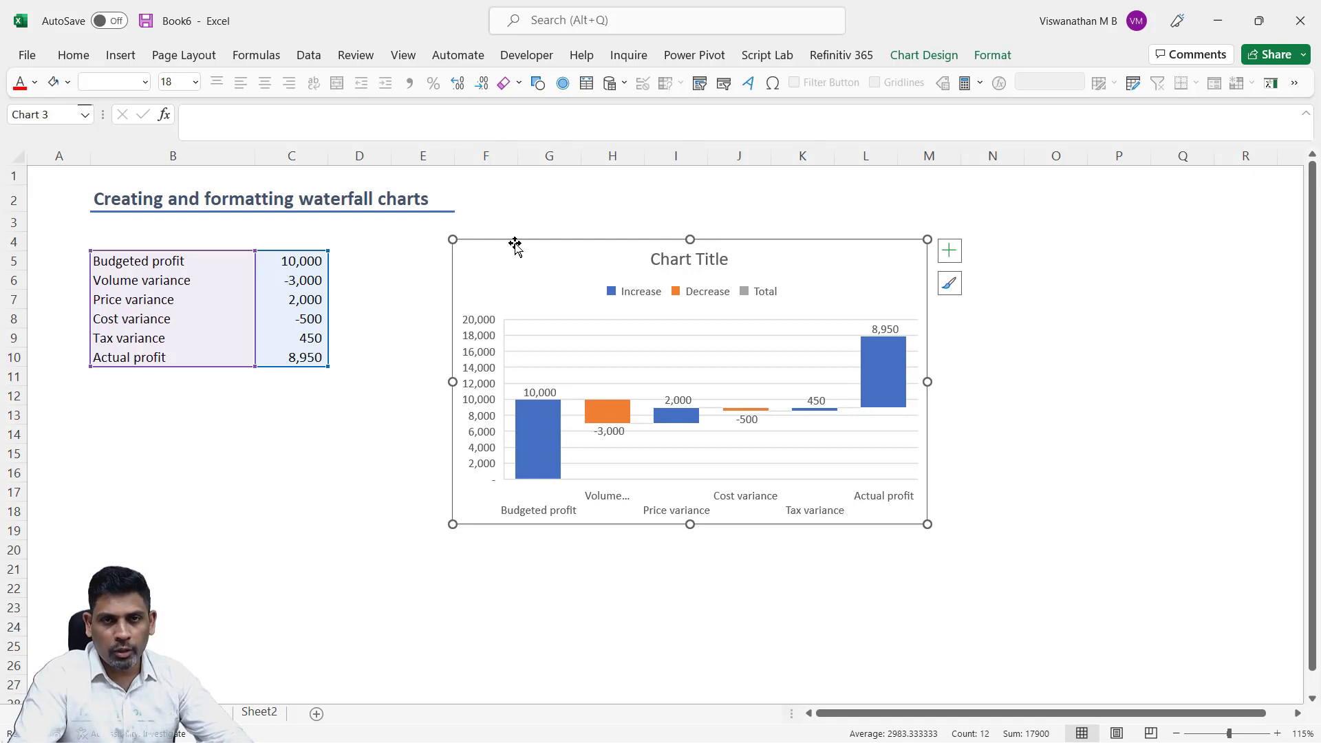
pyautogui.moveTo(587, 380)
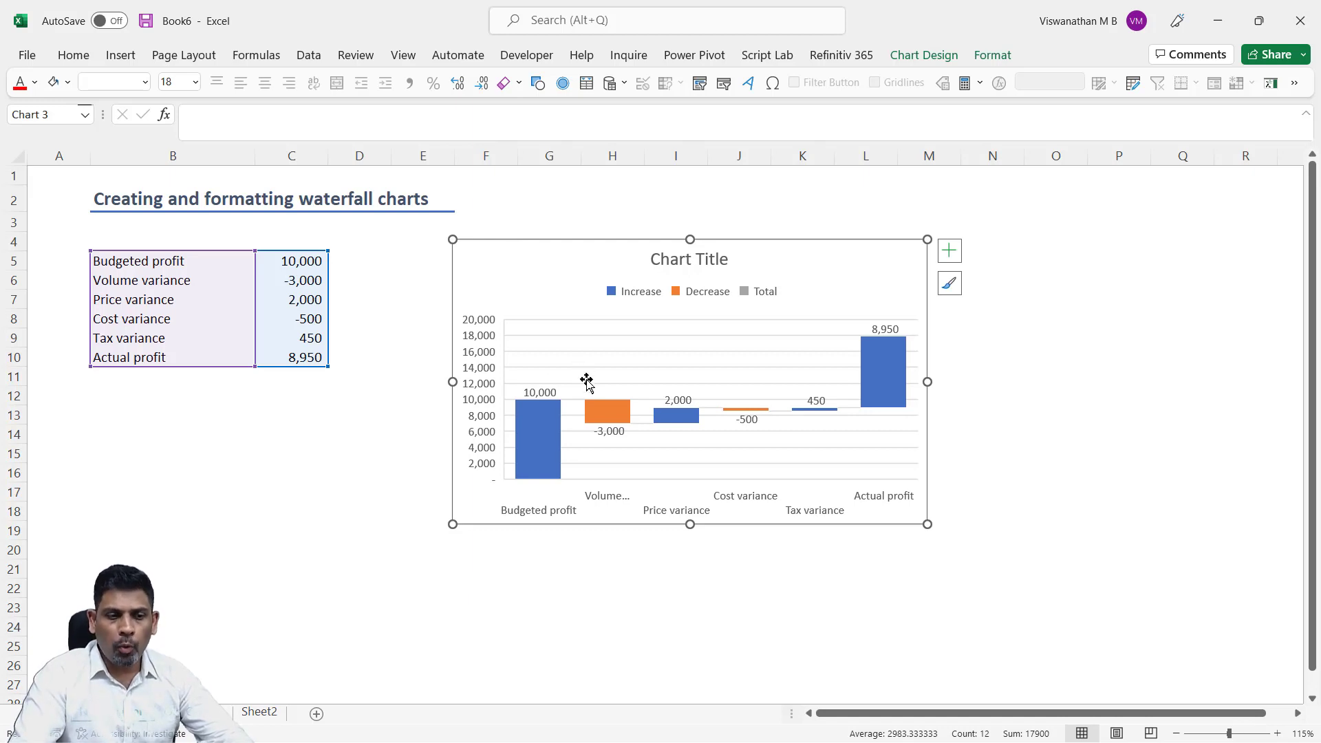
pyautogui.click(537, 409)
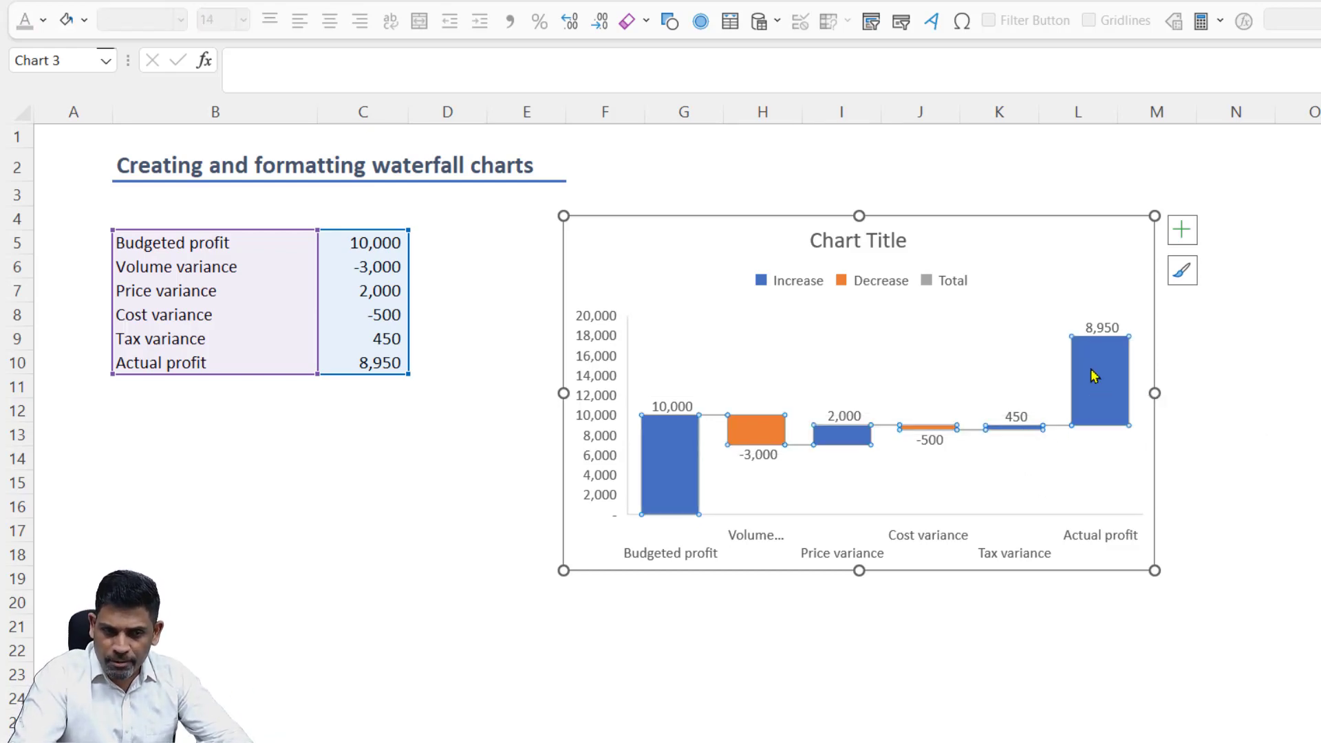
pyautogui.moveTo(1095, 379)
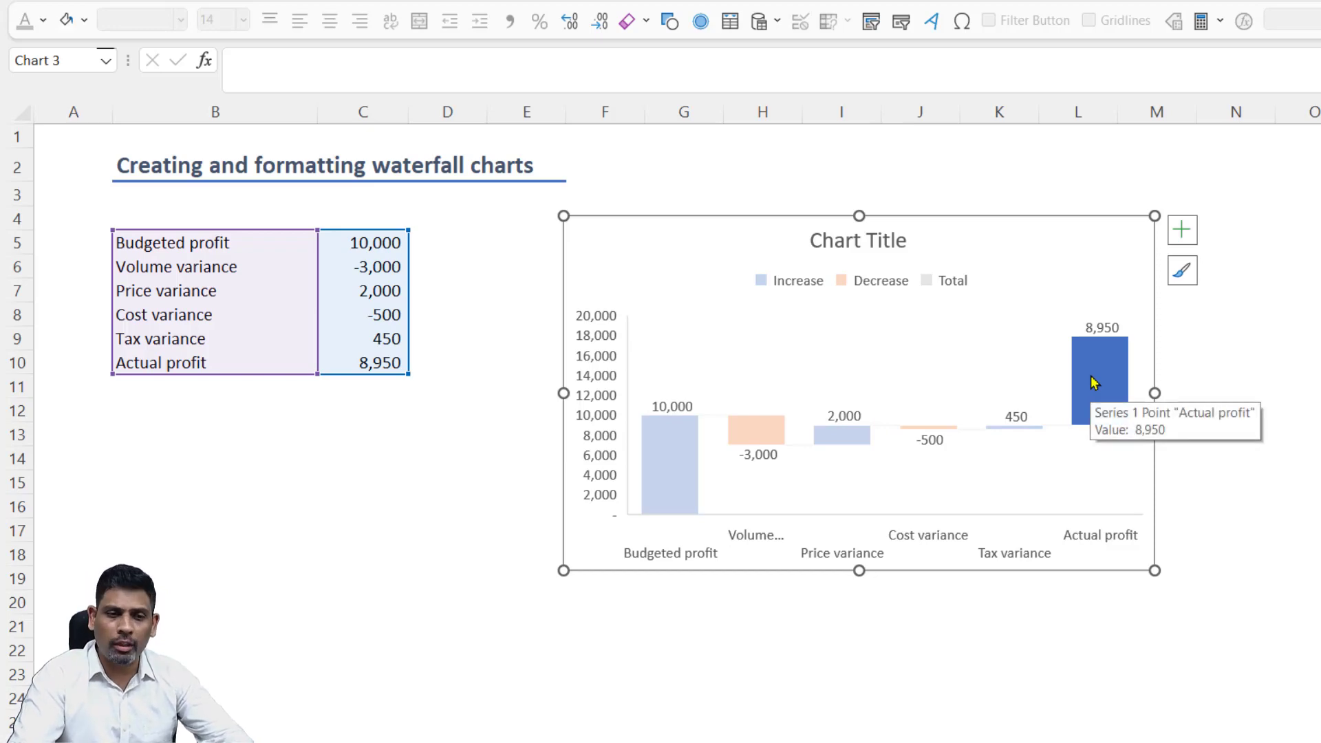
pyautogui.moveTo(1081, 379)
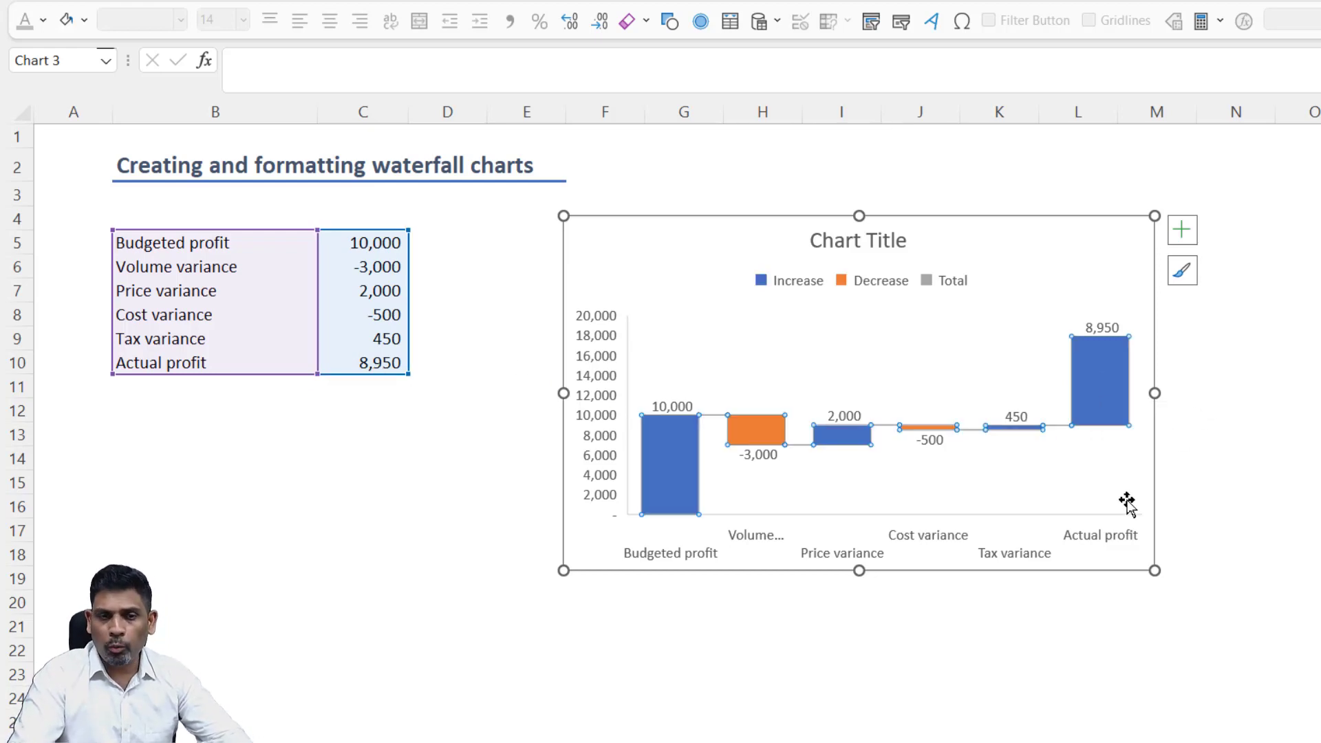
pyautogui.click(1235, 482)
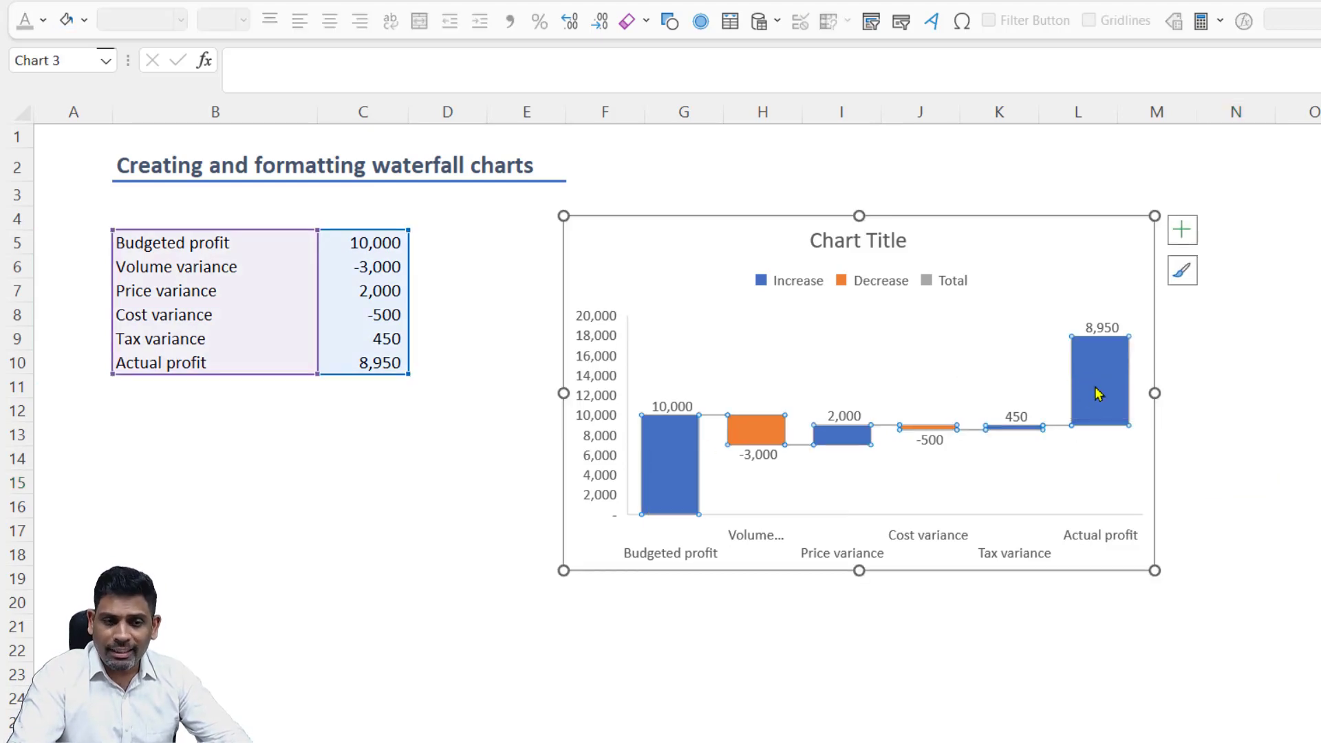
pyautogui.moveTo(708, 445)
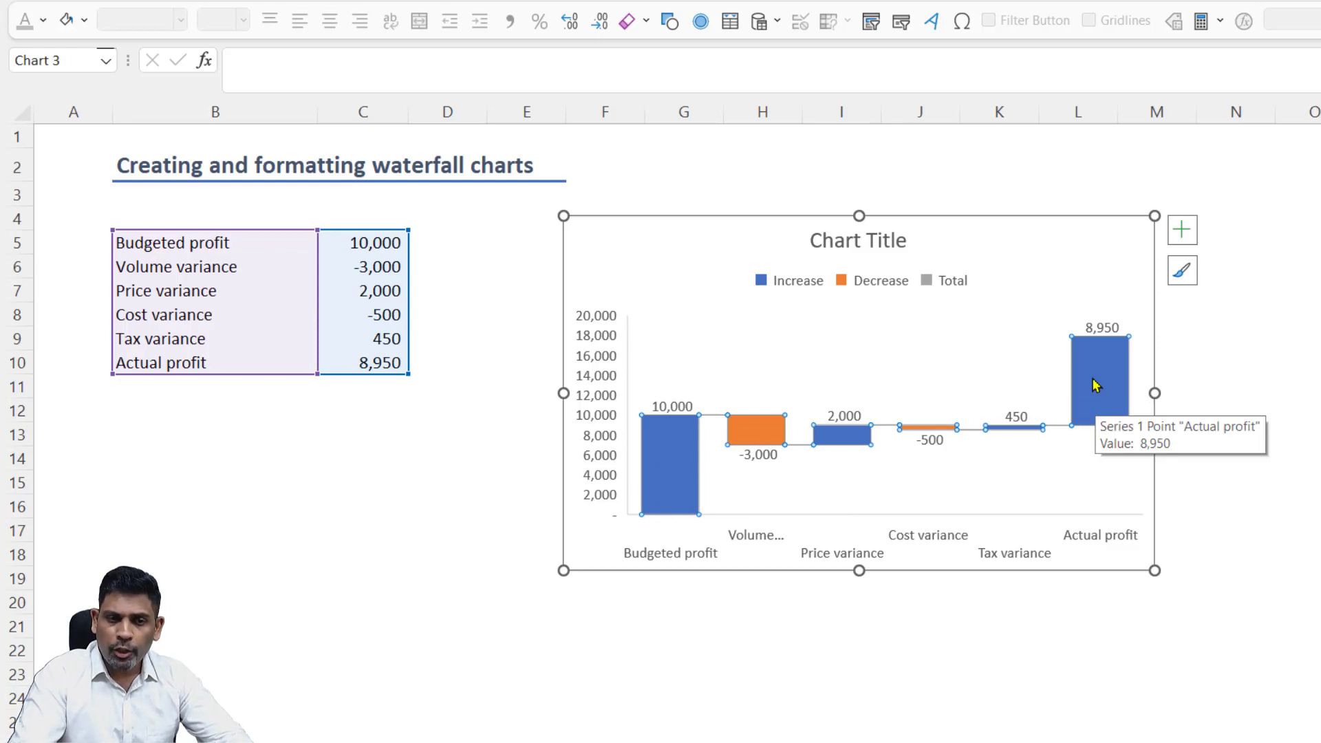
pyautogui.moveTo(1102, 385)
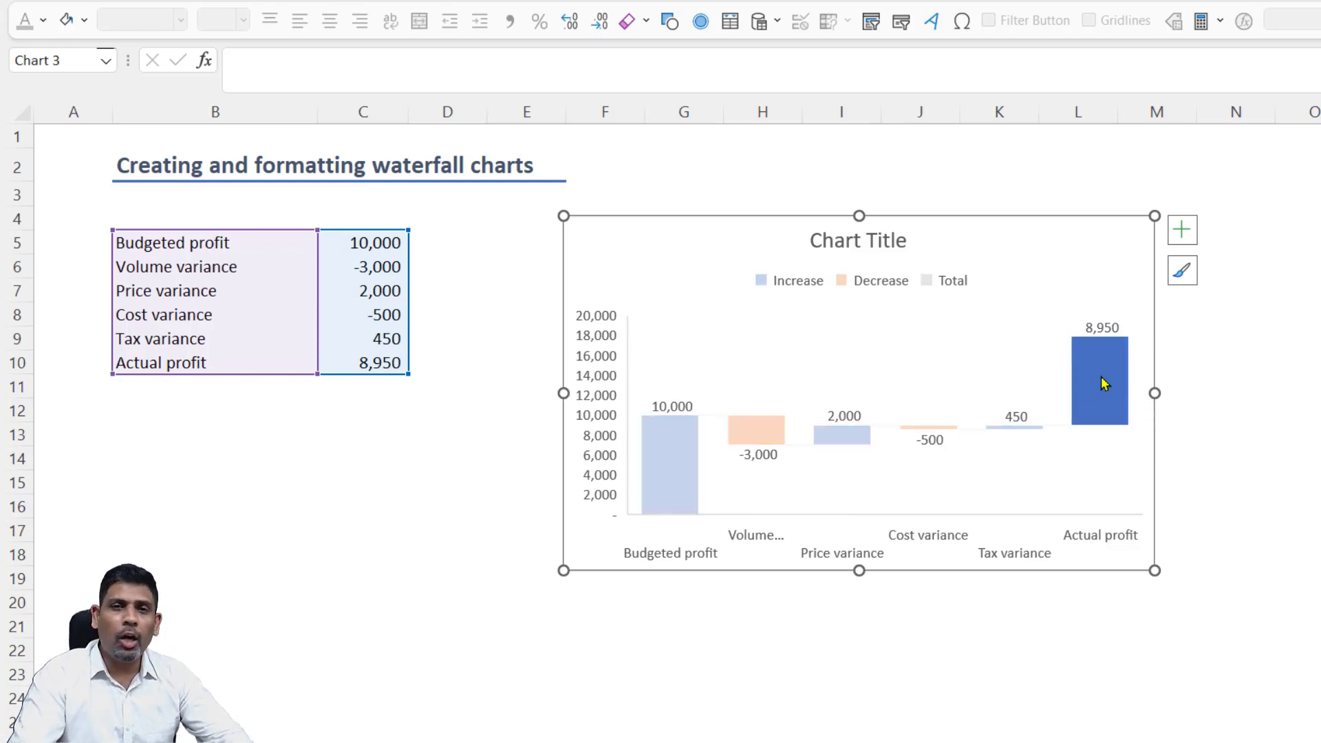
pyautogui.moveTo(1099, 381)
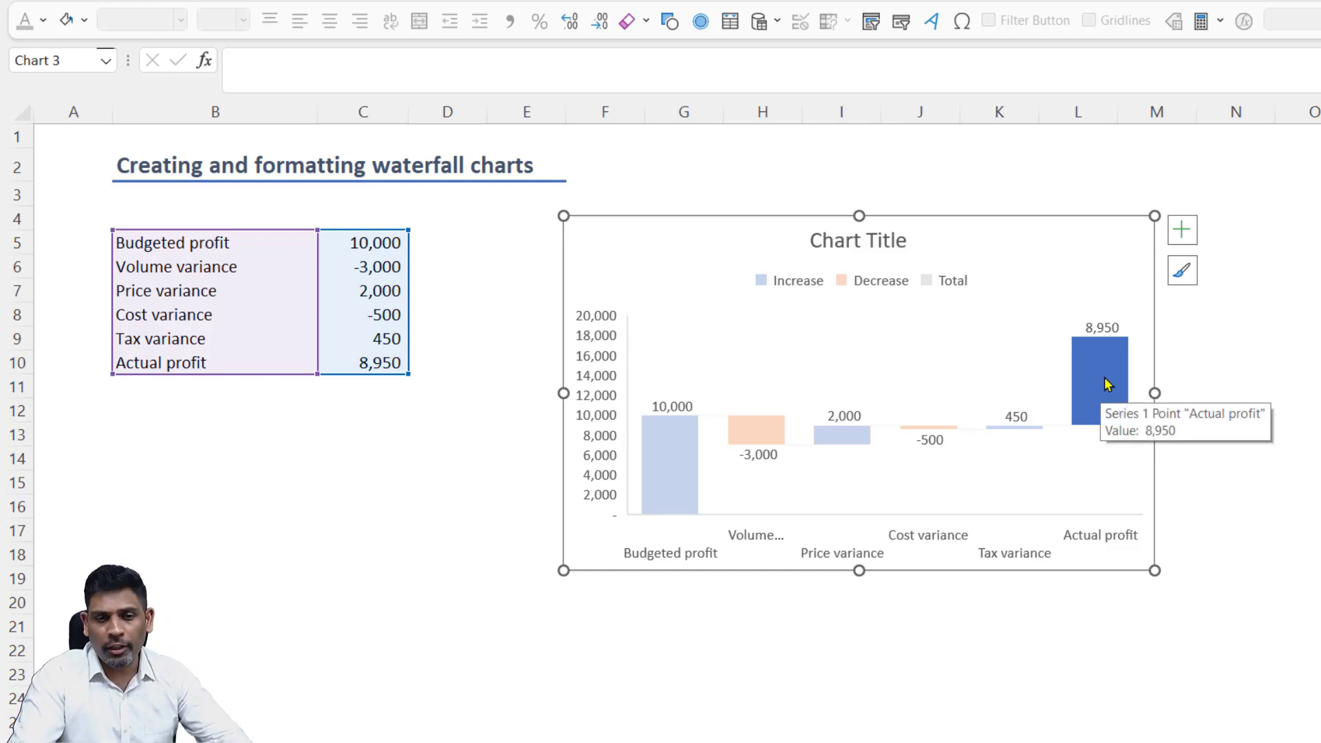
# Set the Actual profit and Budgeted profit bars as total bars
pyautogui.rightClick(1099, 379)
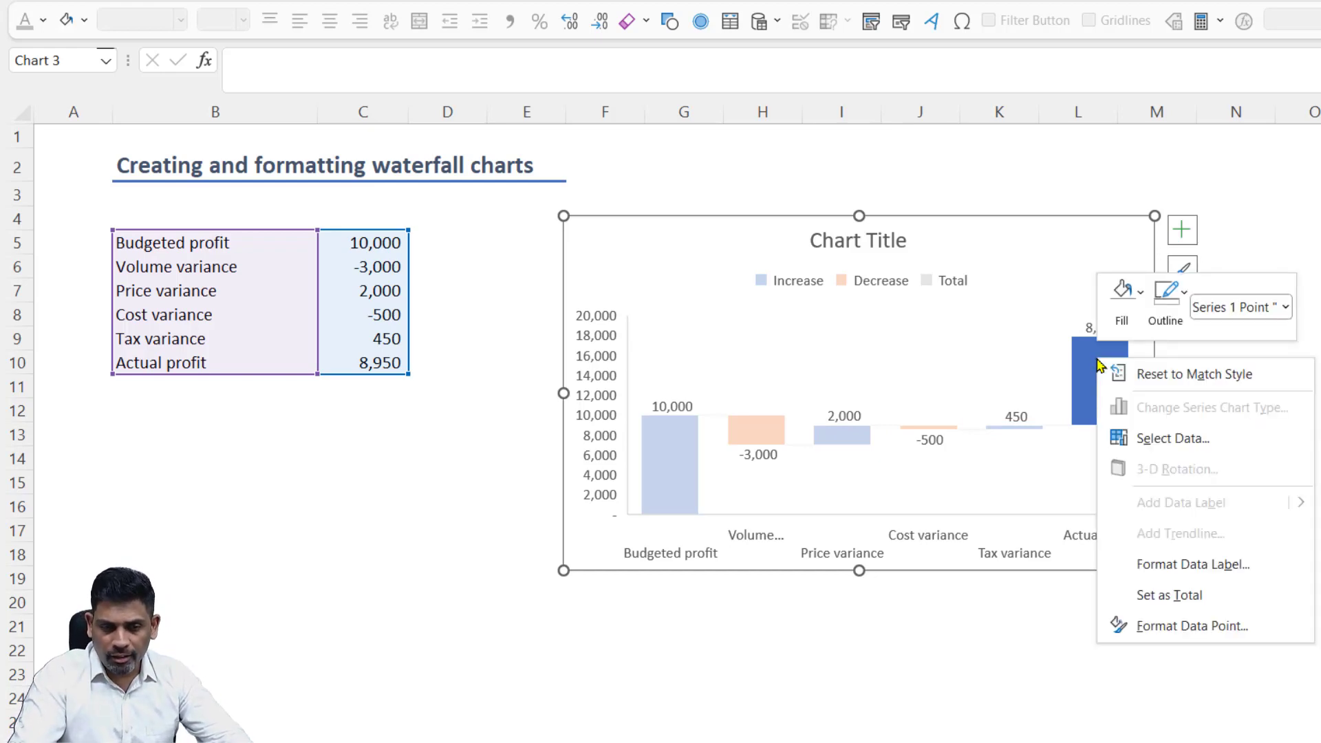
pyautogui.moveTo(1170, 594)
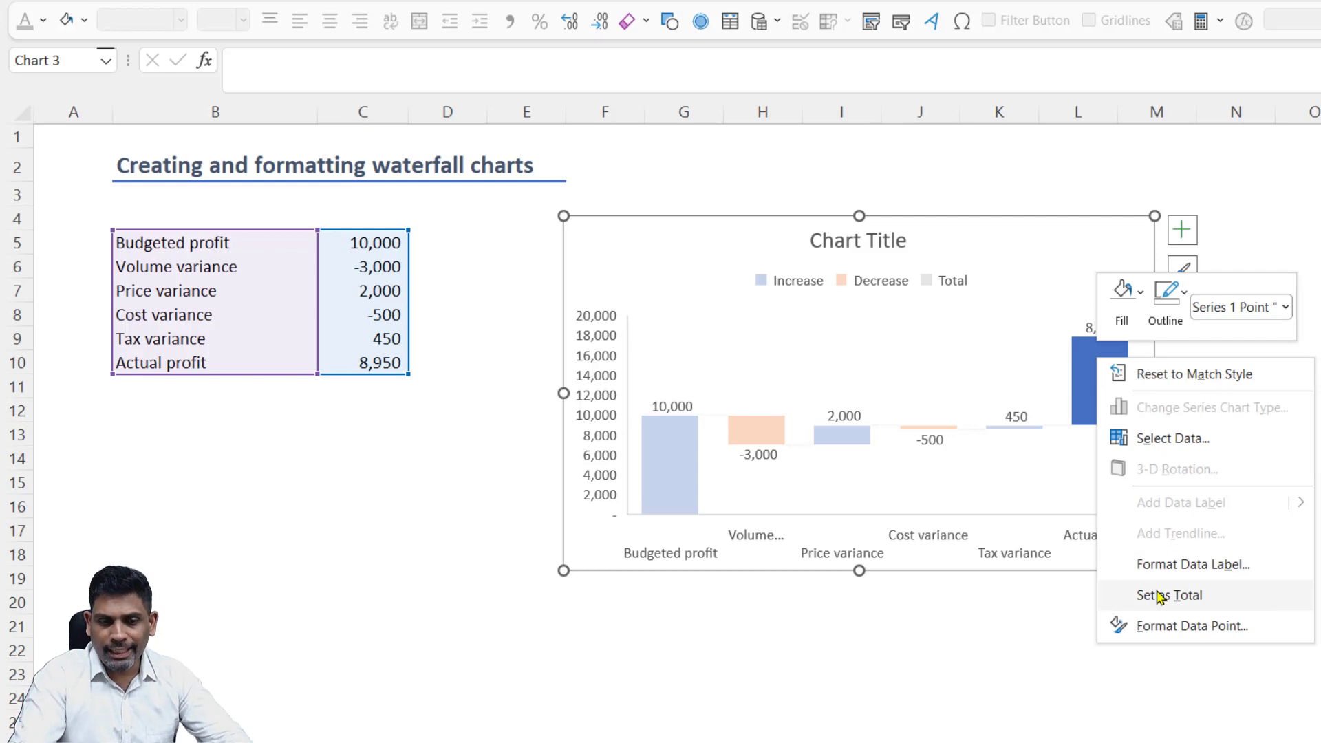
pyautogui.click(1169, 594)
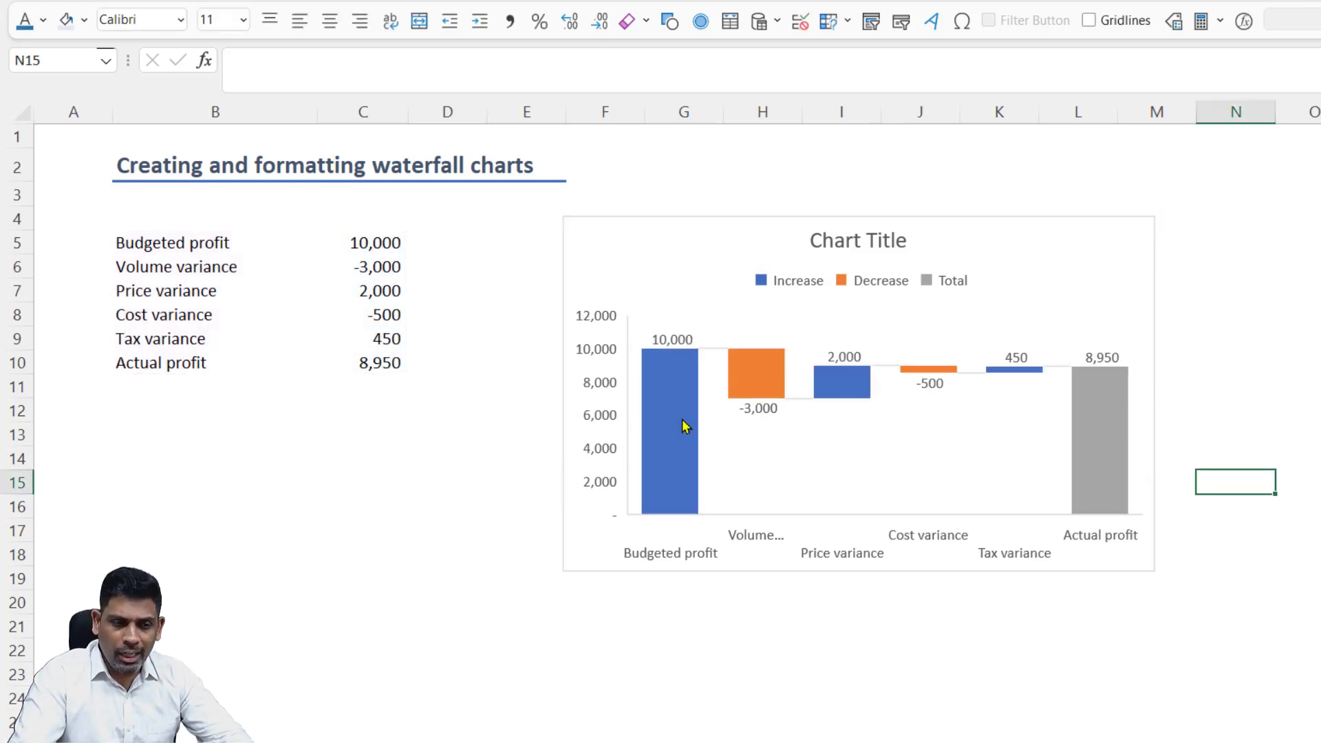
pyautogui.moveTo(683, 426)
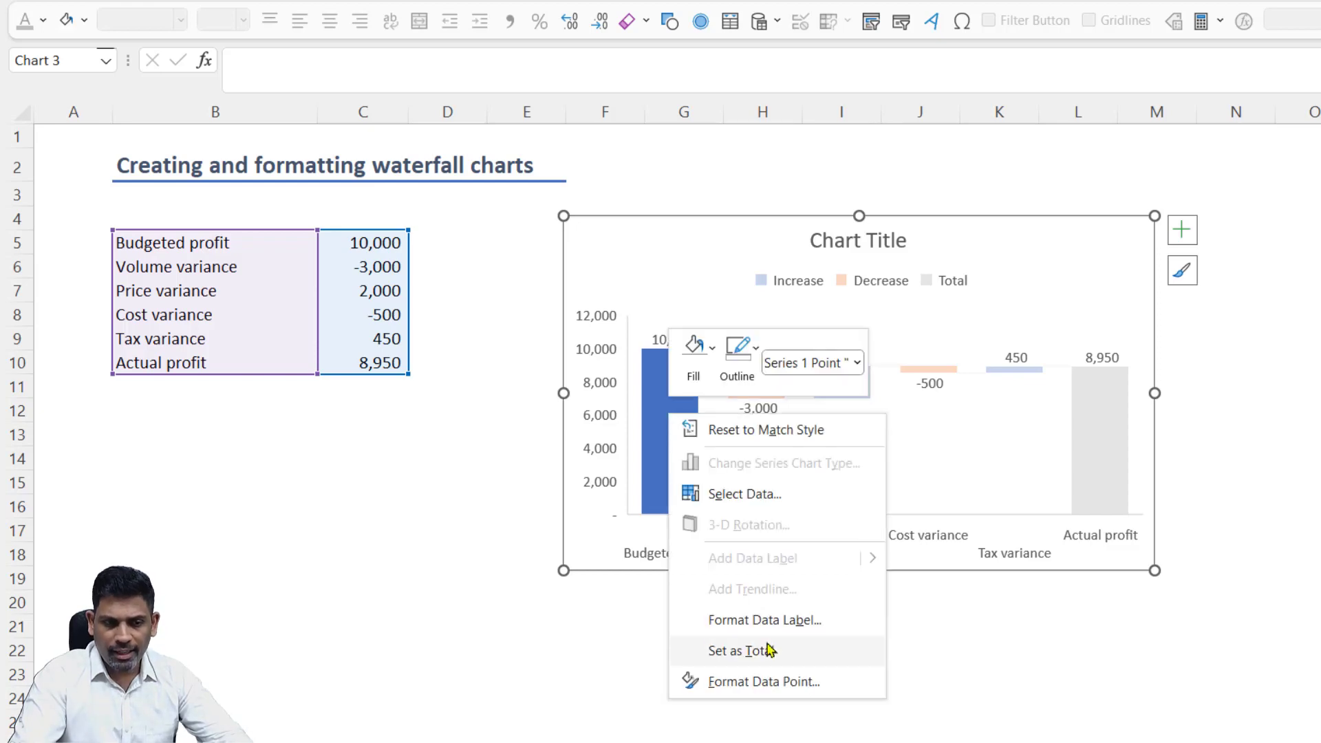
pyautogui.click(740, 650)
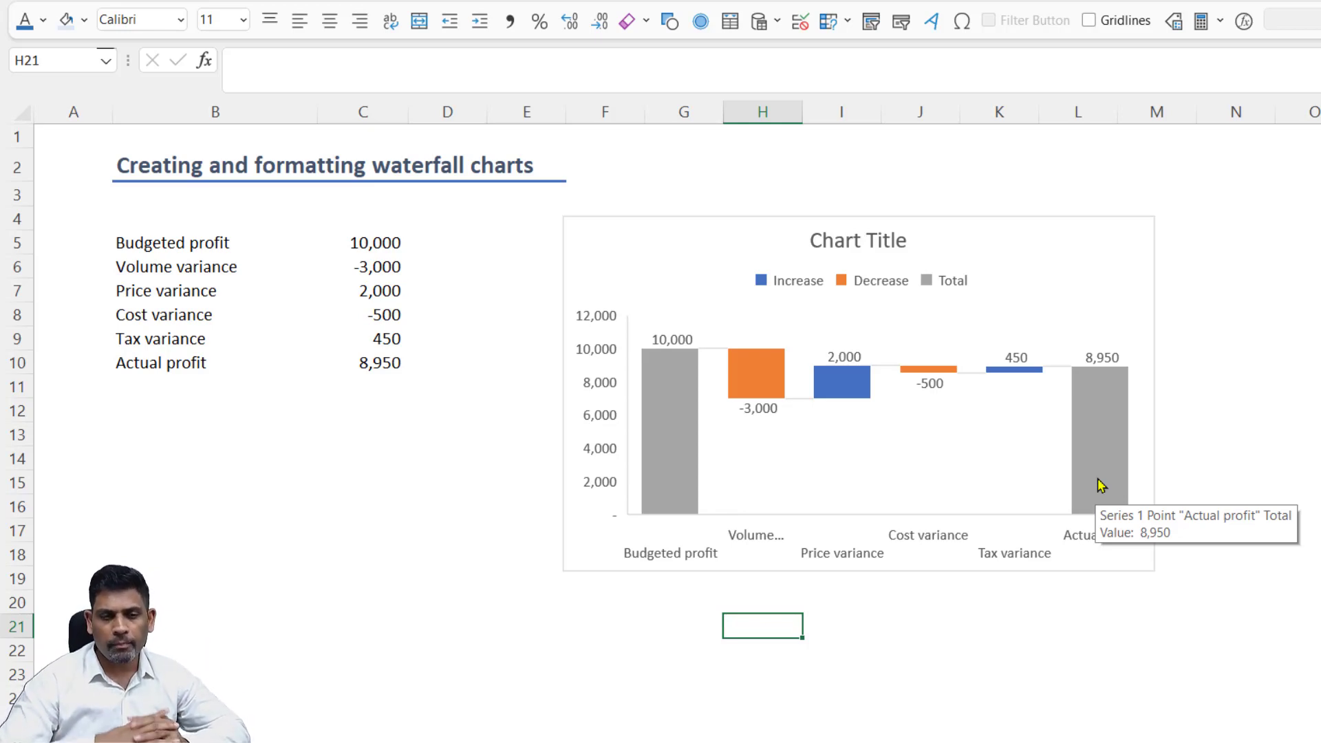
pyautogui.click(885, 421)
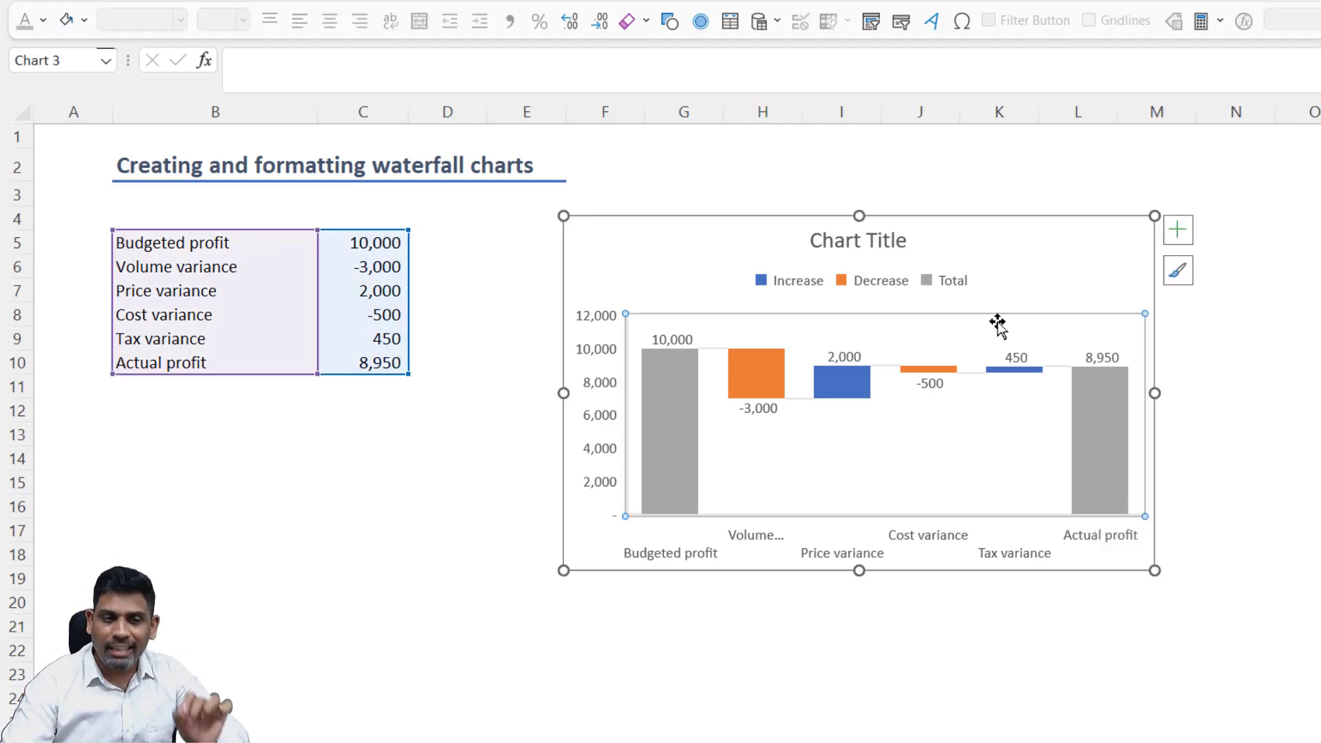
pyautogui.moveTo(937, 329)
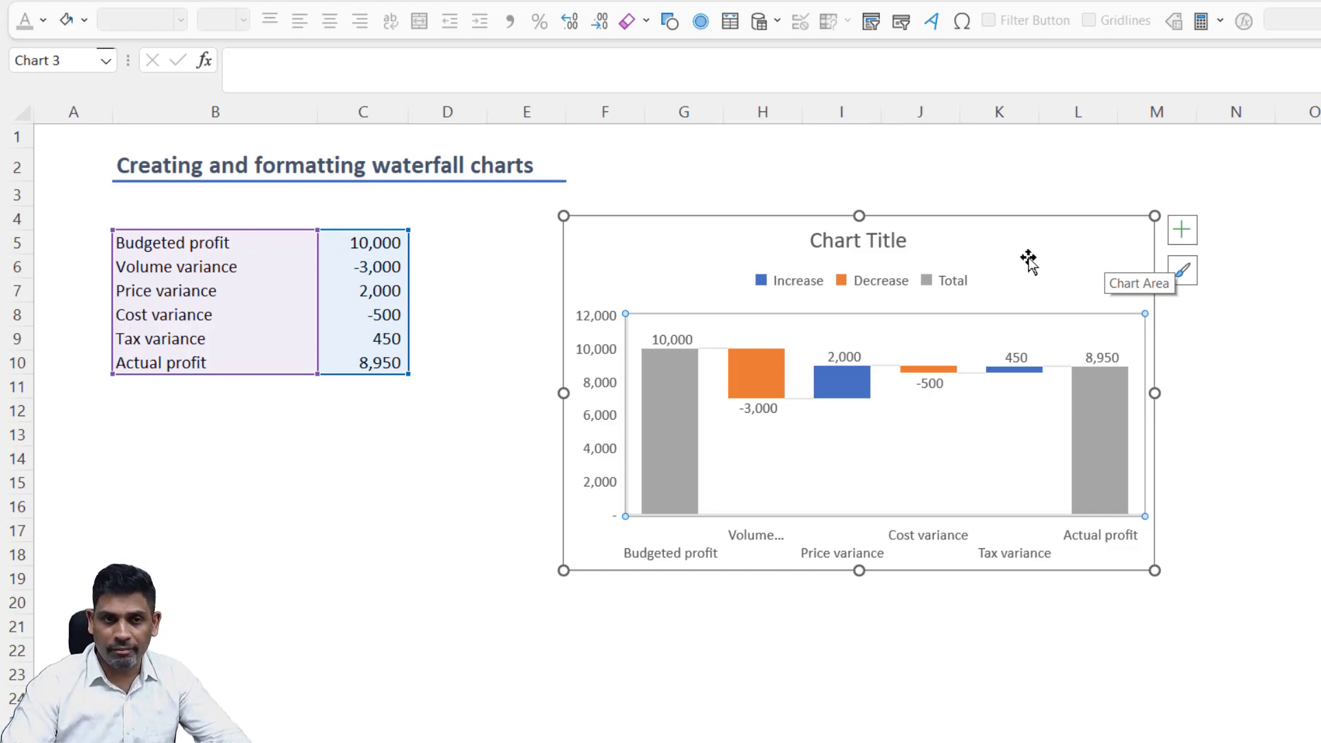
pyautogui.click(858, 240)
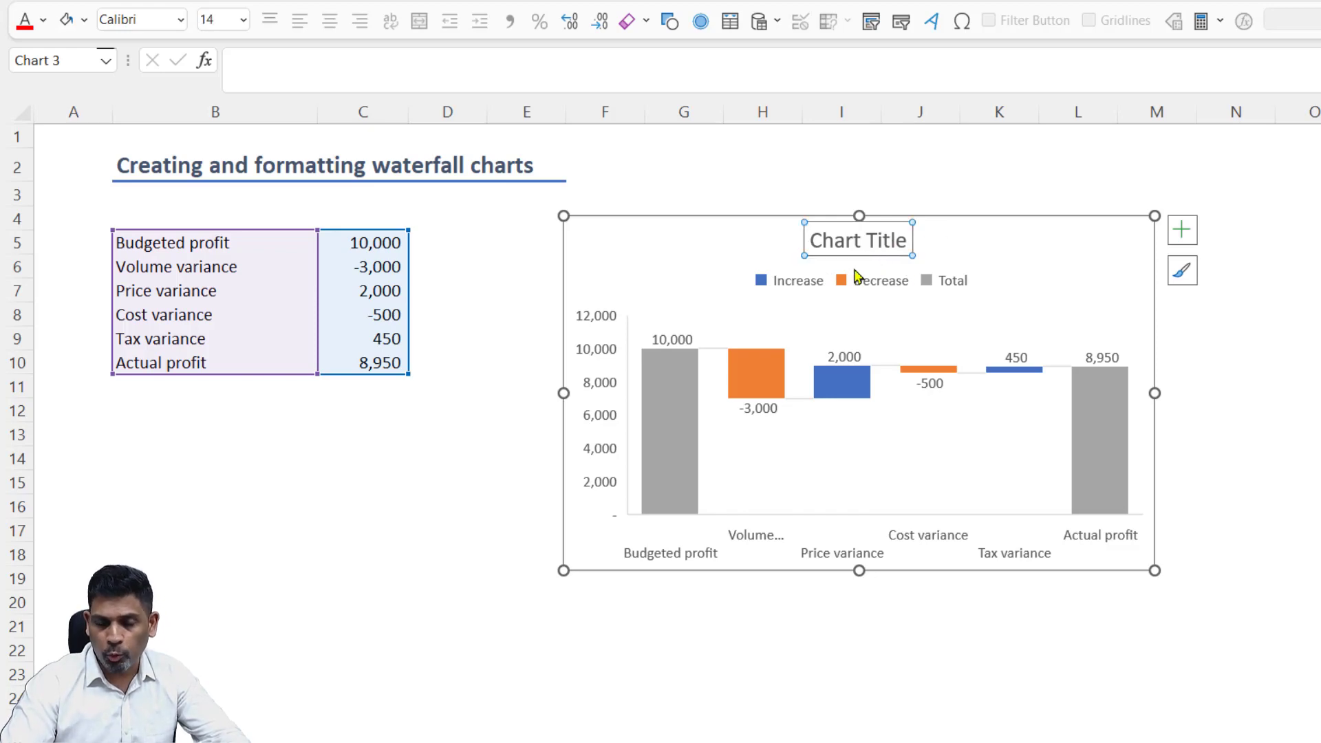
pyautogui.moveTo(1098, 341)
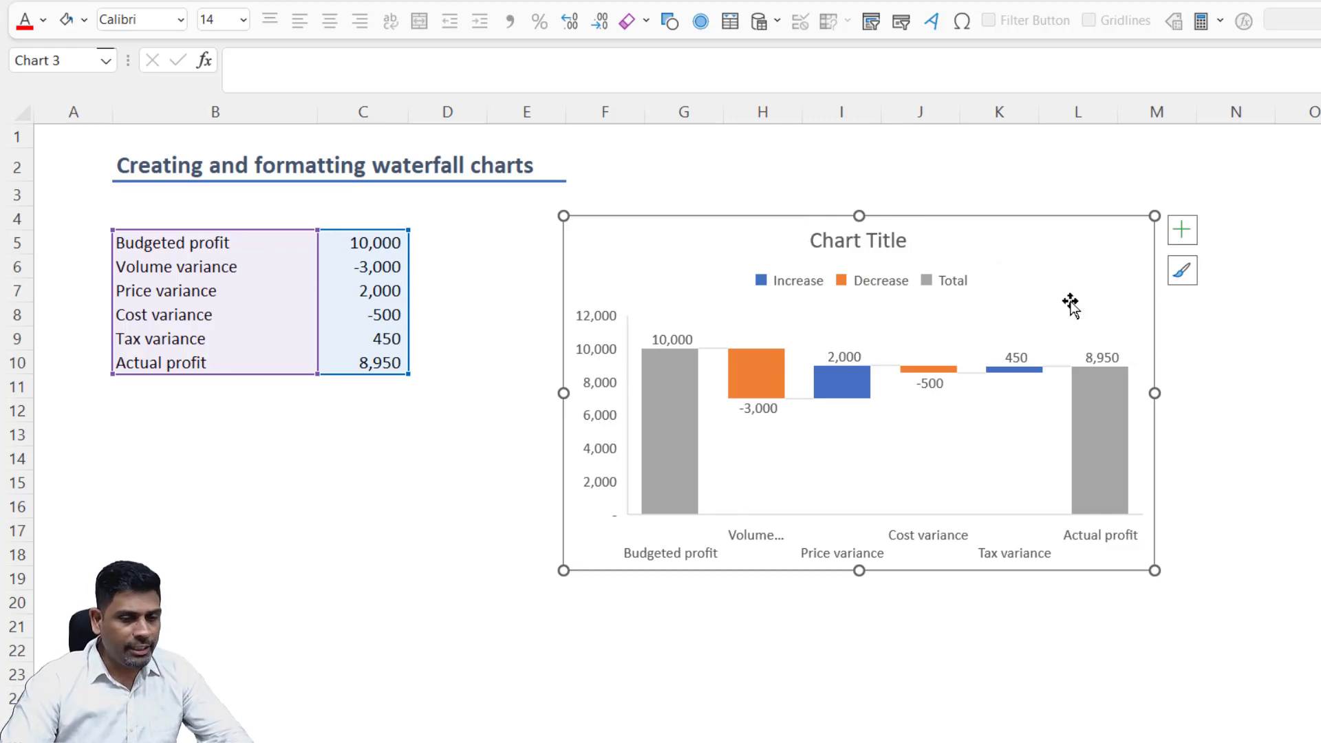
pyautogui.moveTo(841, 402)
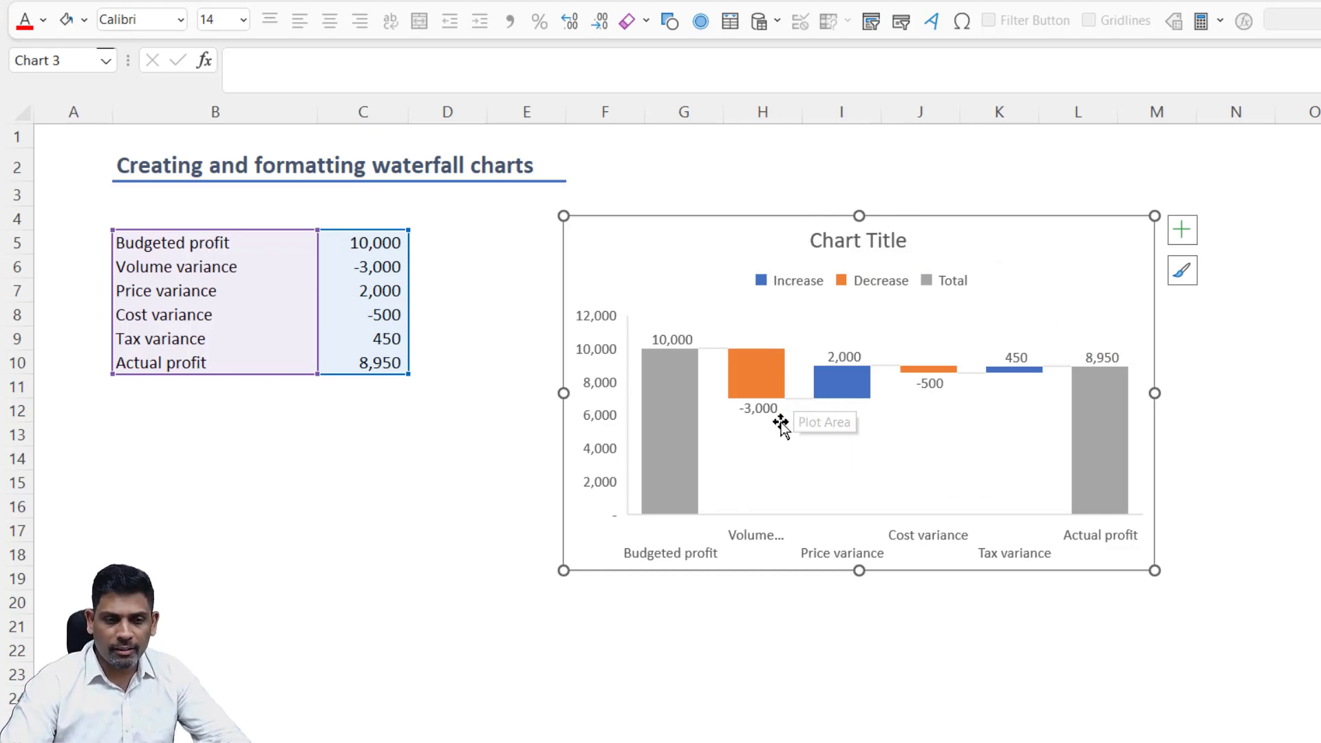
pyautogui.moveTo(833, 317)
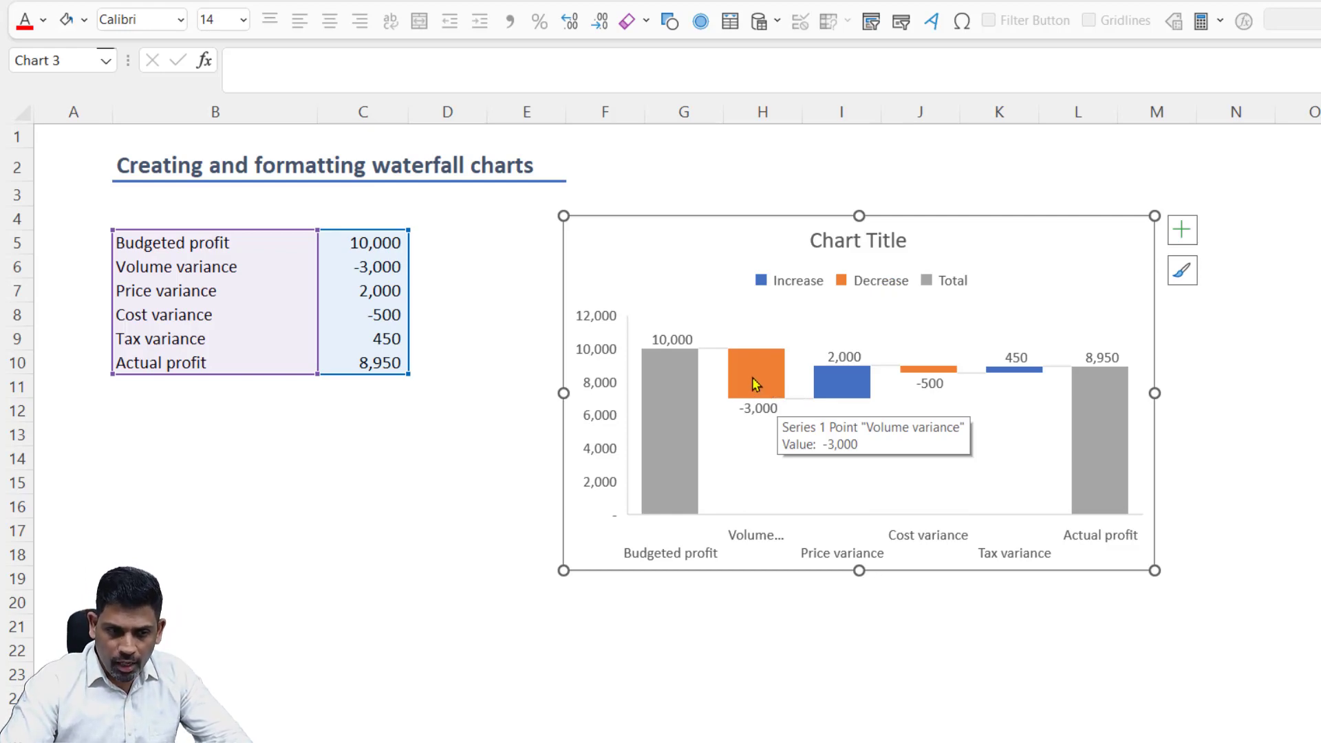
pyautogui.click(754, 375)
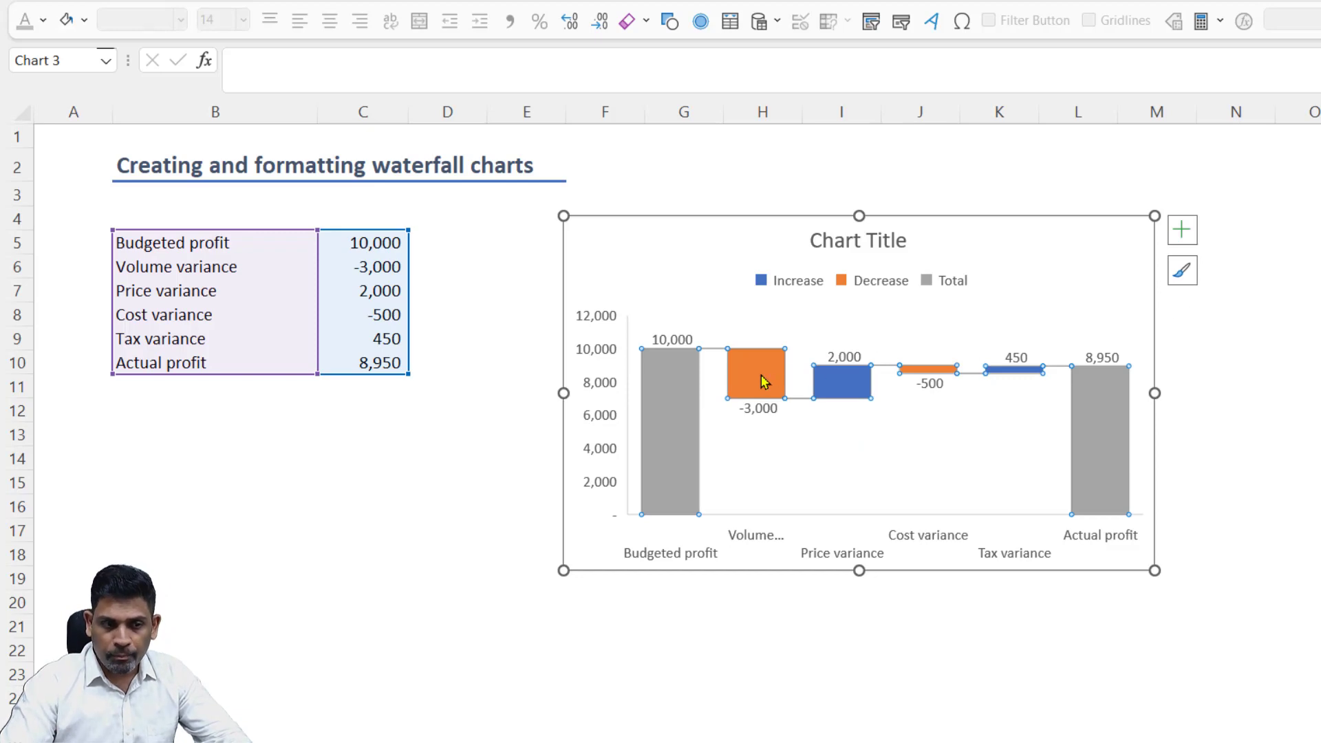
pyautogui.click(785, 311)
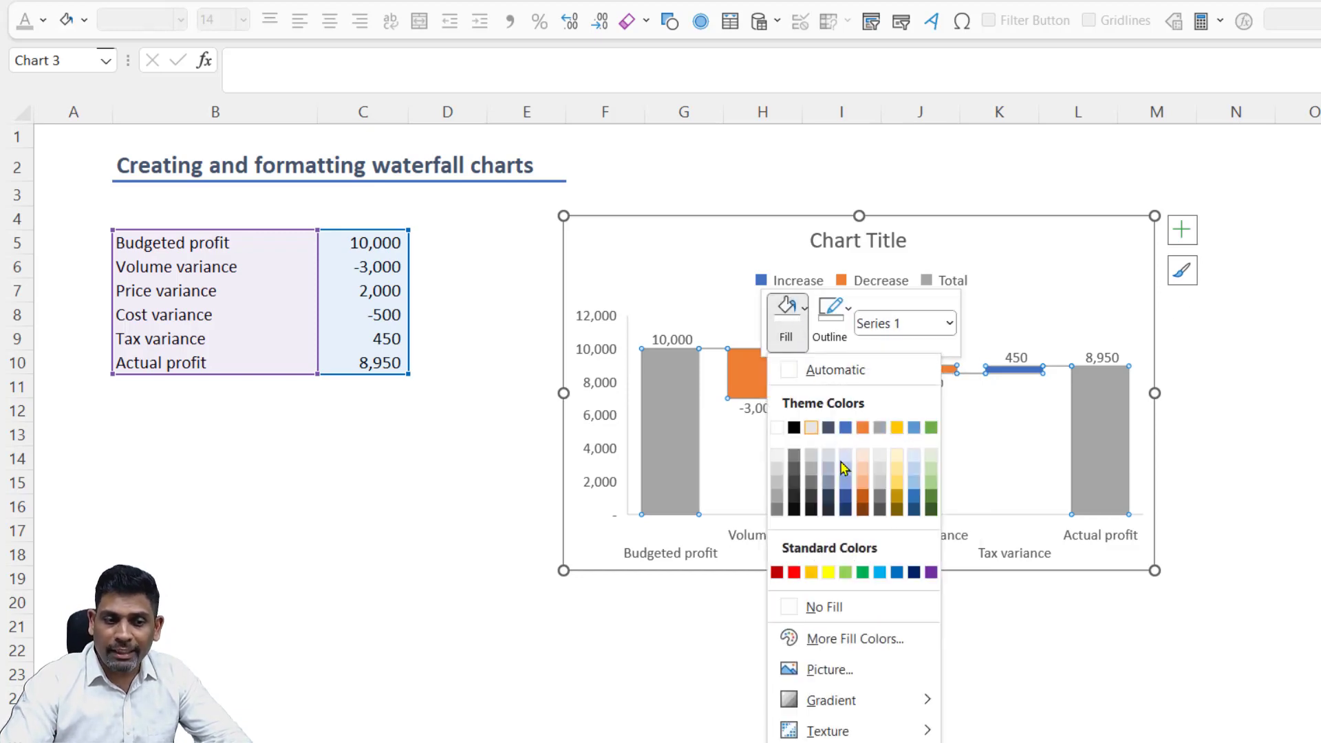
pyautogui.click(777, 572)
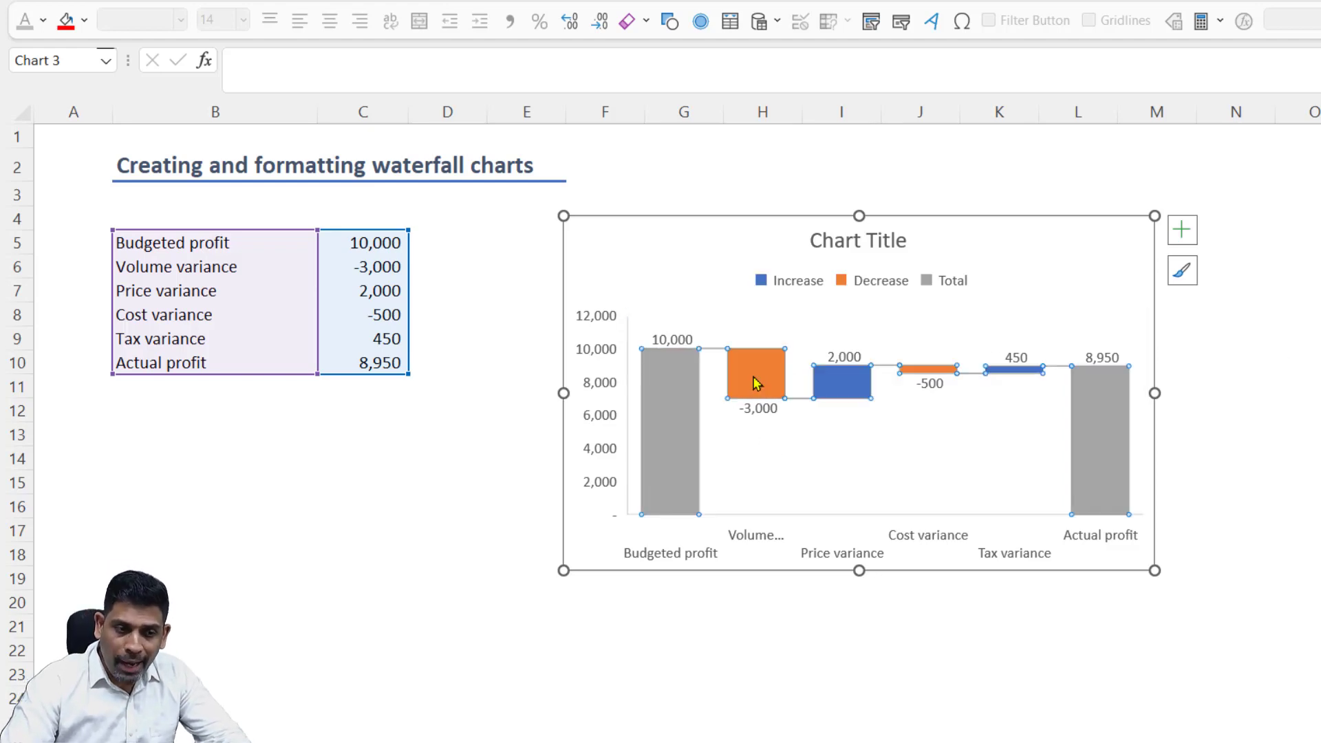
pyautogui.rightClick(755, 374)
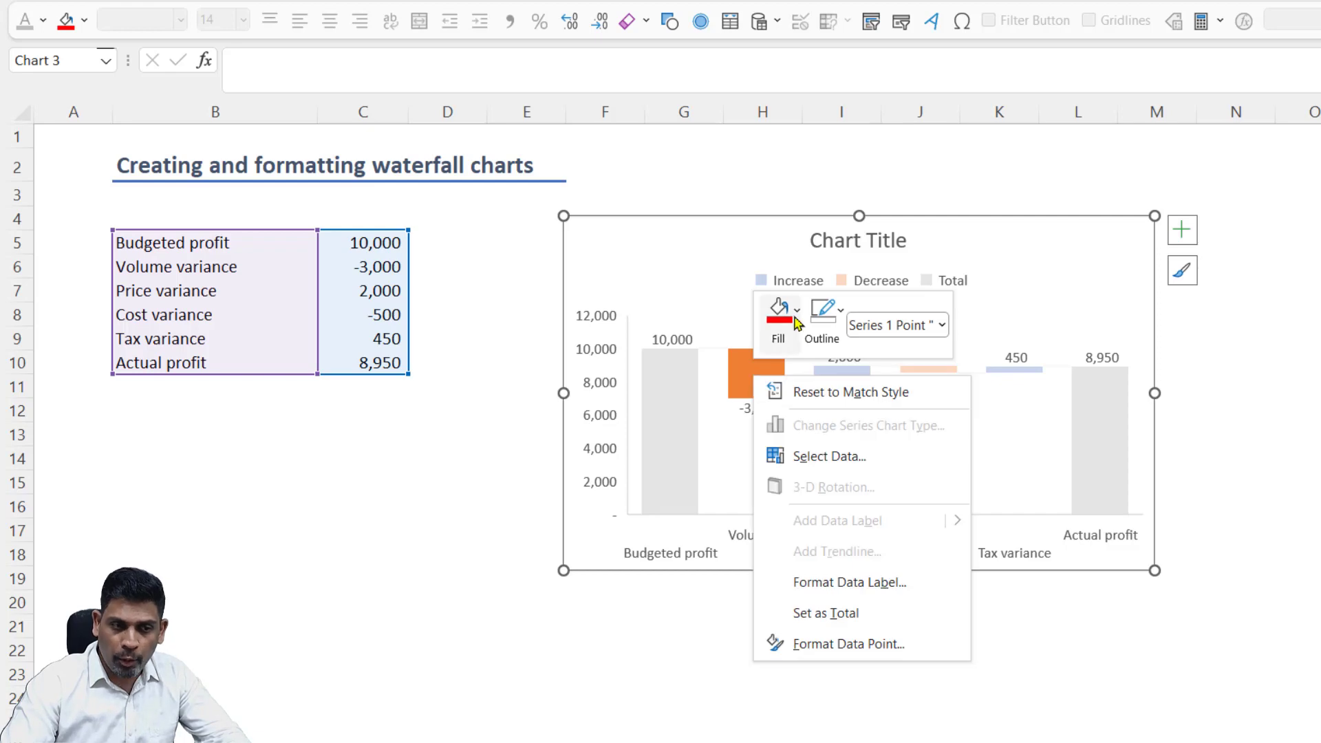
pyautogui.click(773, 316)
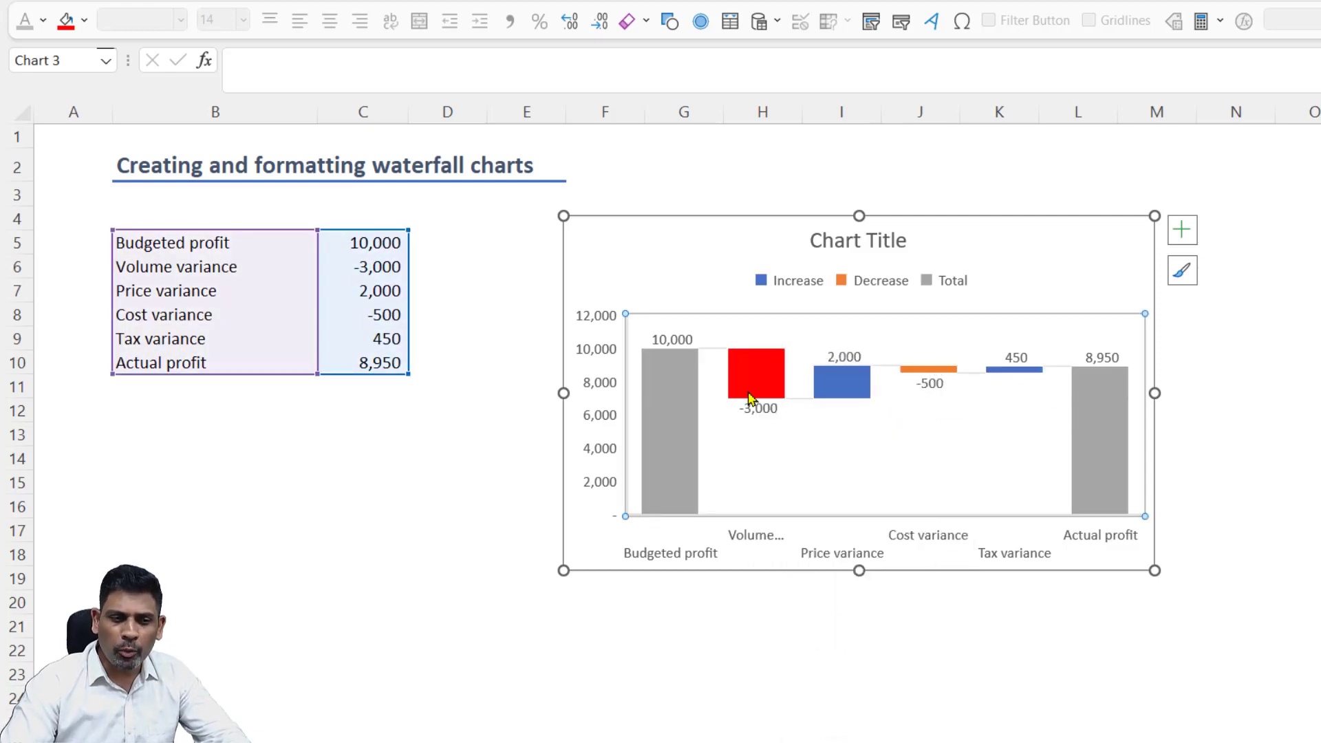
pyautogui.click(364, 267)
pyautogui.write('3,000')
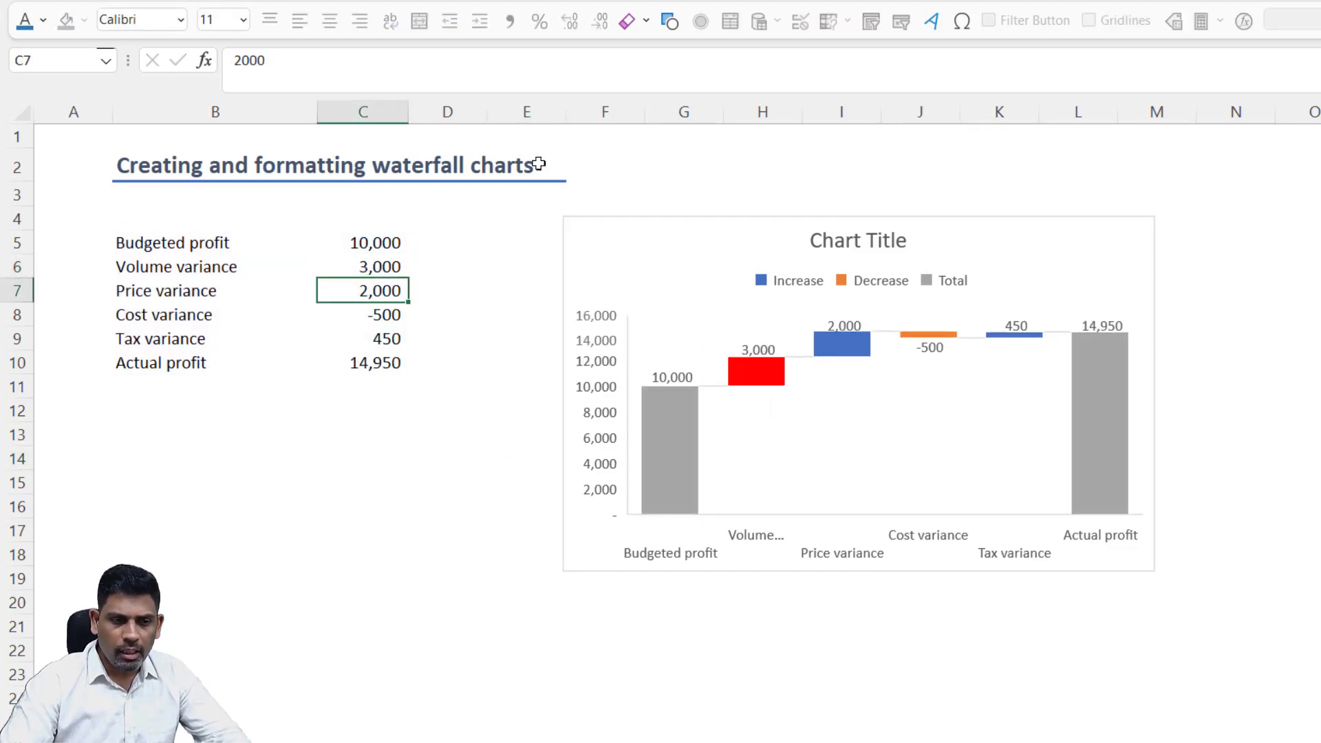
pyautogui.moveTo(754, 365)
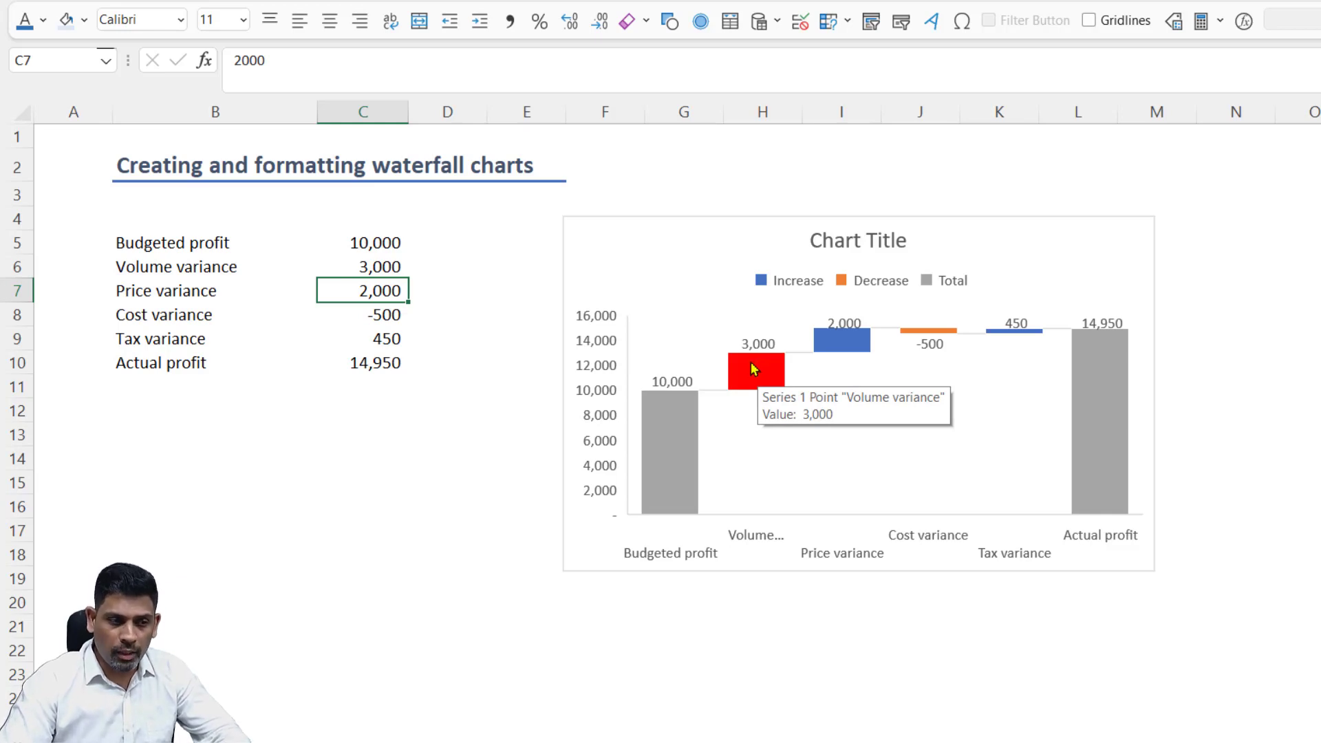
pyautogui.write('-3000')
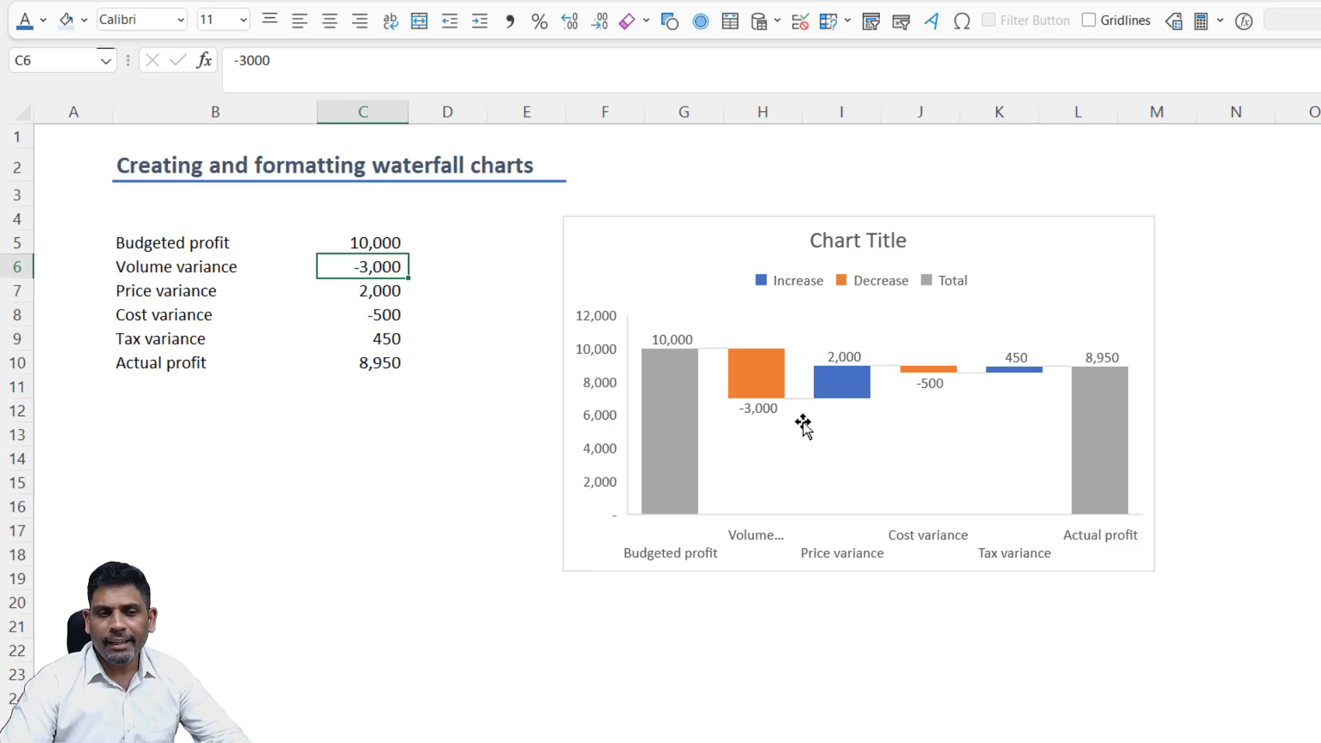
pyautogui.moveTo(818, 285)
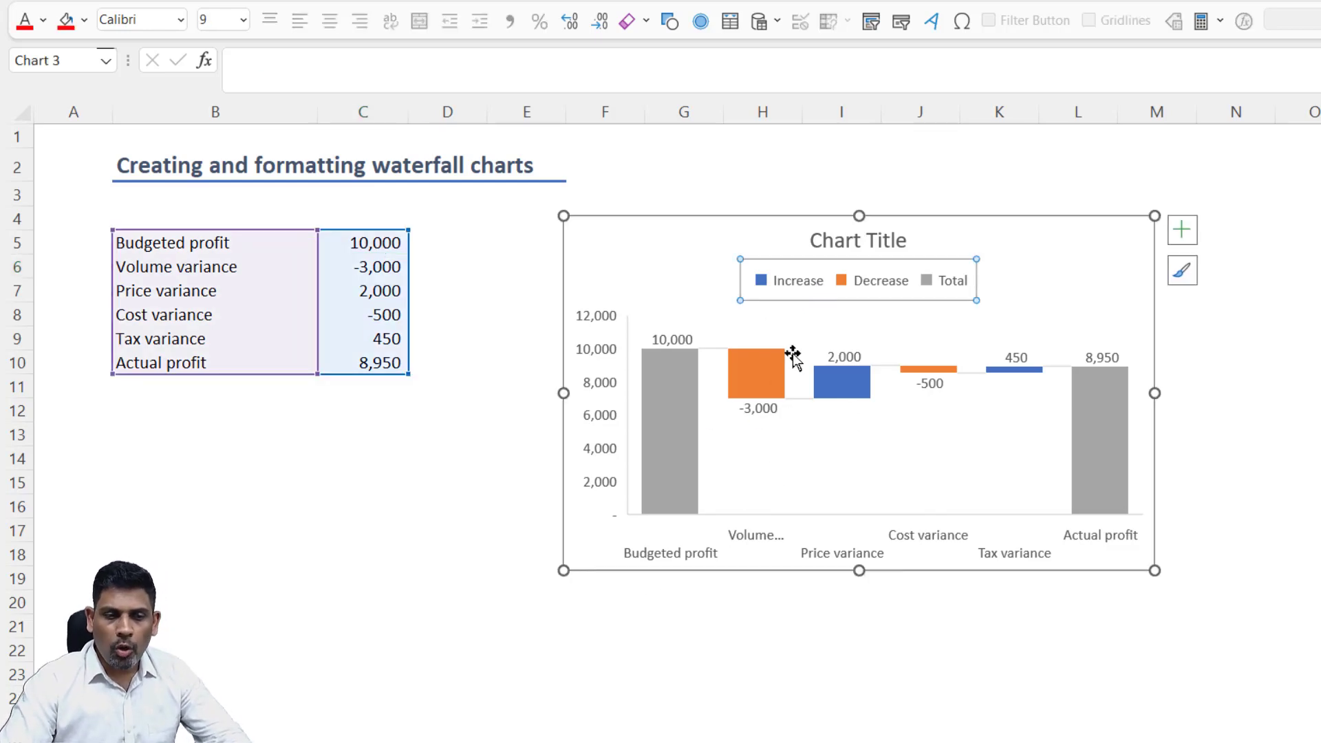
pyautogui.moveTo(754, 397)
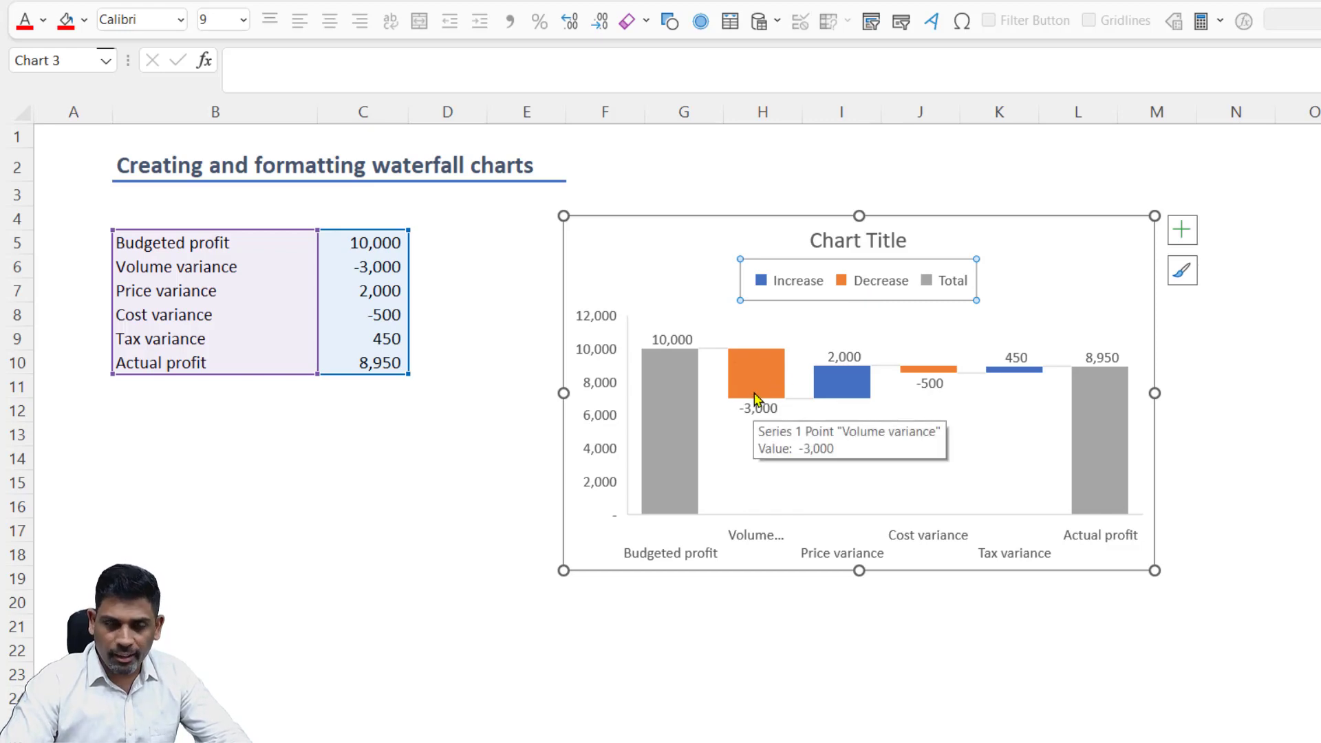
pyautogui.moveTo(862, 286)
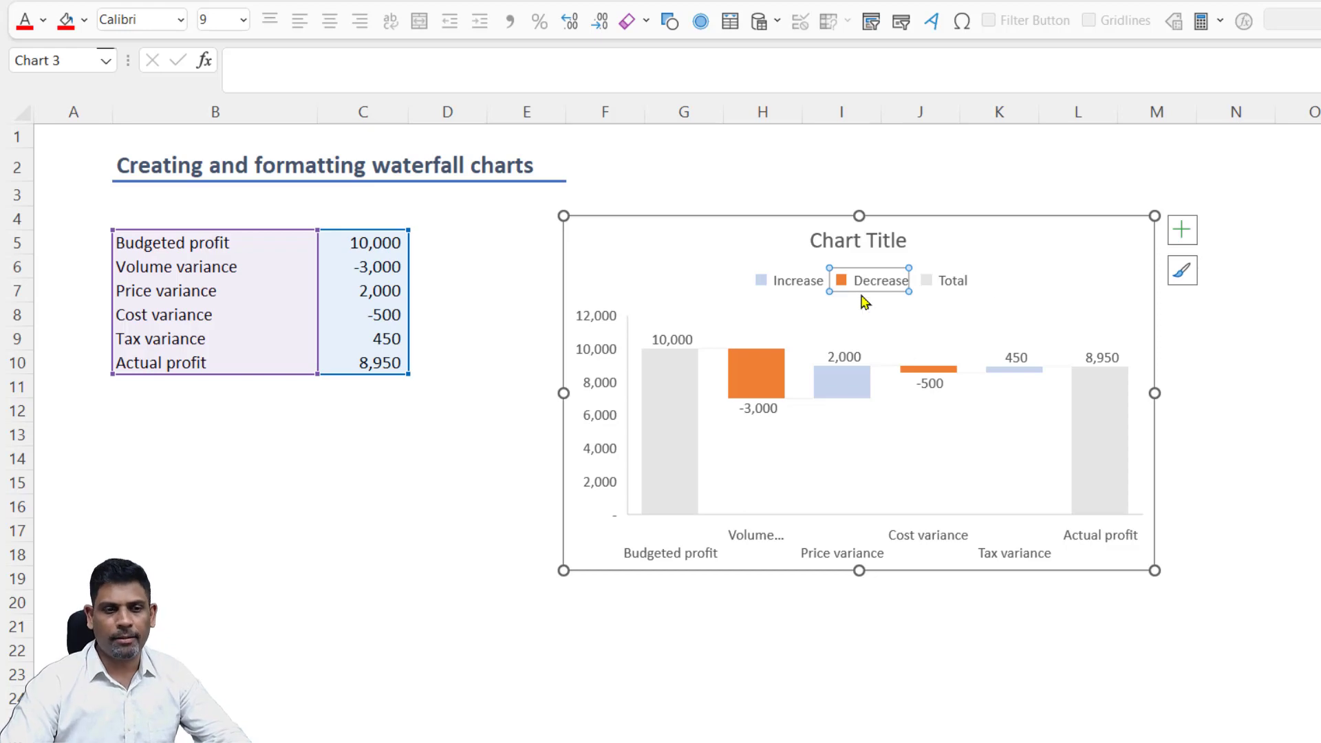
pyautogui.moveTo(863, 286)
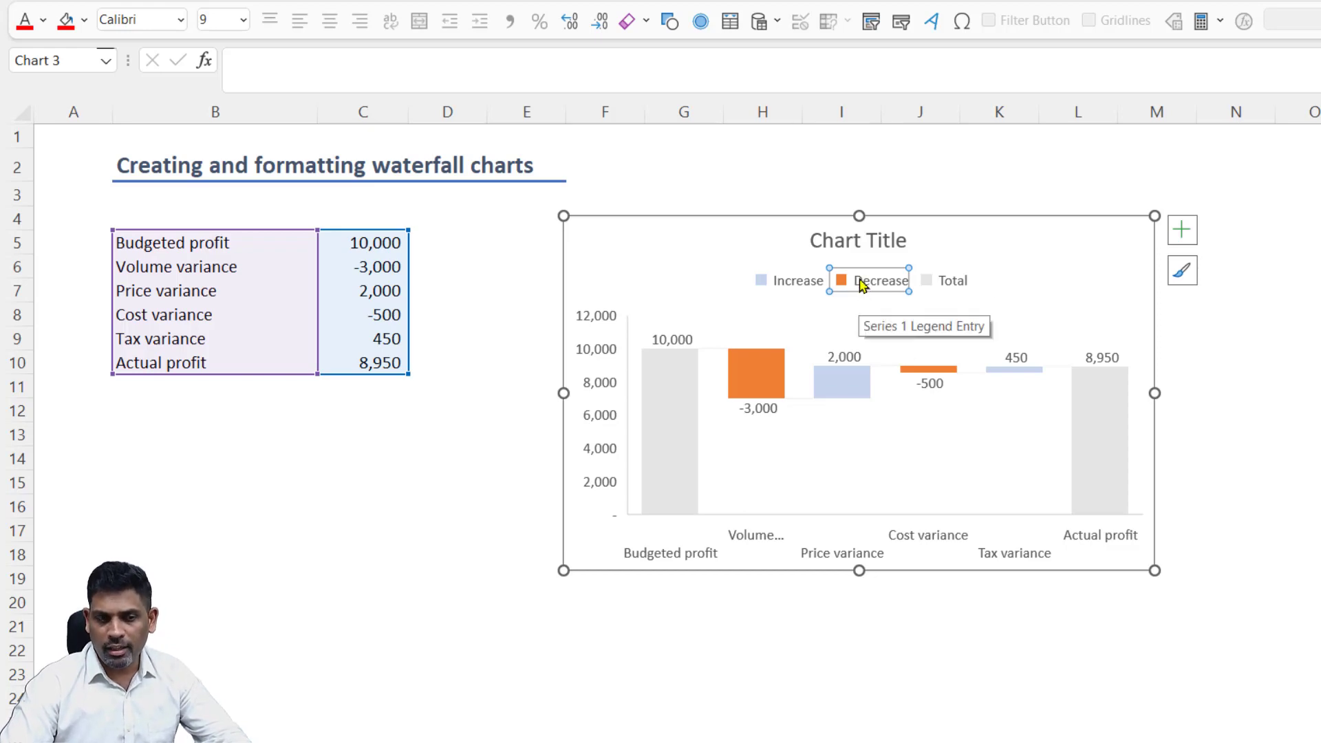
# Fill the Decrease series red via its legend entry, then start recolouring the Increase series
pyautogui.rightClick(869, 280)
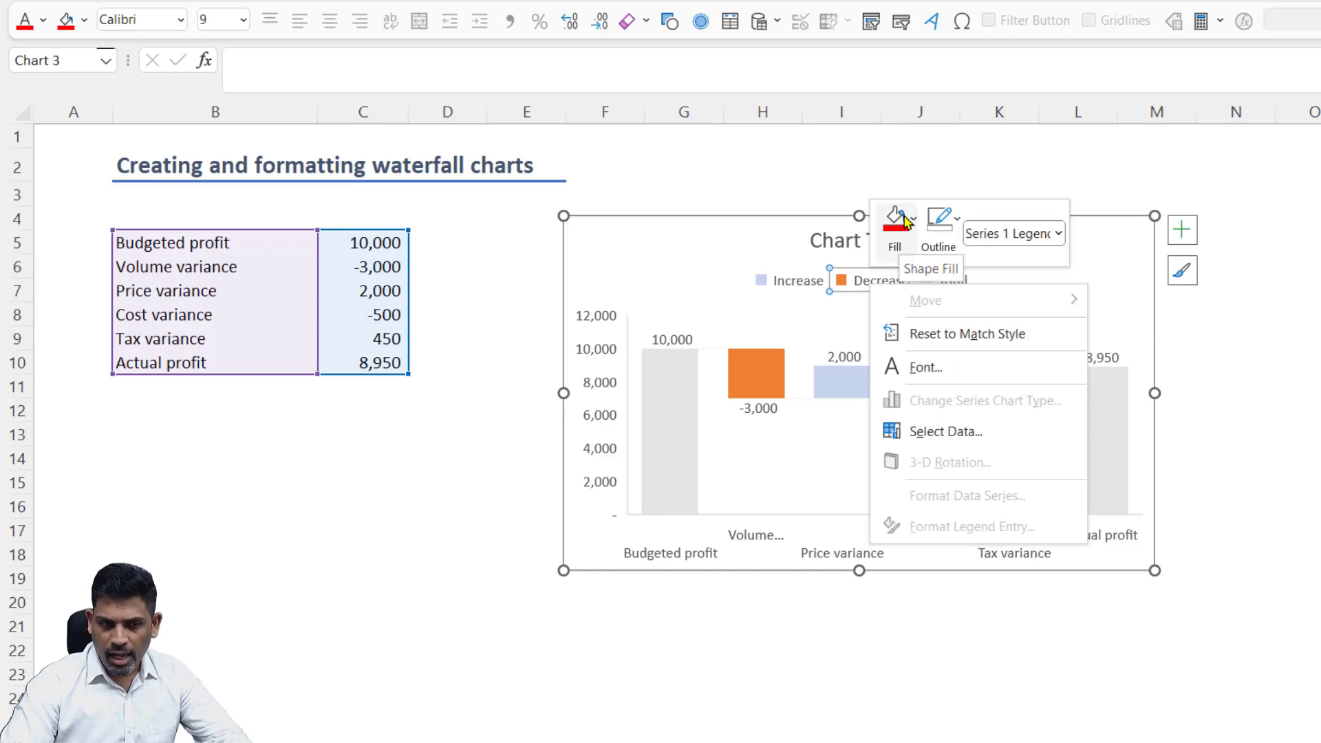
pyautogui.click(896, 218)
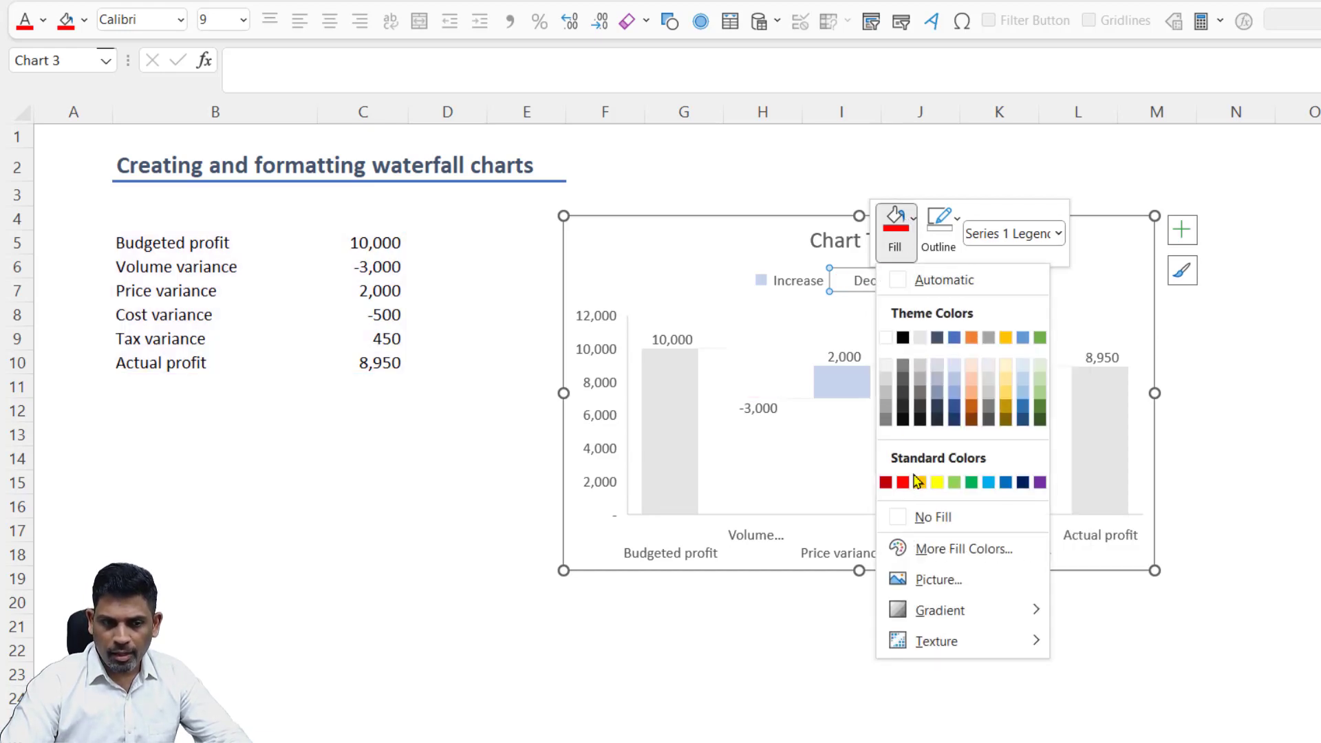
pyautogui.click(884, 481)
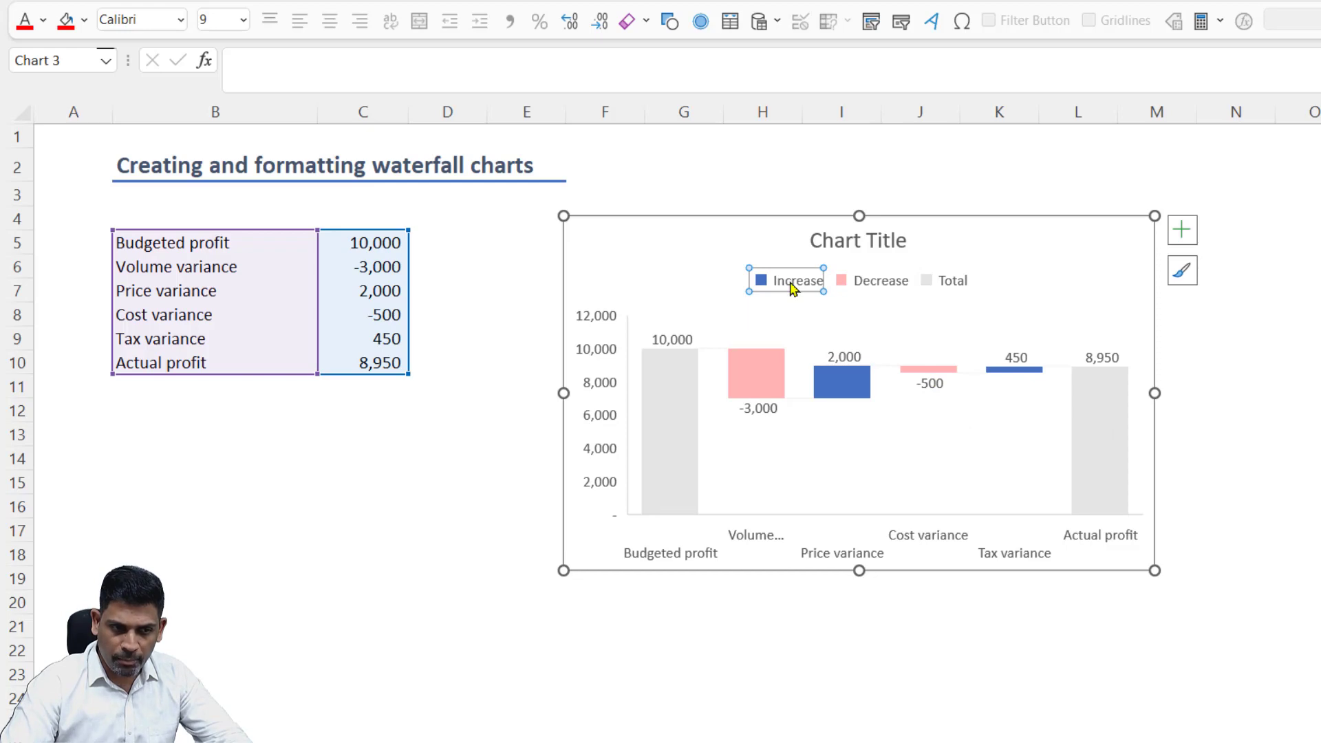
pyautogui.rightClick(792, 280)
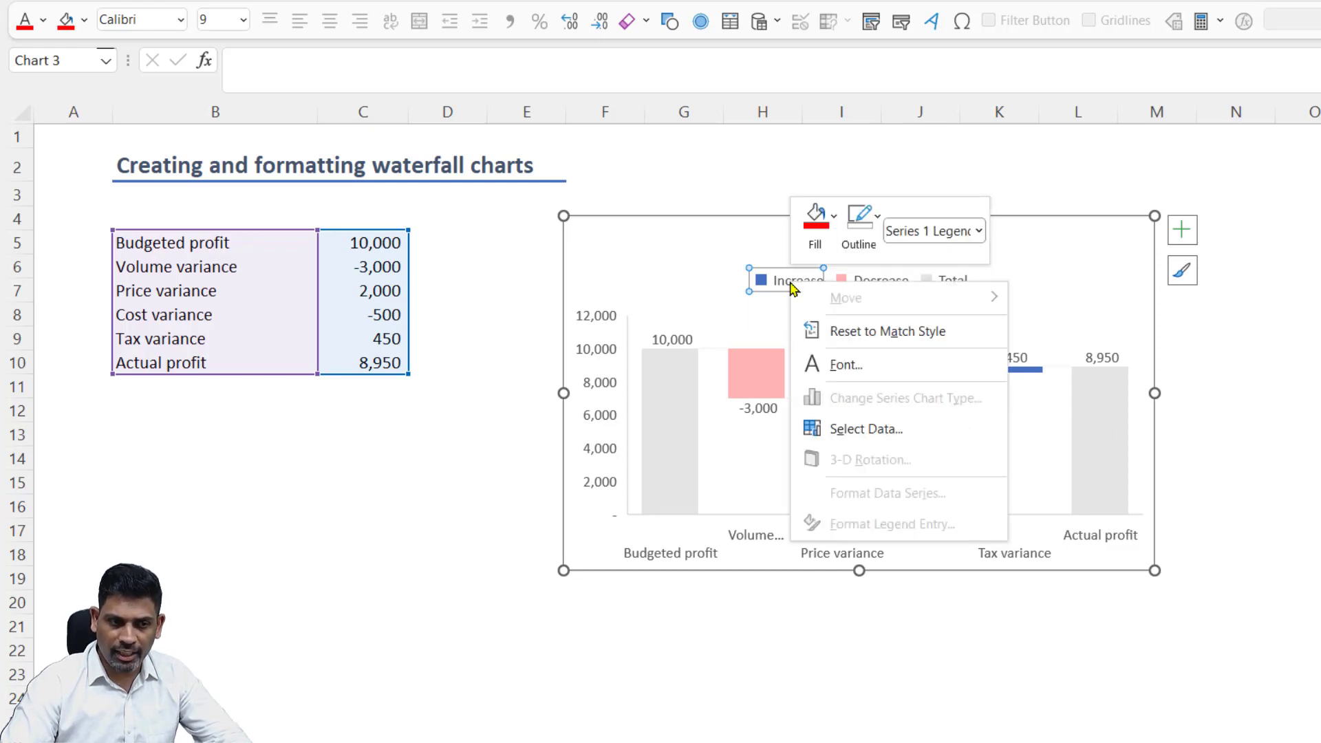
pyautogui.click(813, 215)
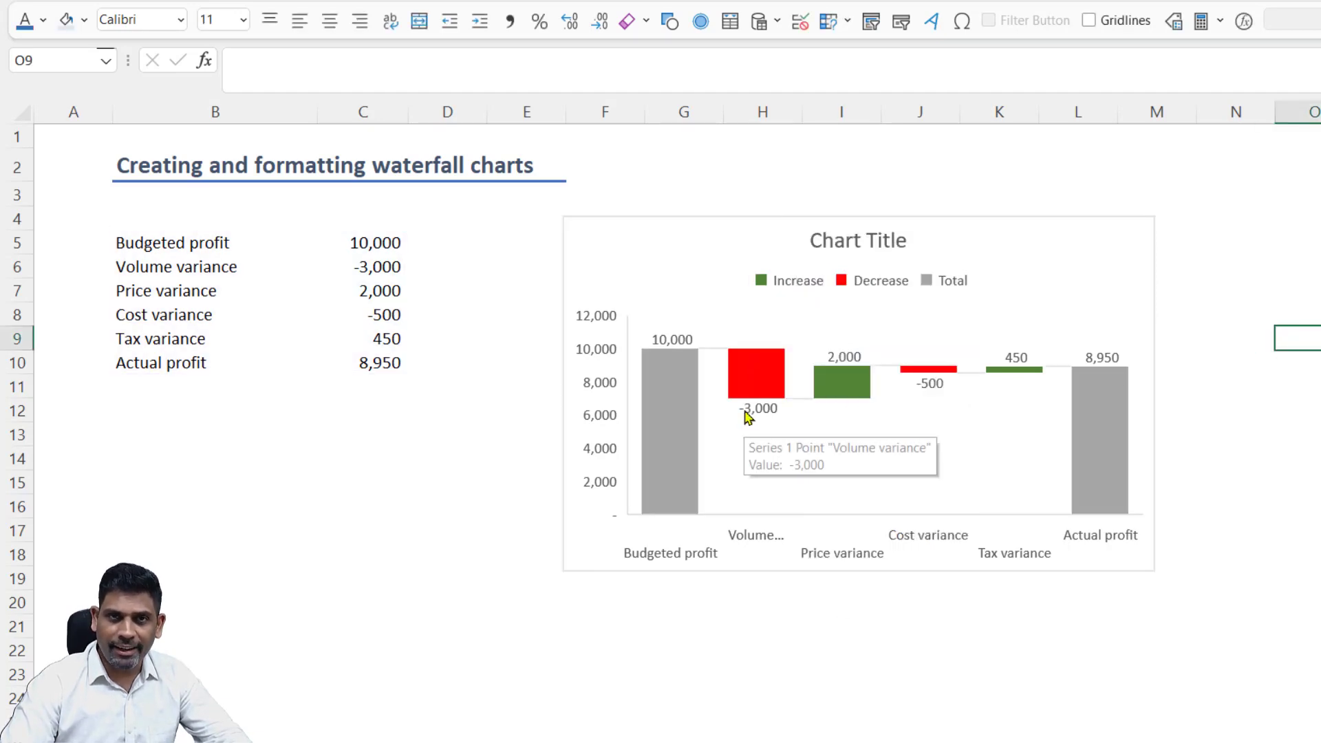
pyautogui.moveTo(558, 295)
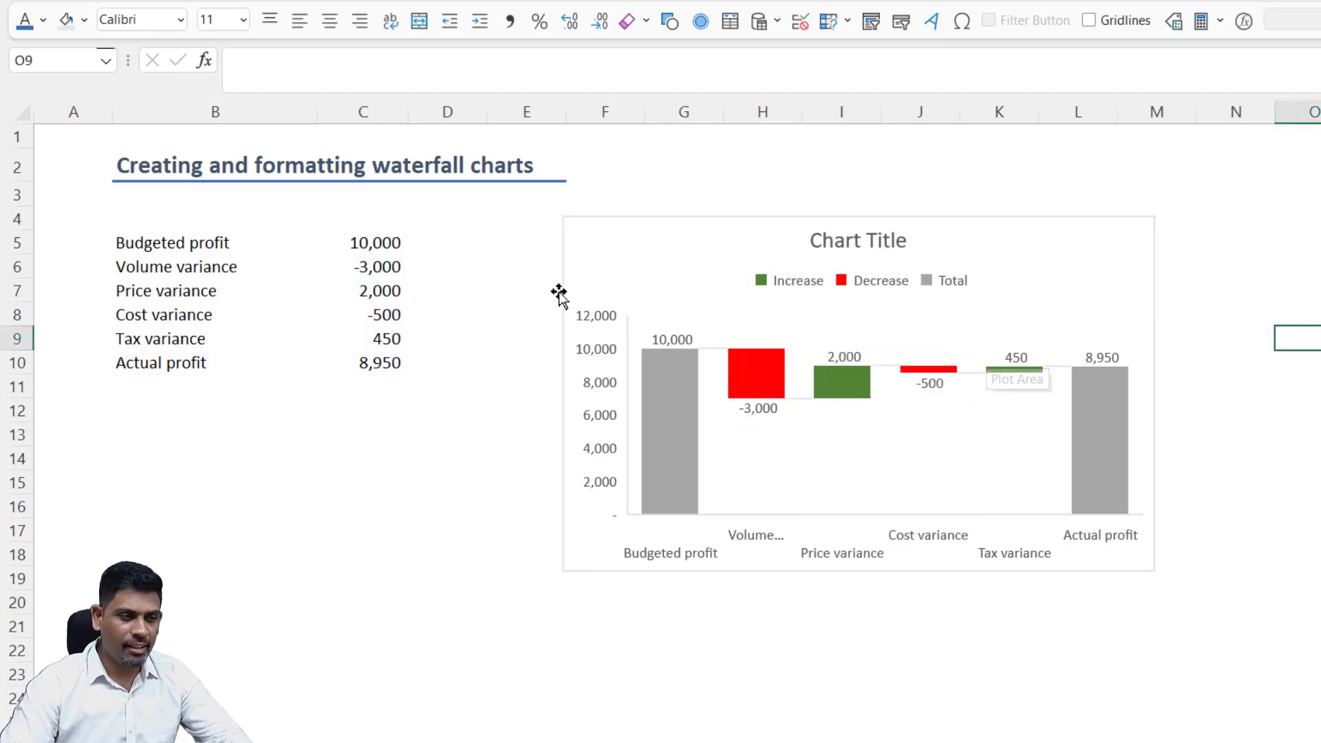
# Enter -3000 as the Volume variance in cell C6
pyautogui.click(362, 266)
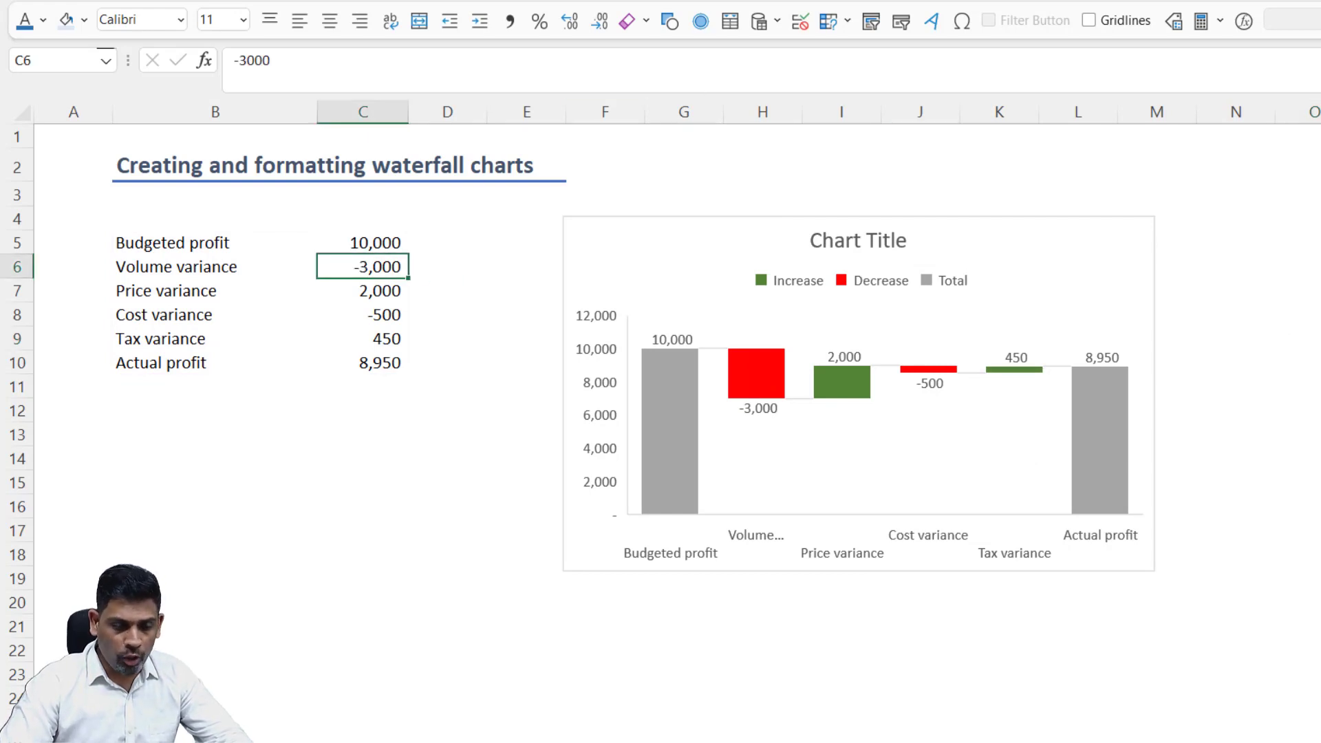
pyautogui.write('3000')
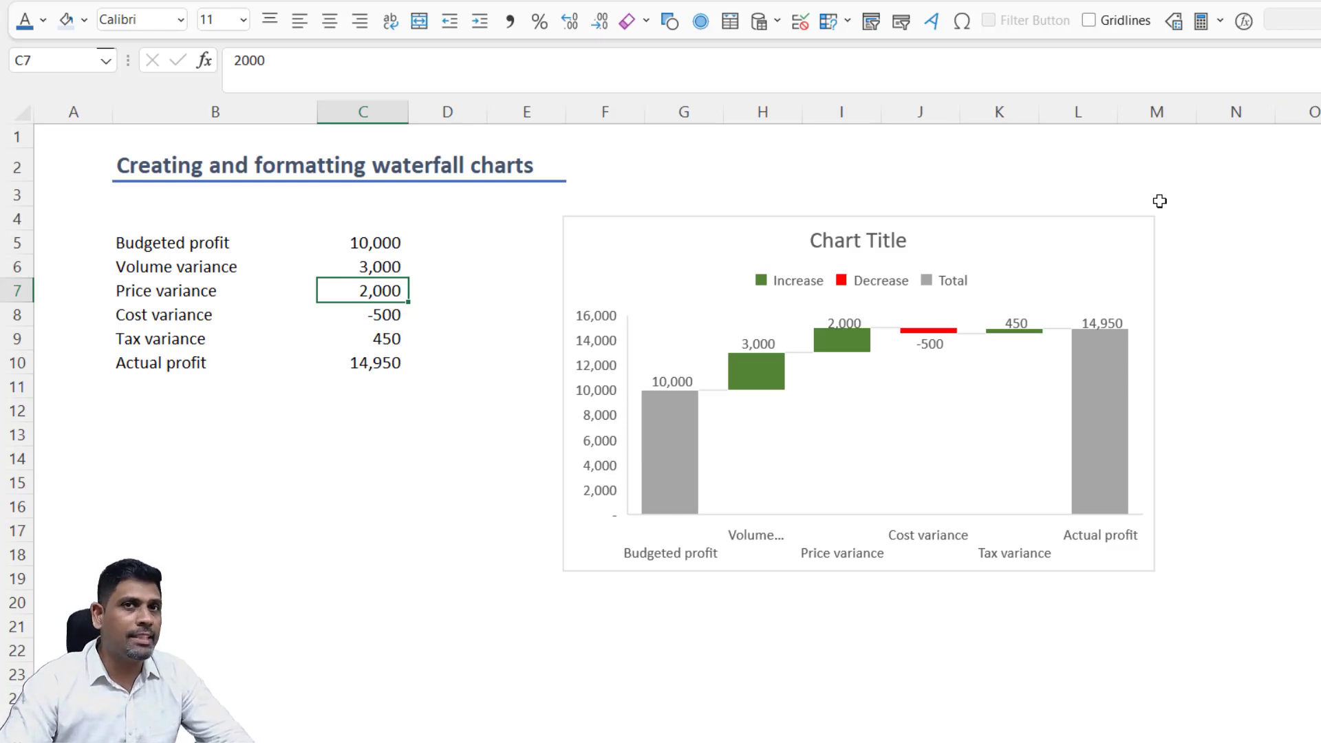
pyautogui.write('-3000')
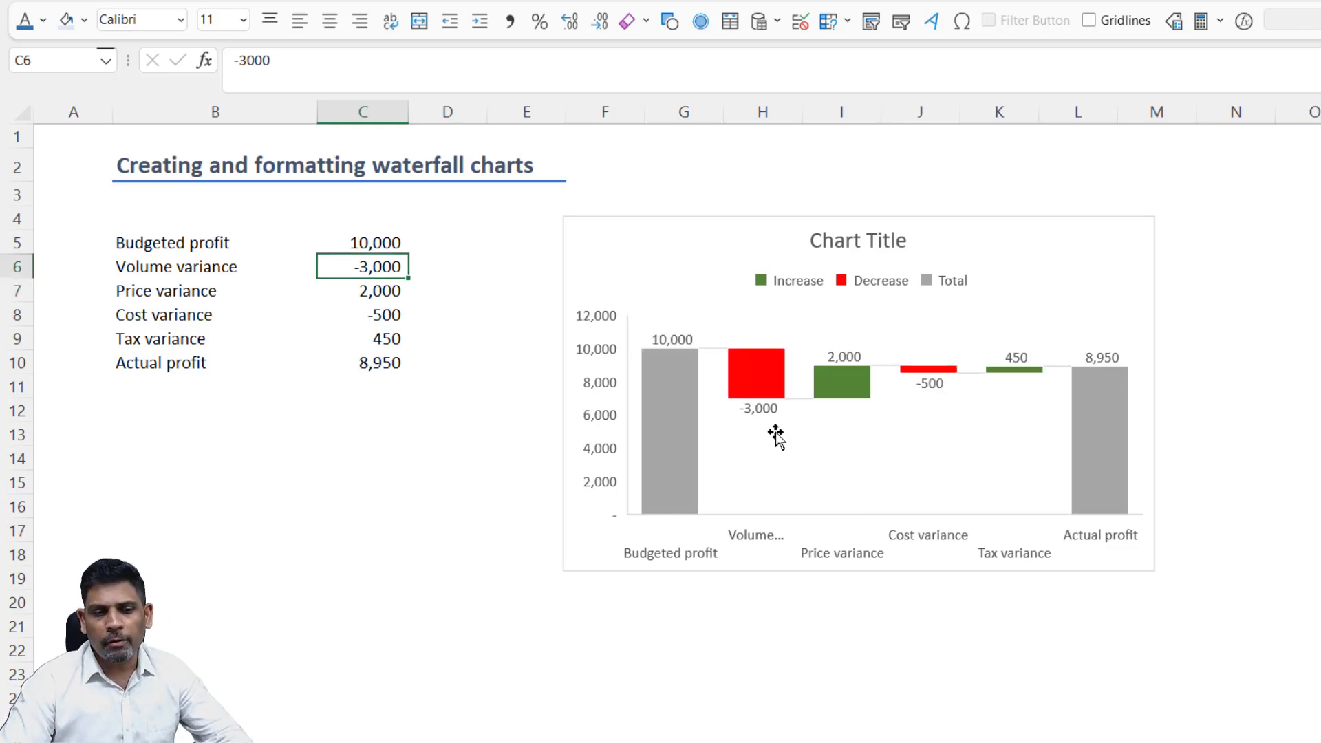
pyautogui.moveTo(762, 364)
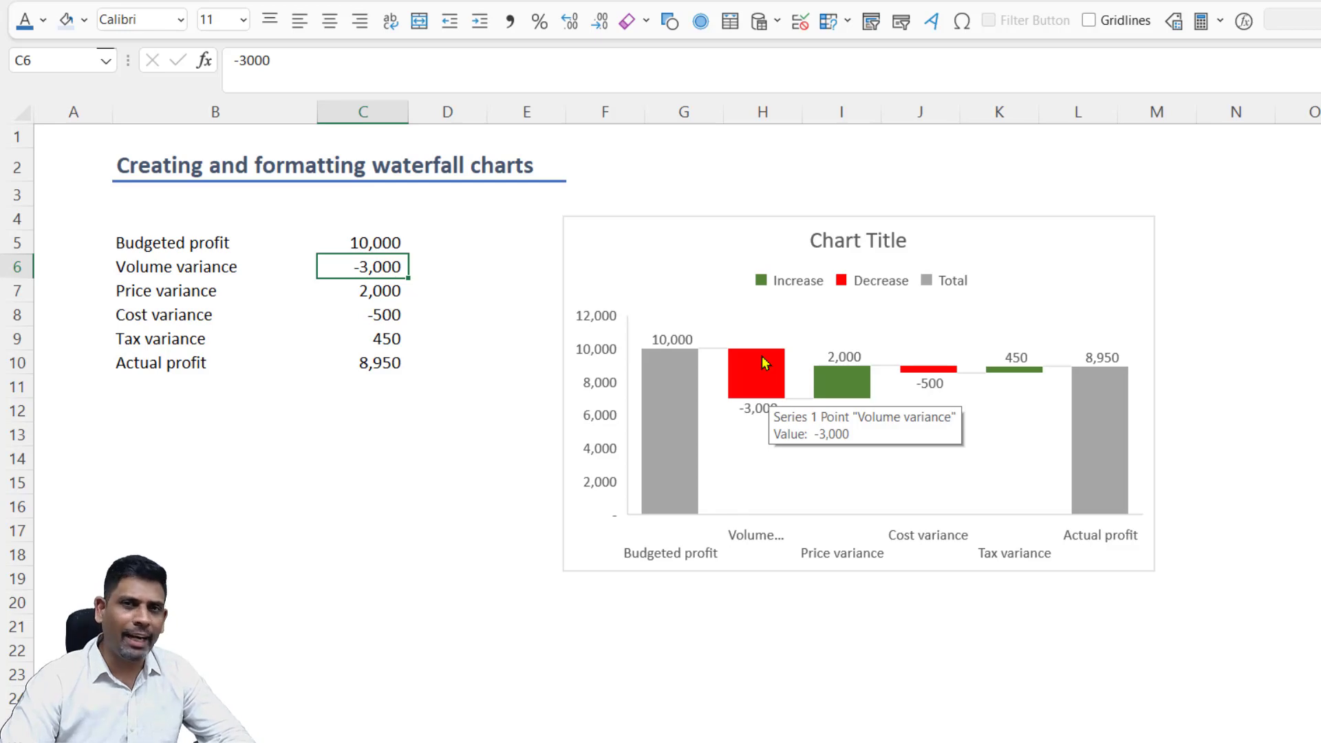
pyautogui.moveTo(938, 512)
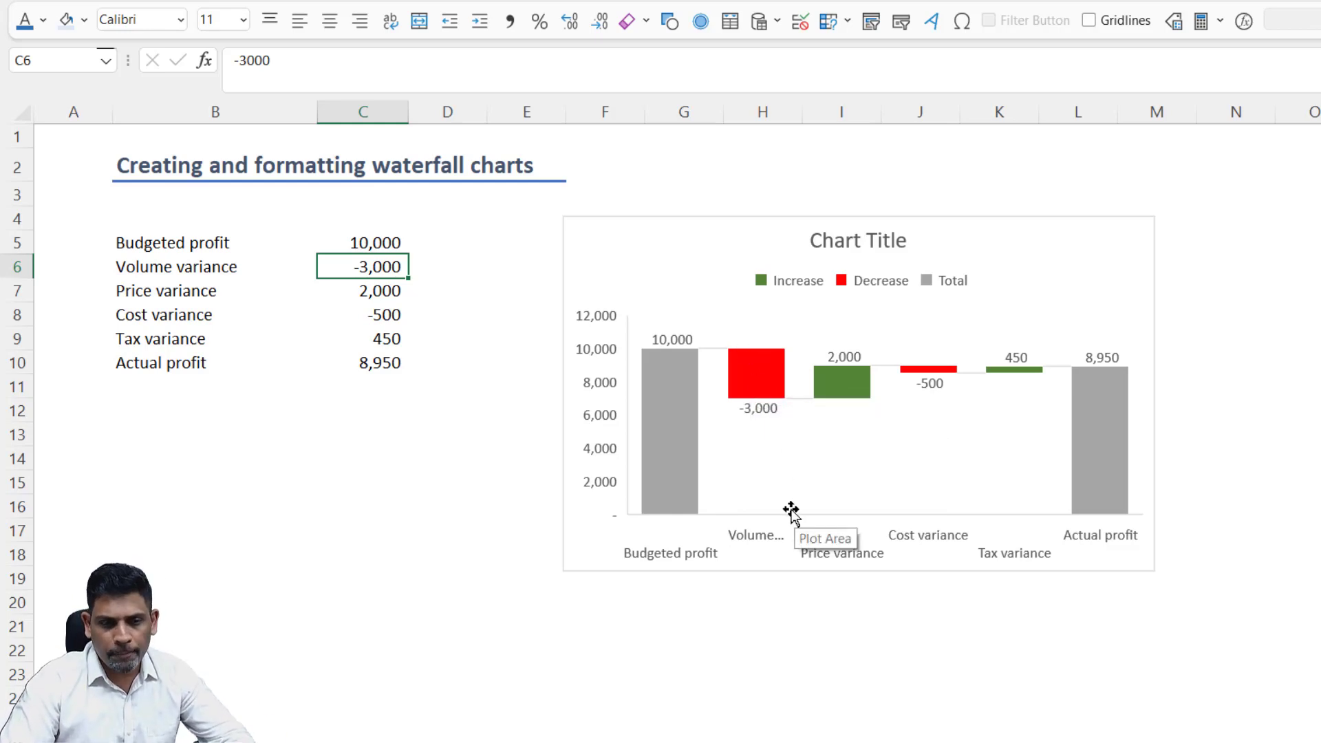
pyautogui.moveTo(800, 484)
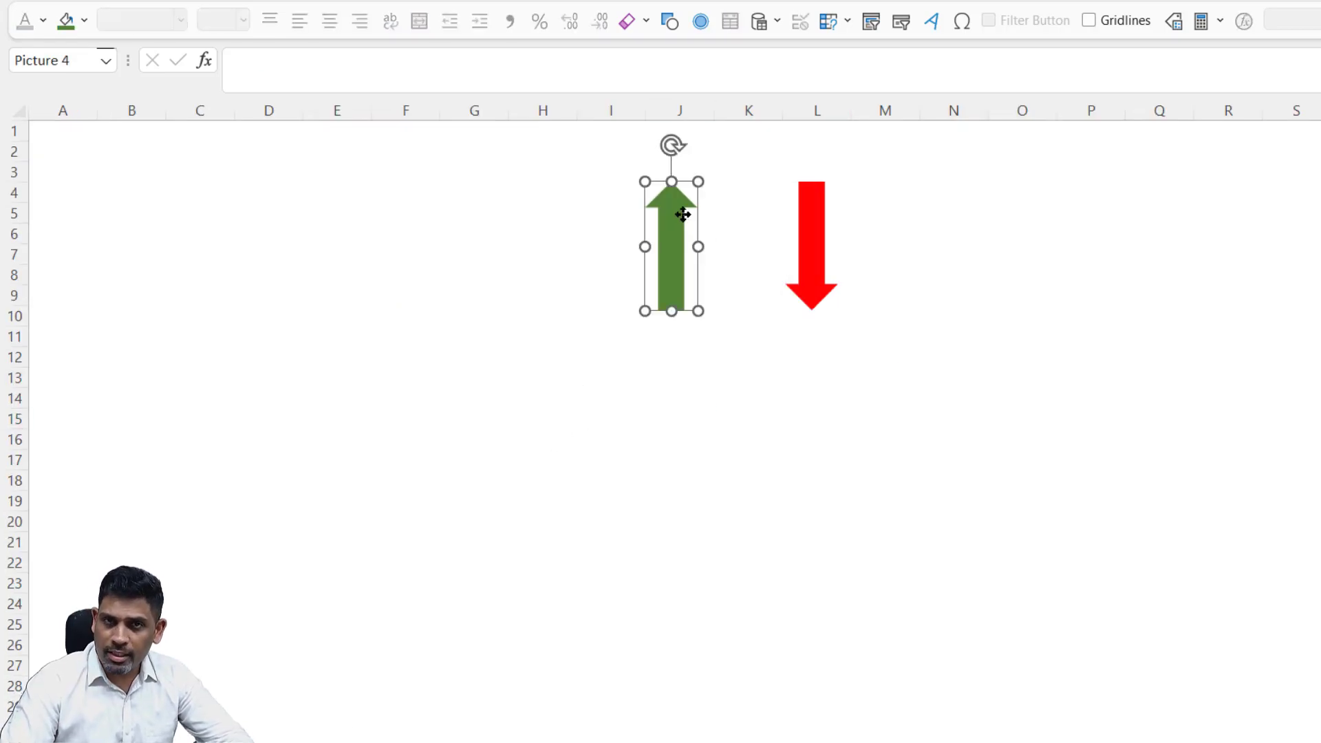
pyautogui.click(811, 245)
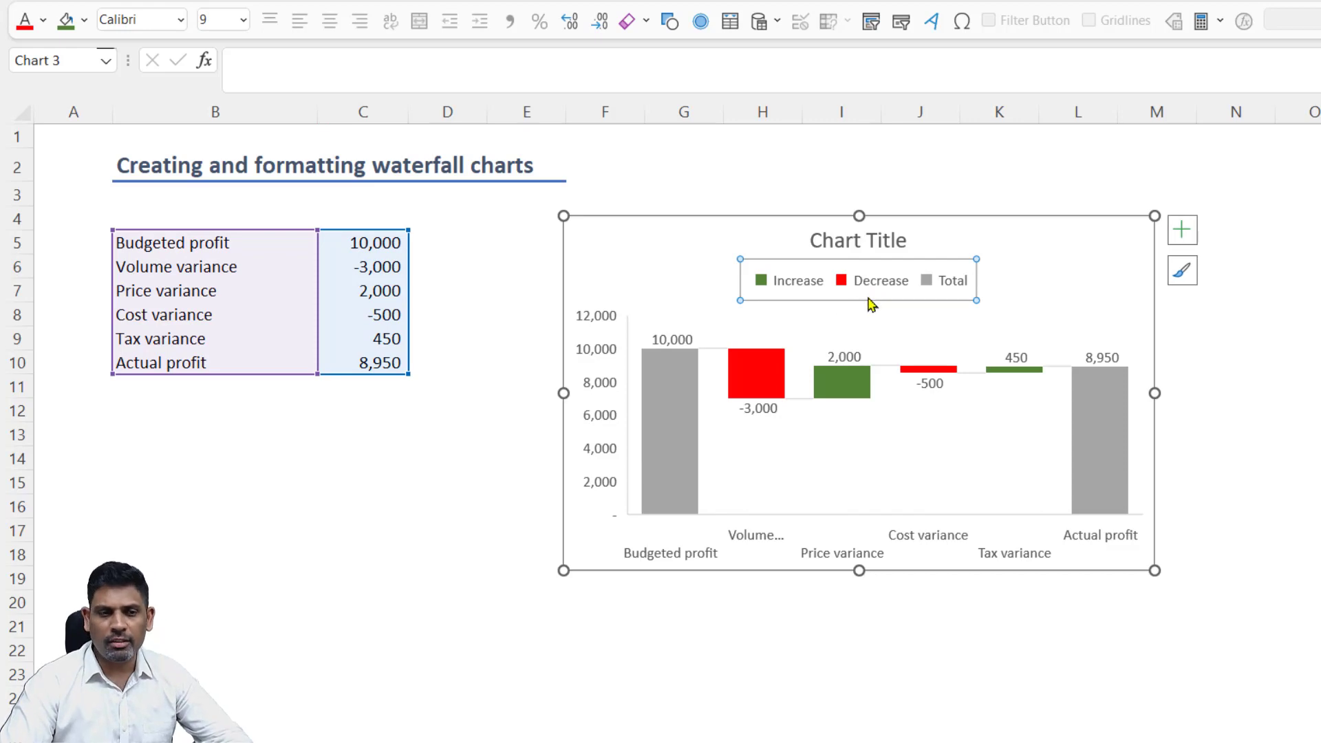
# Fill the Decrease bars with the DownArrow.png picture from file
pyautogui.rightClick(872, 280)
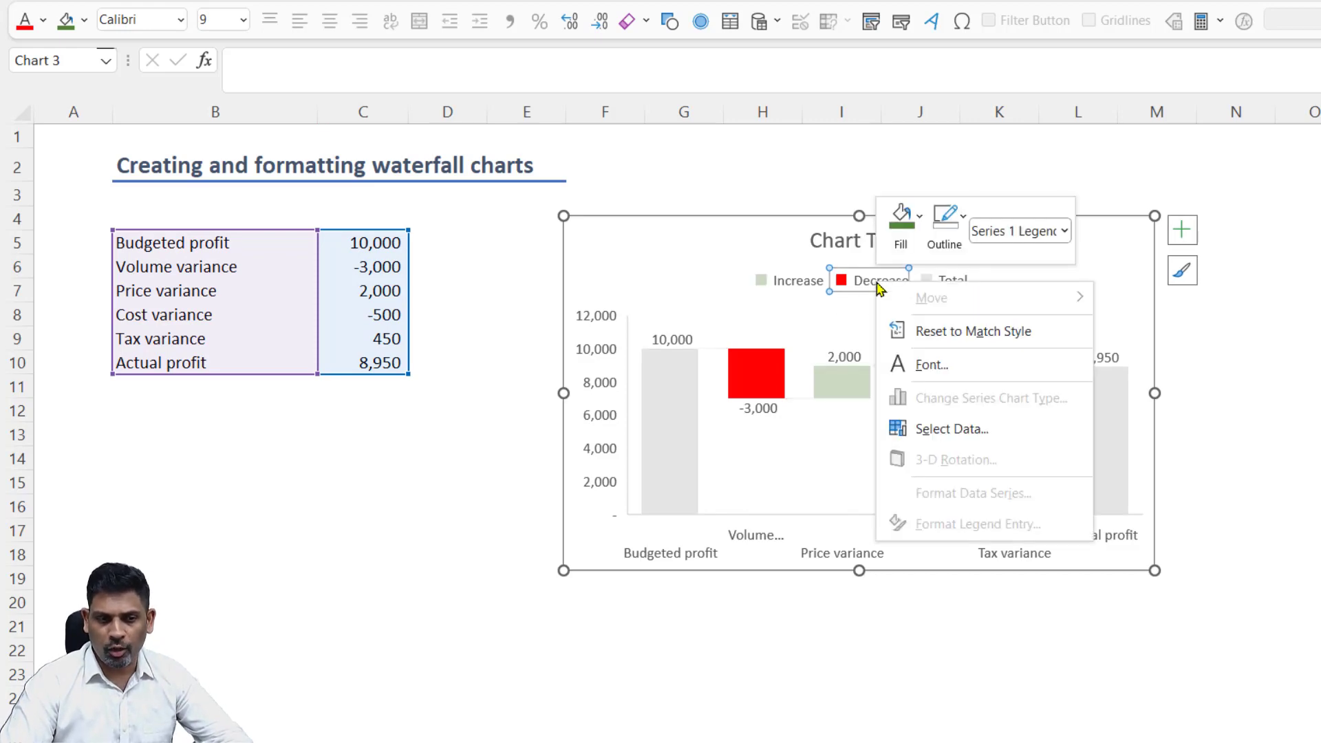
pyautogui.click(901, 218)
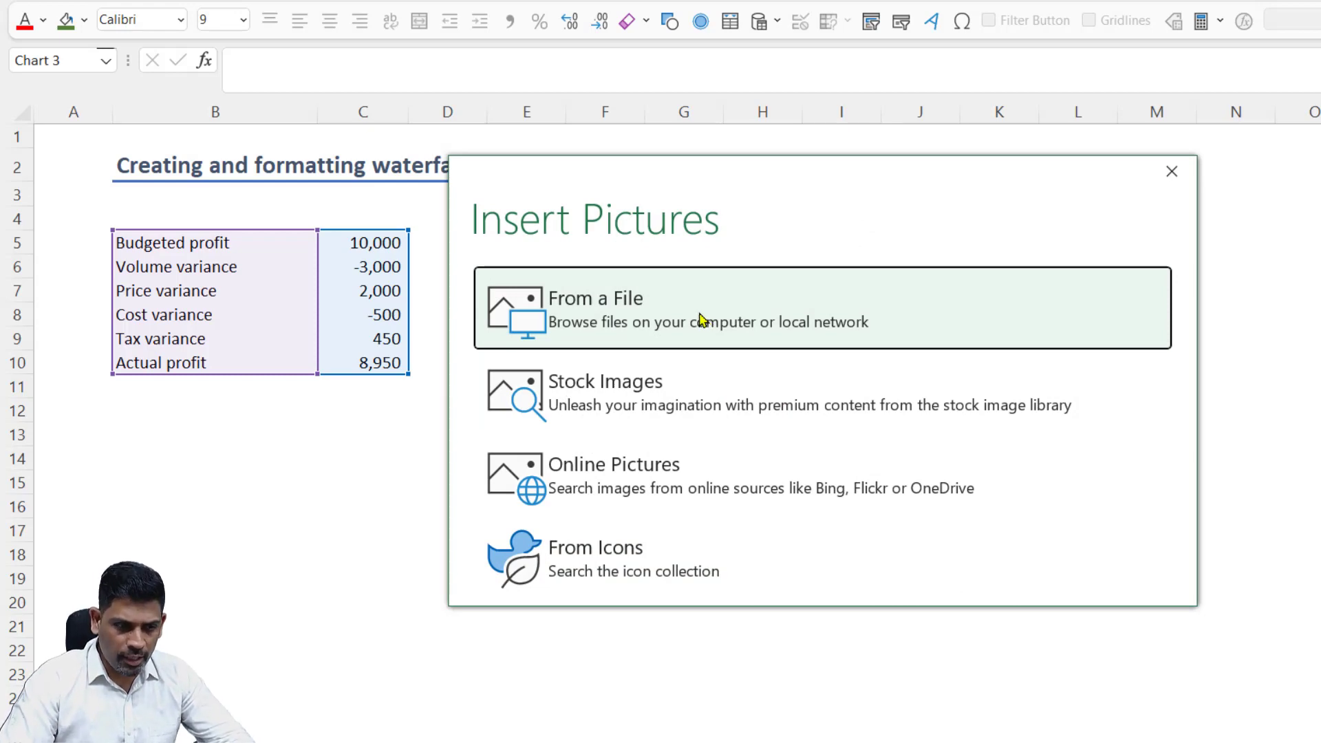
pyautogui.click(596, 309)
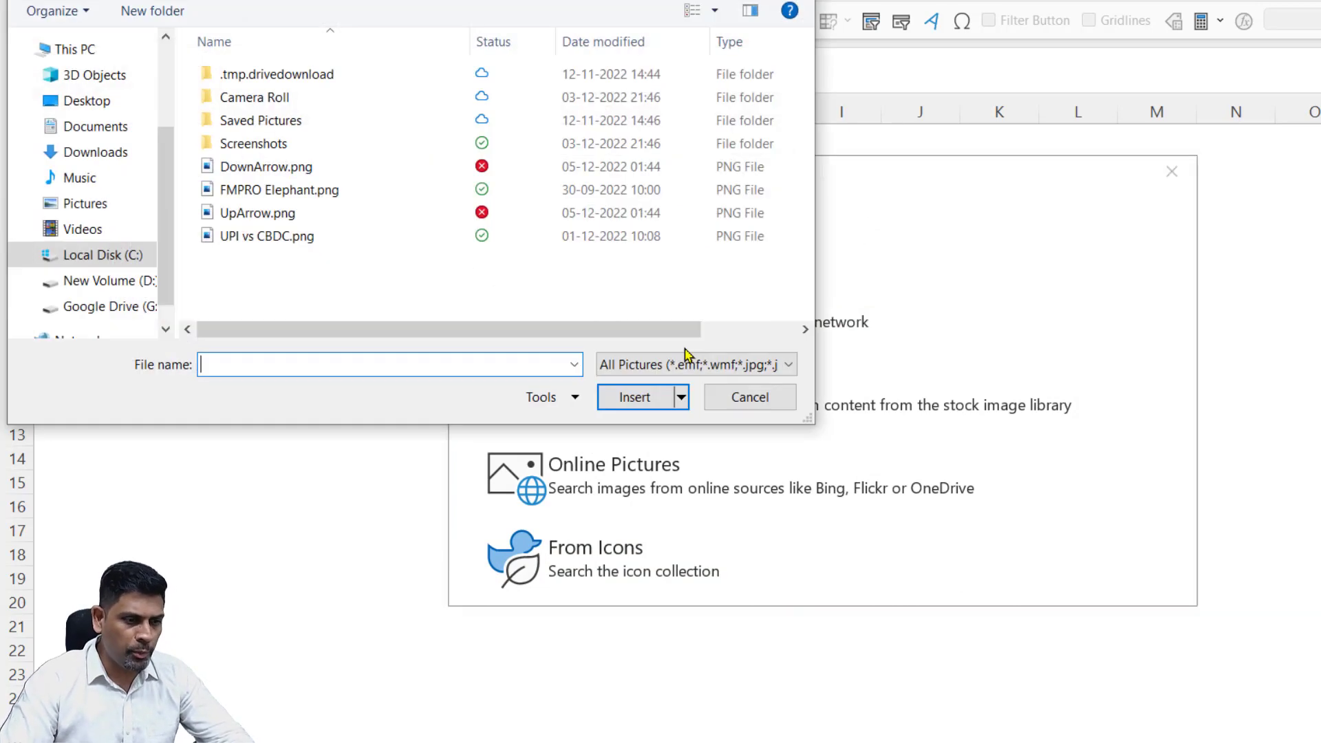
pyautogui.click(265, 166)
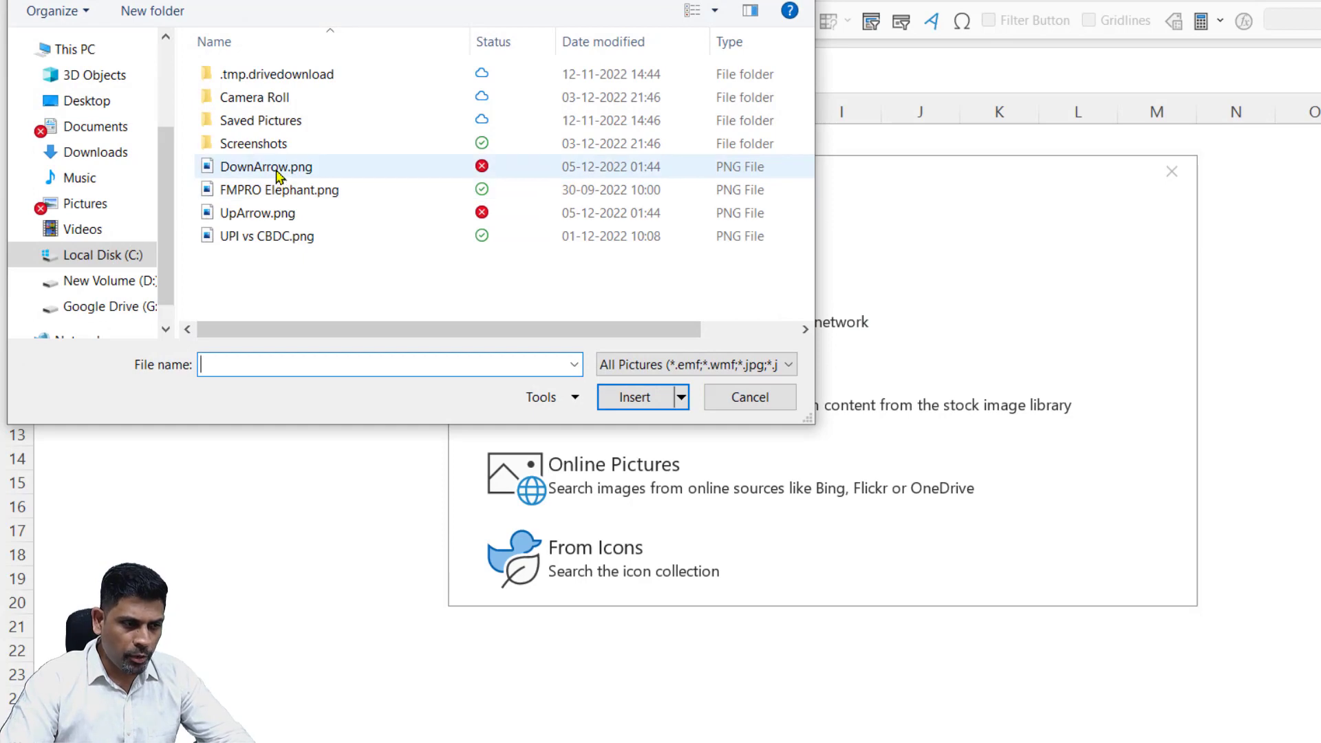
pyautogui.click(748, 397)
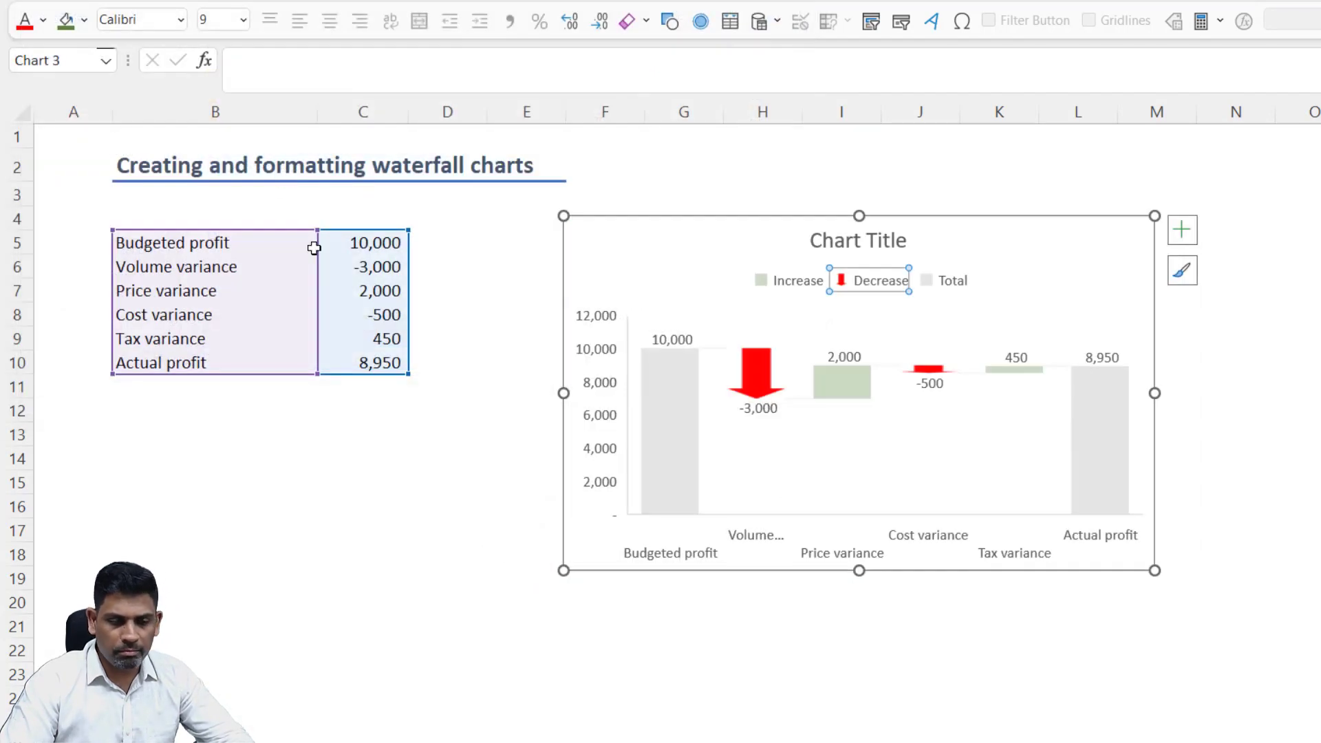
pyautogui.moveTo(771, 388)
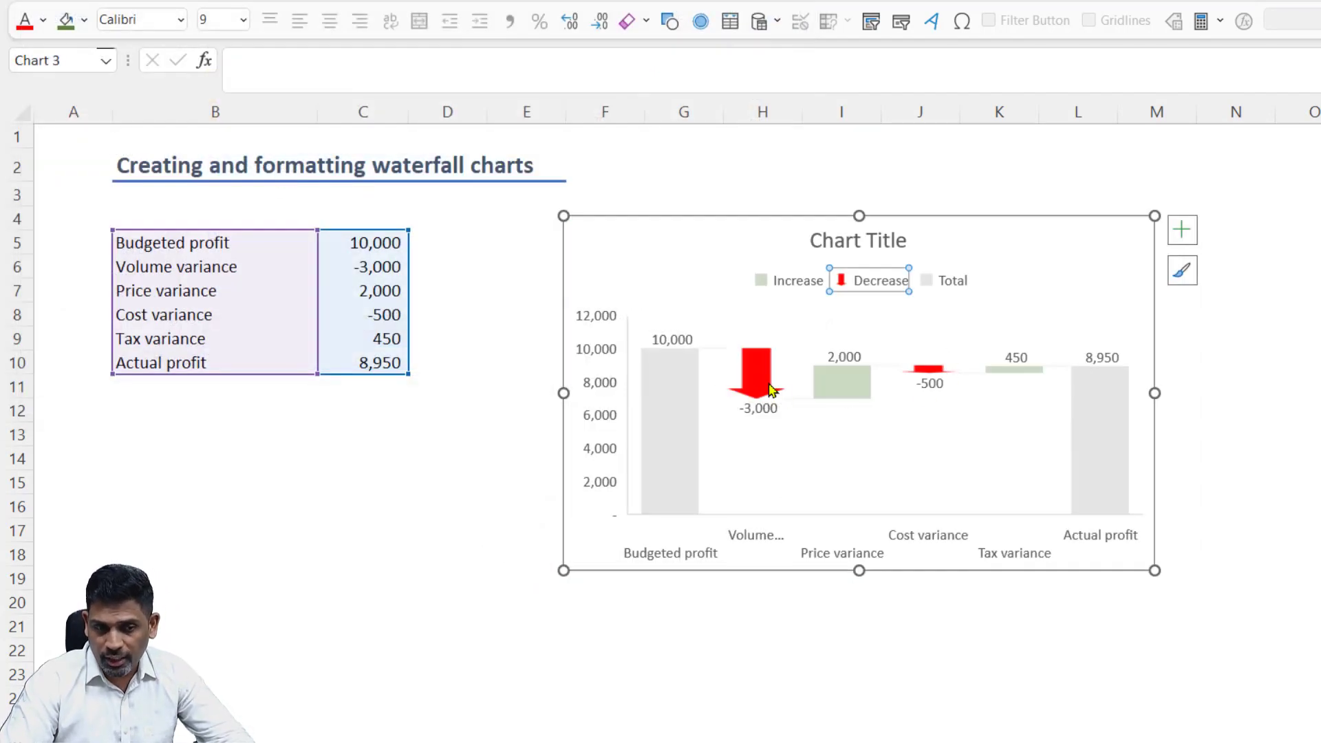
pyautogui.moveTo(842, 380)
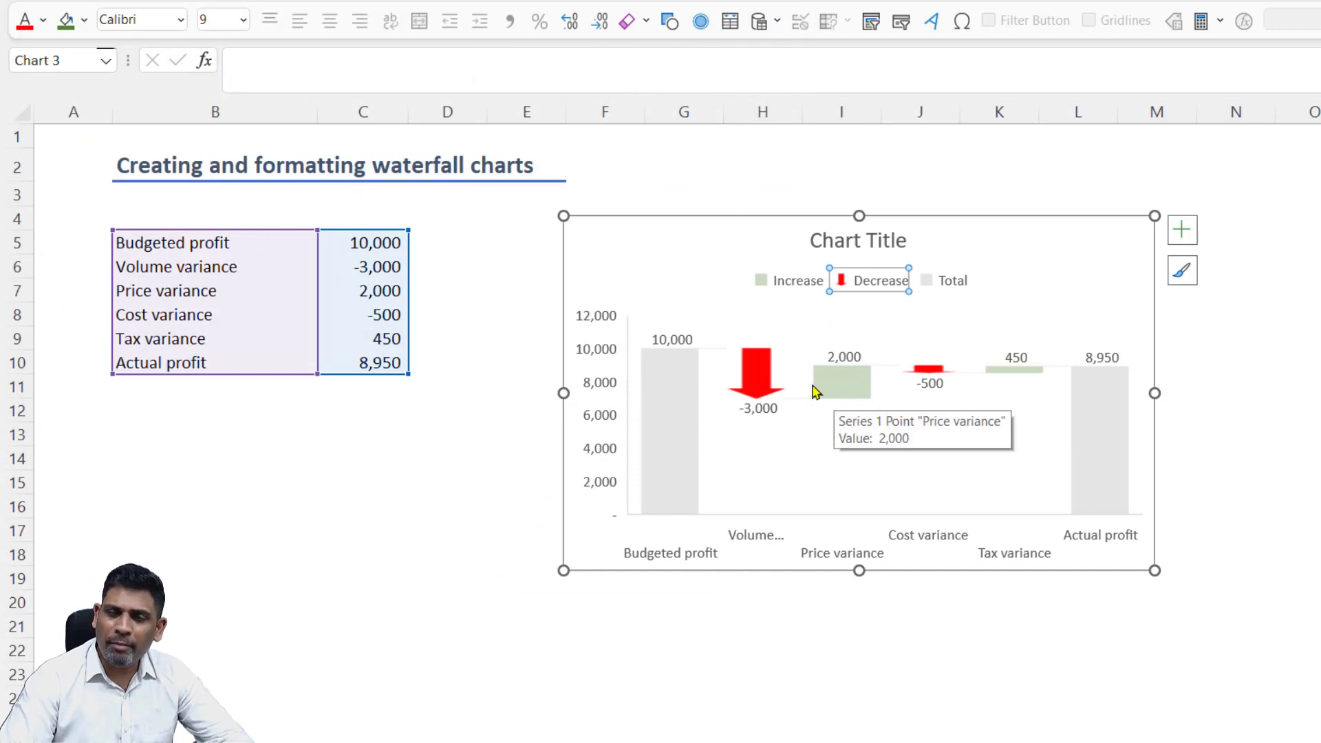
pyautogui.moveTo(757, 379)
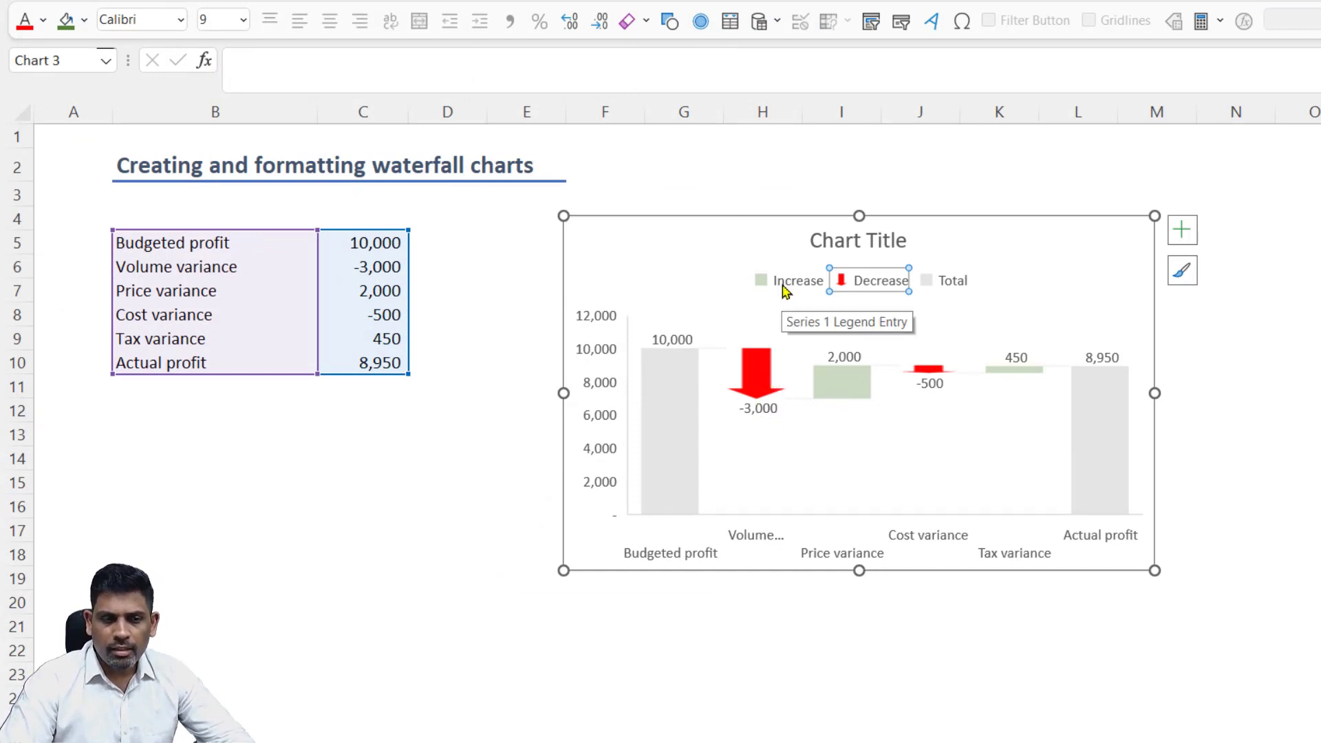
# Bring up the fill choices for the Increase legend entry
pyautogui.click(796, 280)
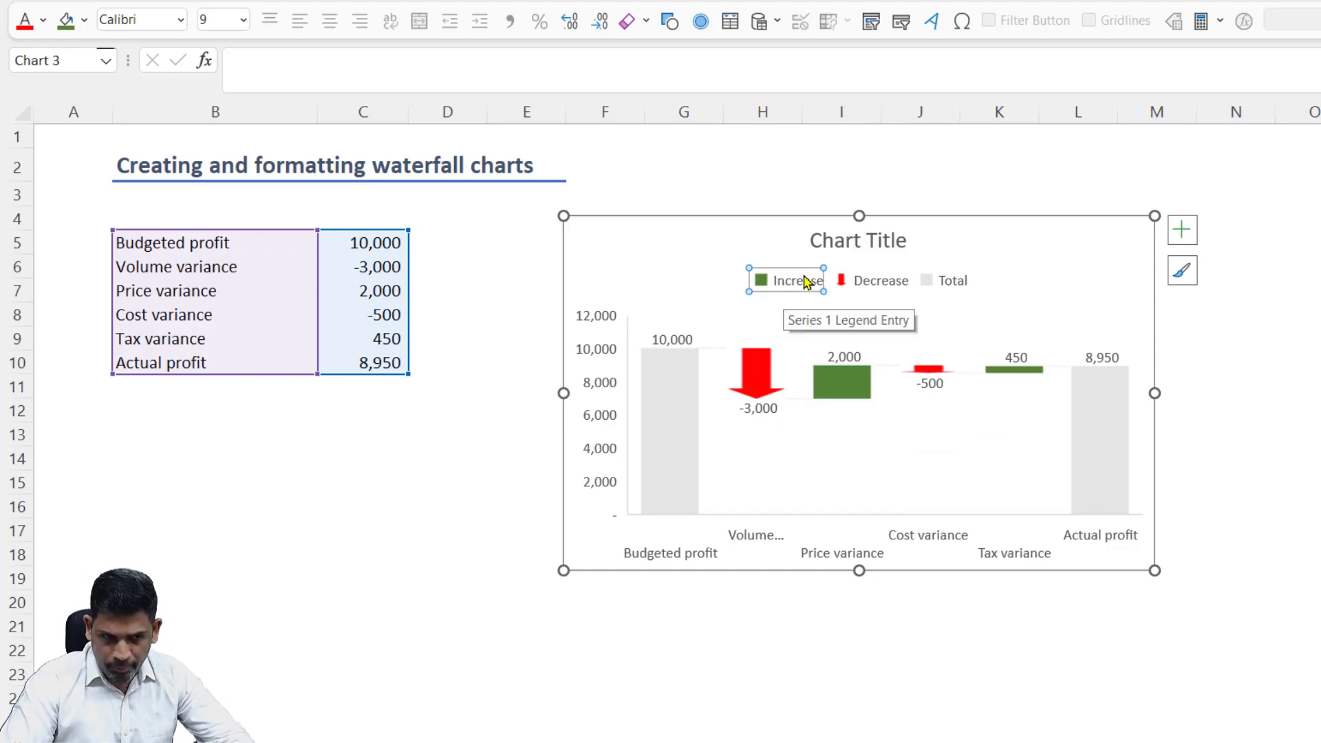
pyautogui.rightClick(786, 280)
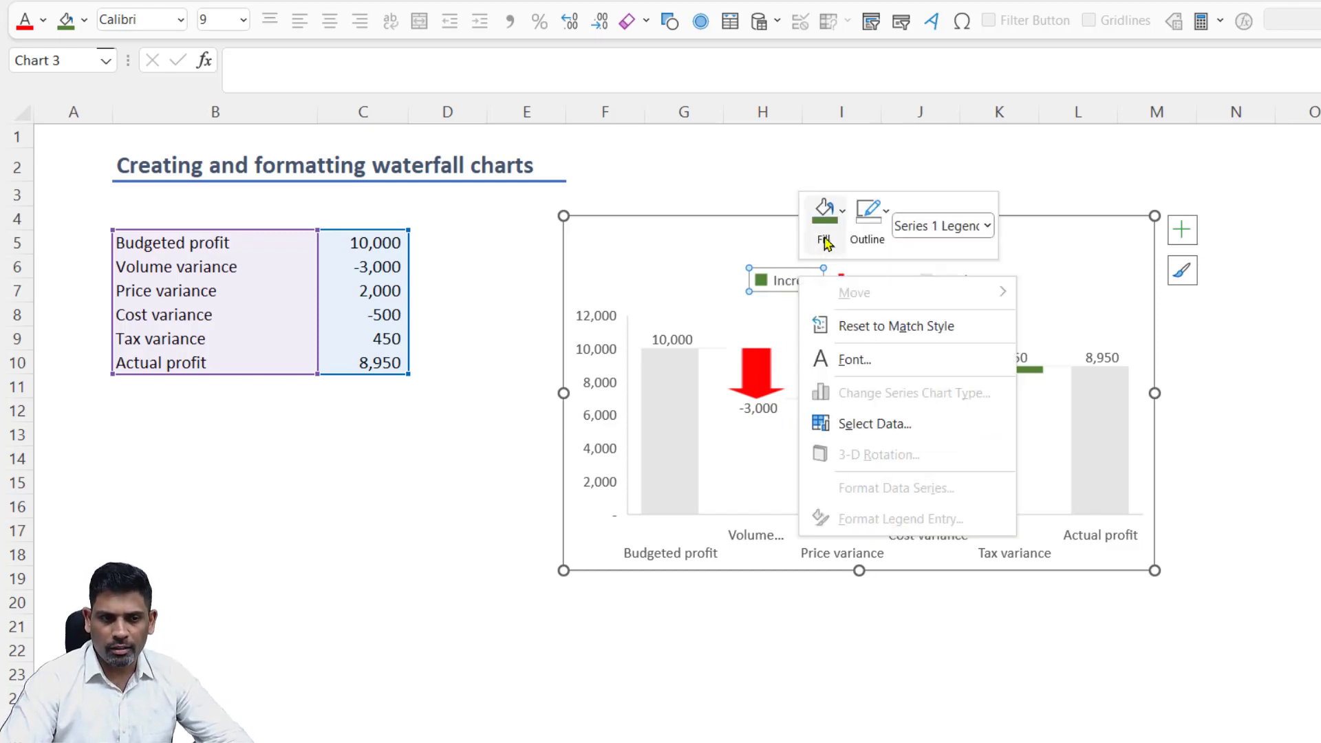
pyautogui.click(824, 208)
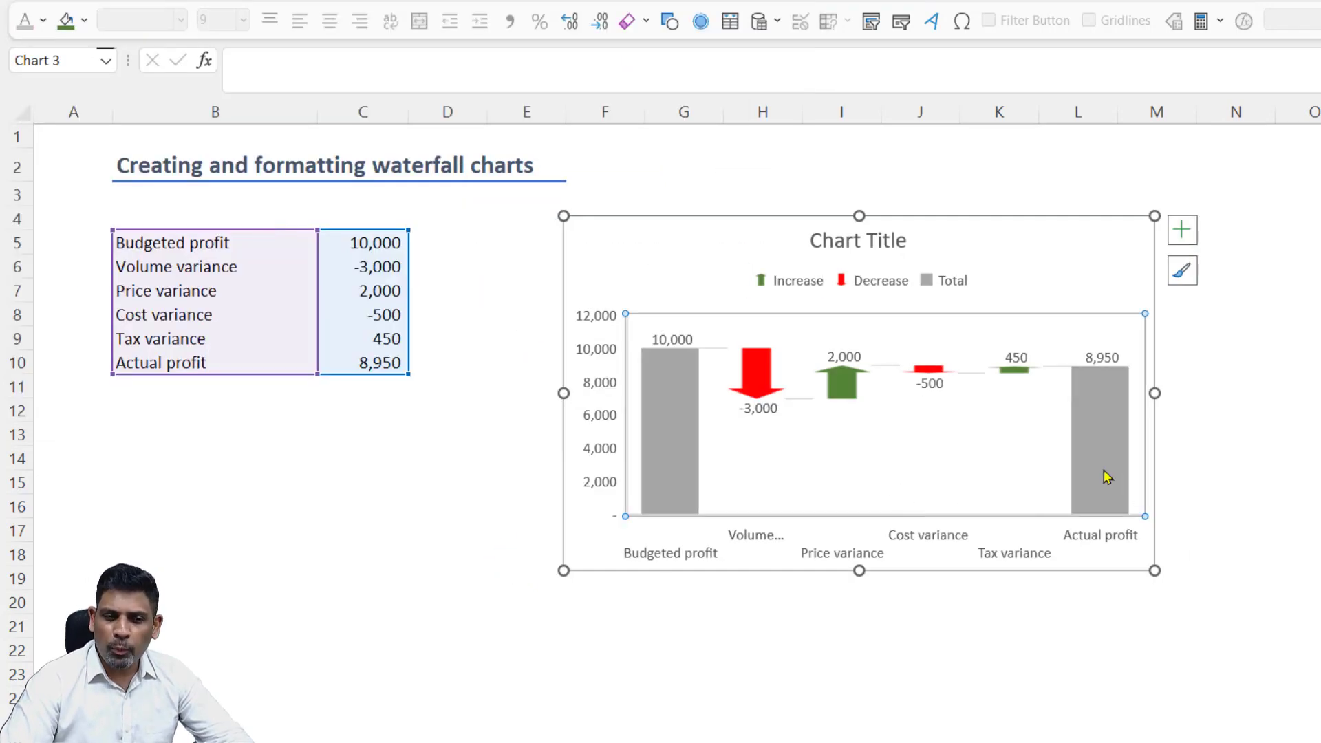
pyautogui.moveTo(860, 566)
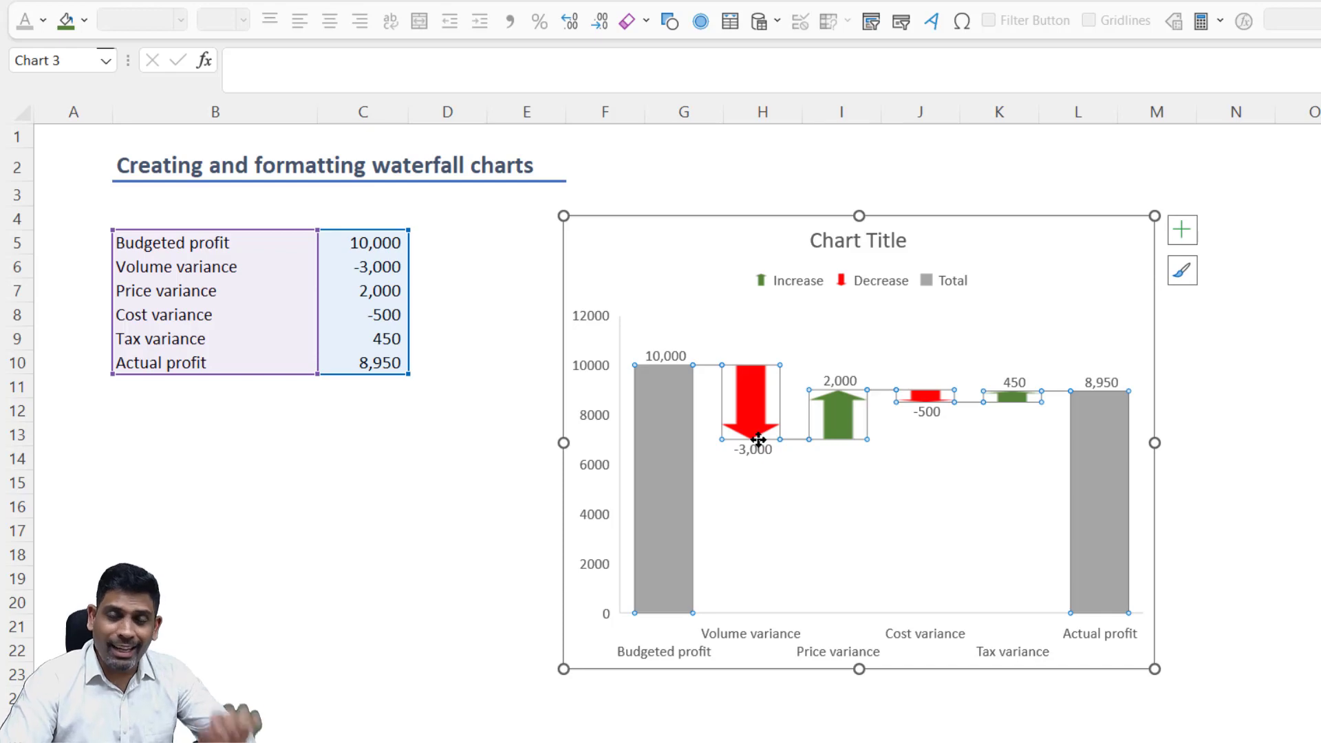
pyautogui.moveTo(860, 589)
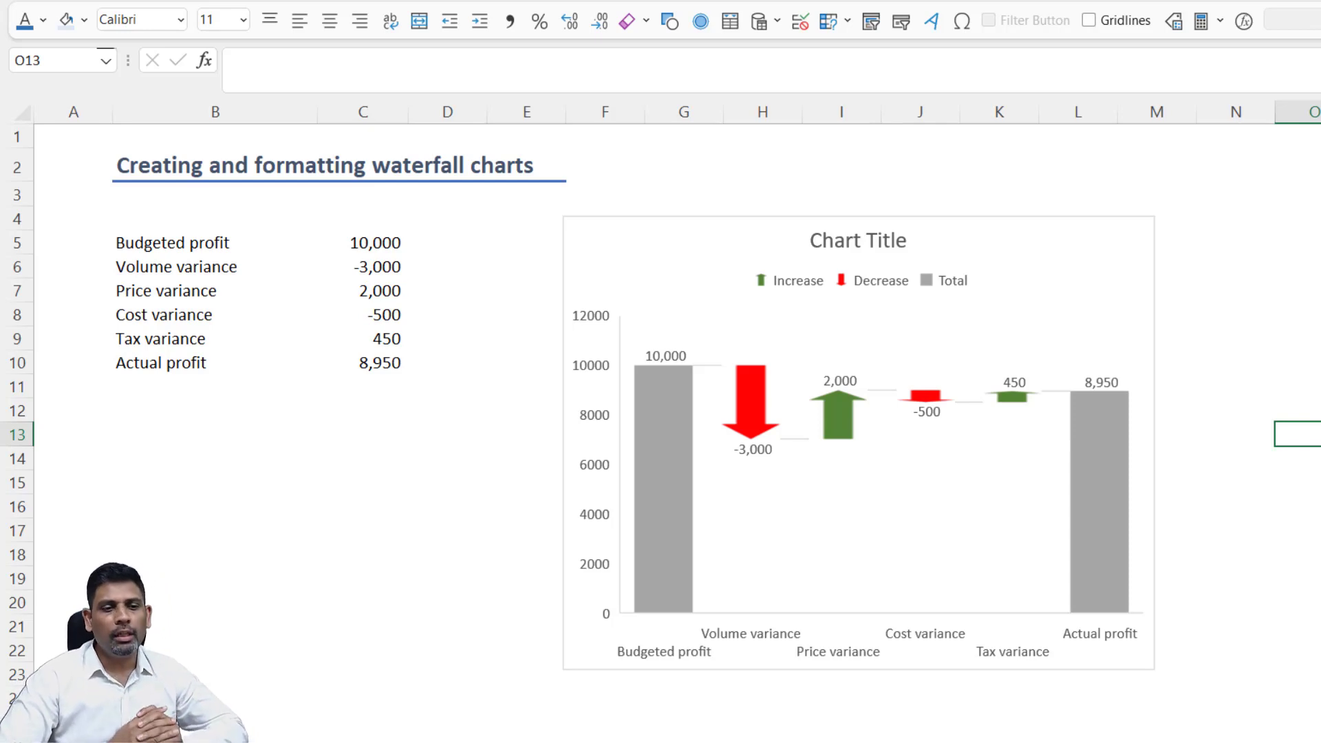
pyautogui.moveTo(752, 414)
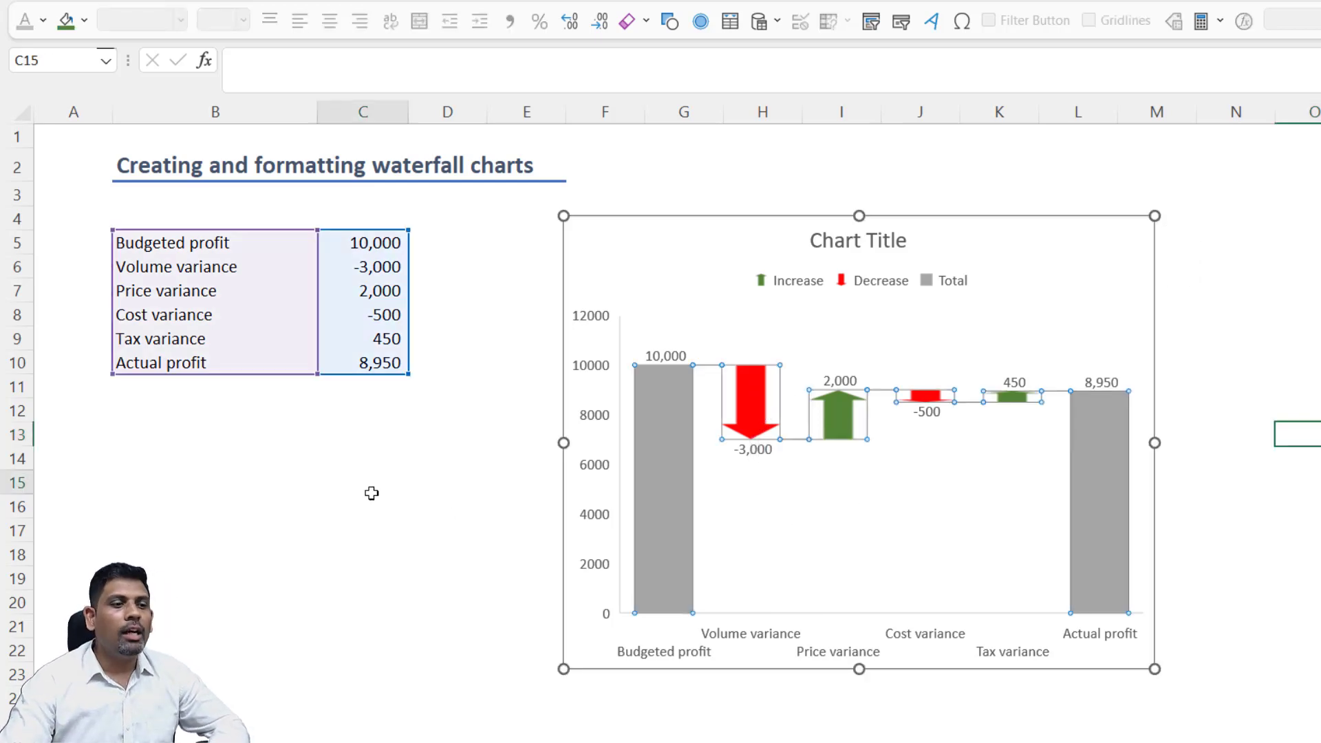
pyautogui.click(362, 480)
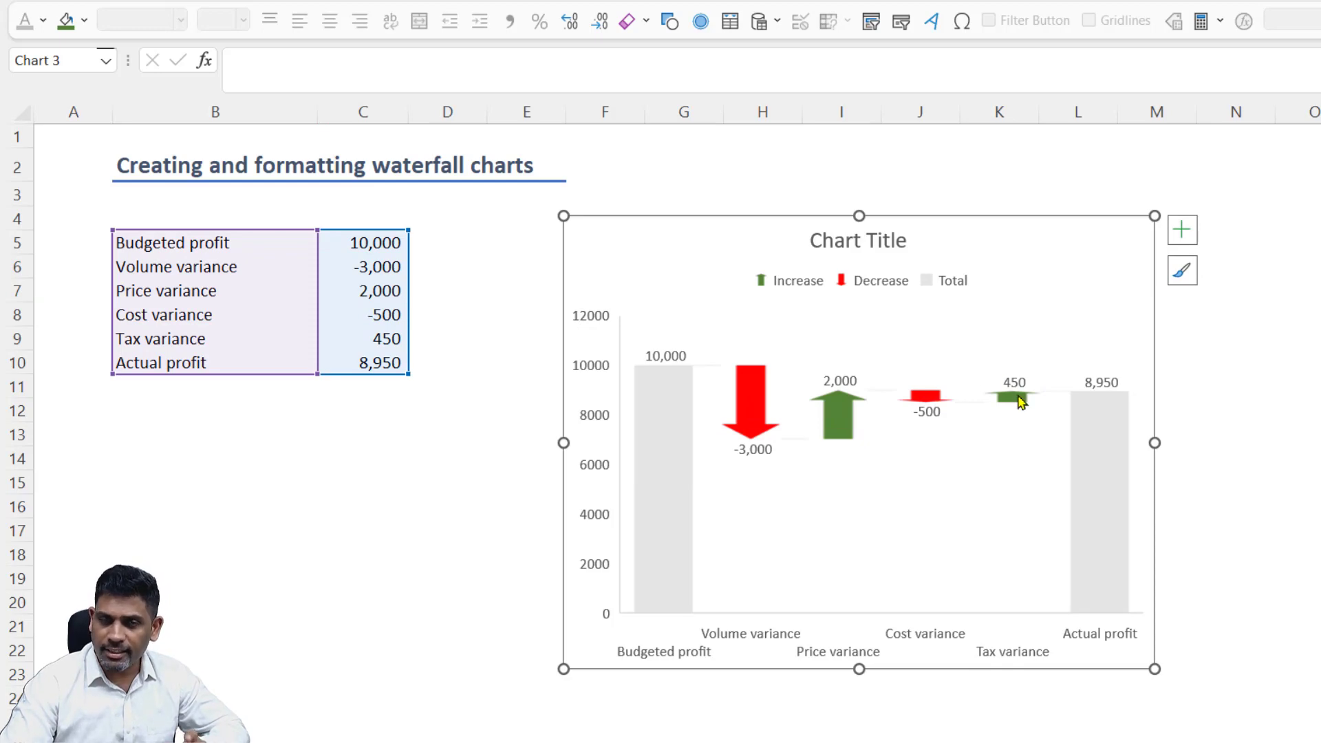
# Enter 500 as Cost variance in C8 and start a picture fill for the Price variance bar
pyautogui.click(386, 314)
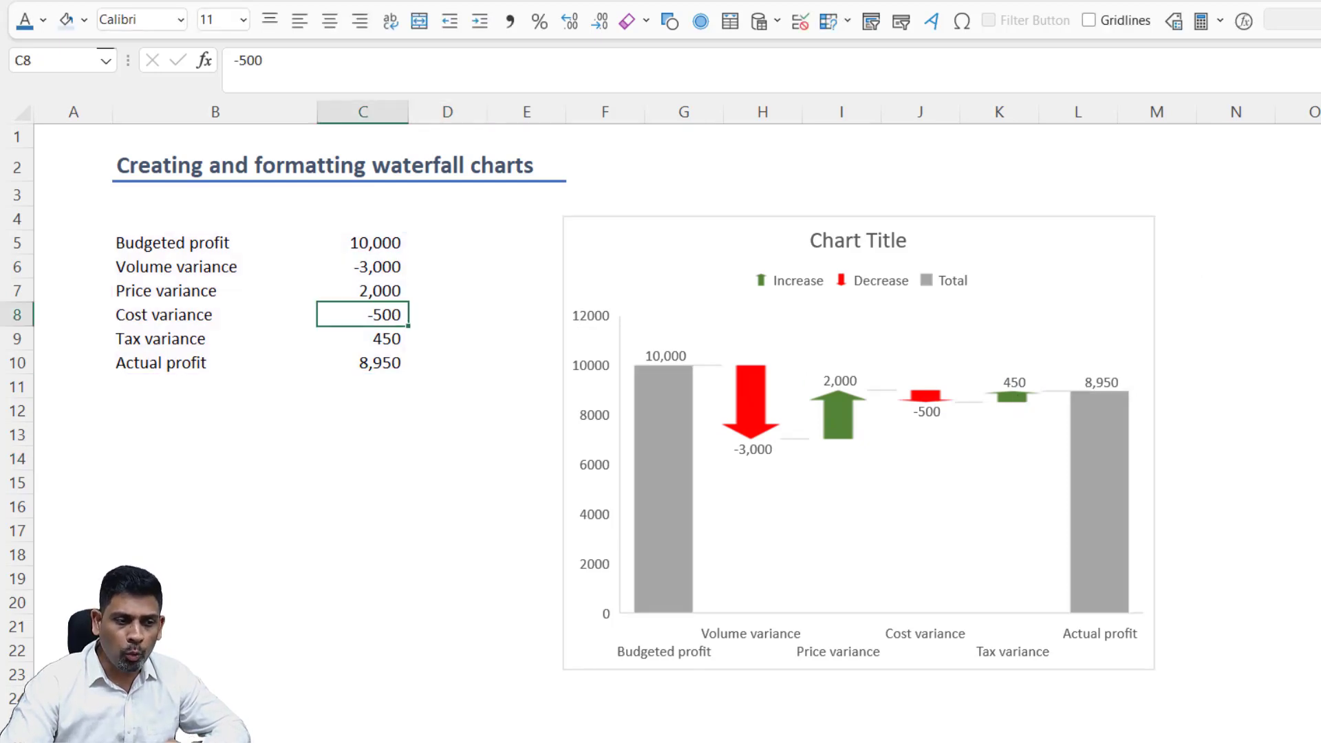
pyautogui.write('500')
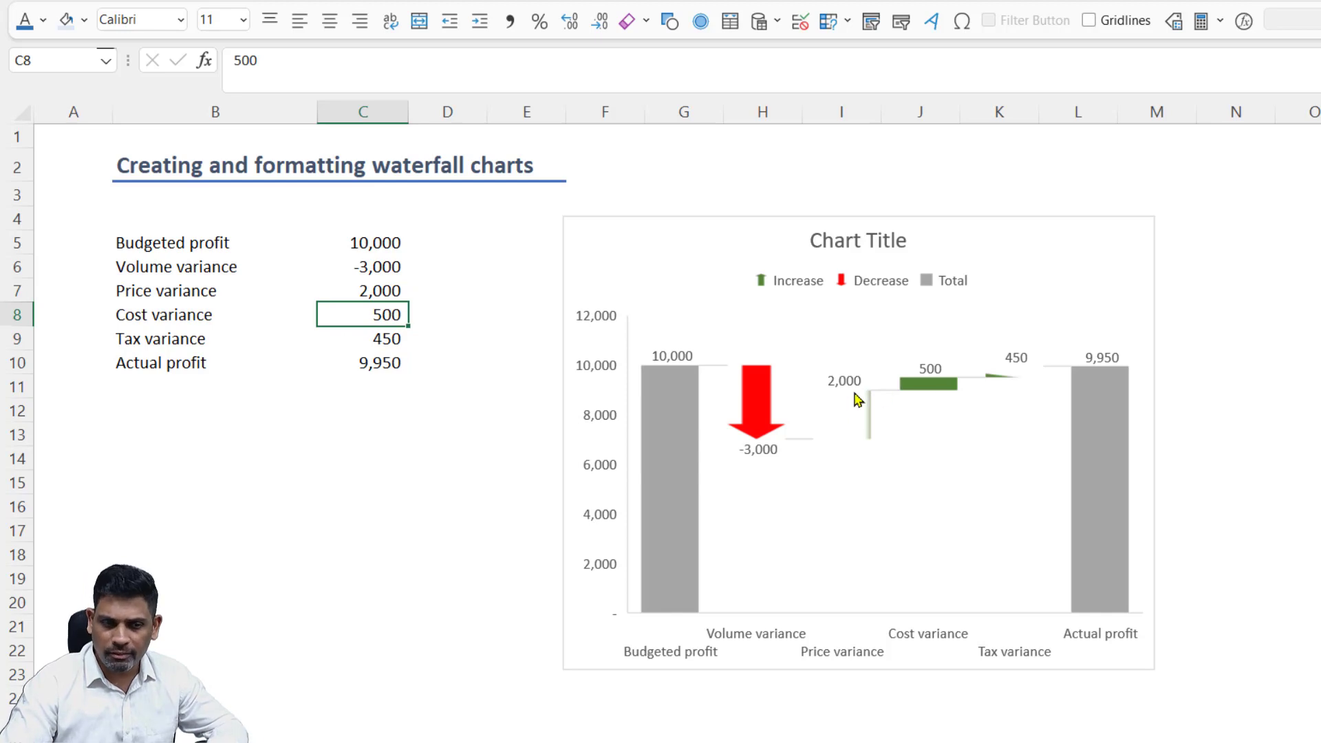
pyautogui.click(858, 442)
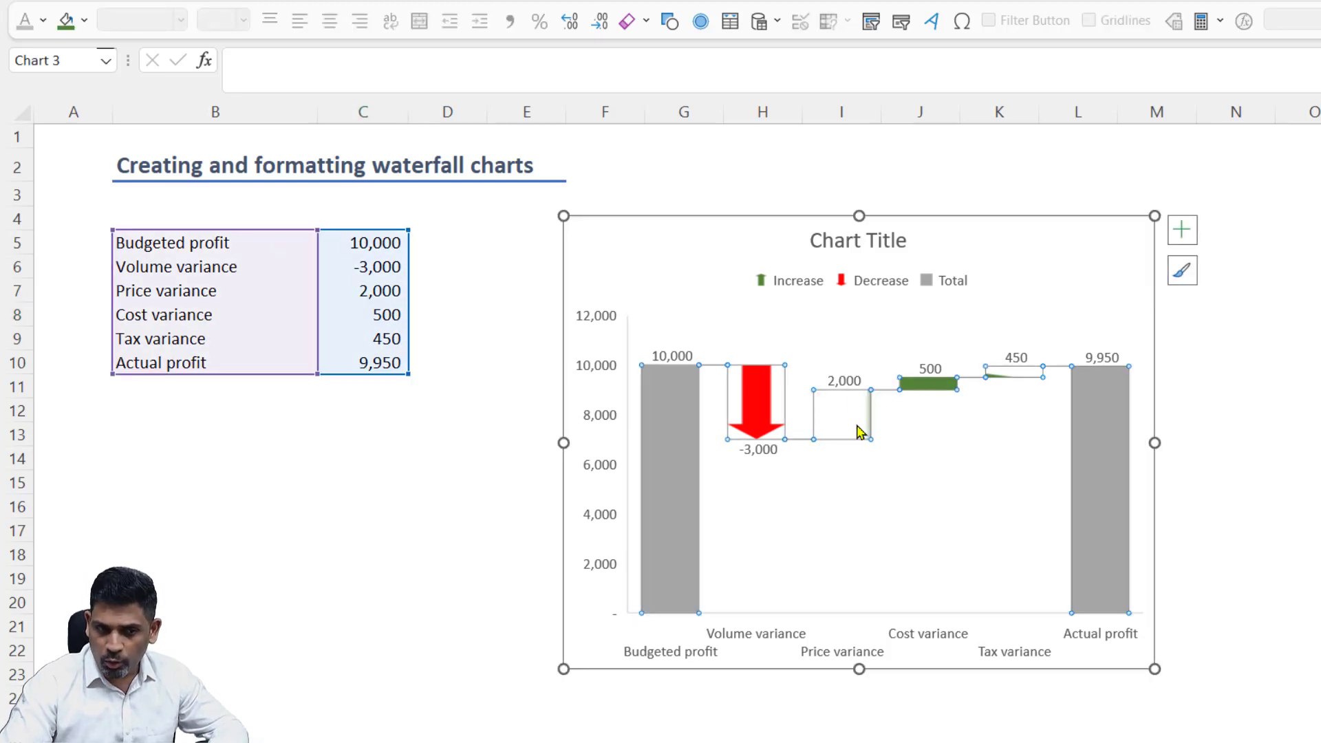
pyautogui.moveTo(868, 429)
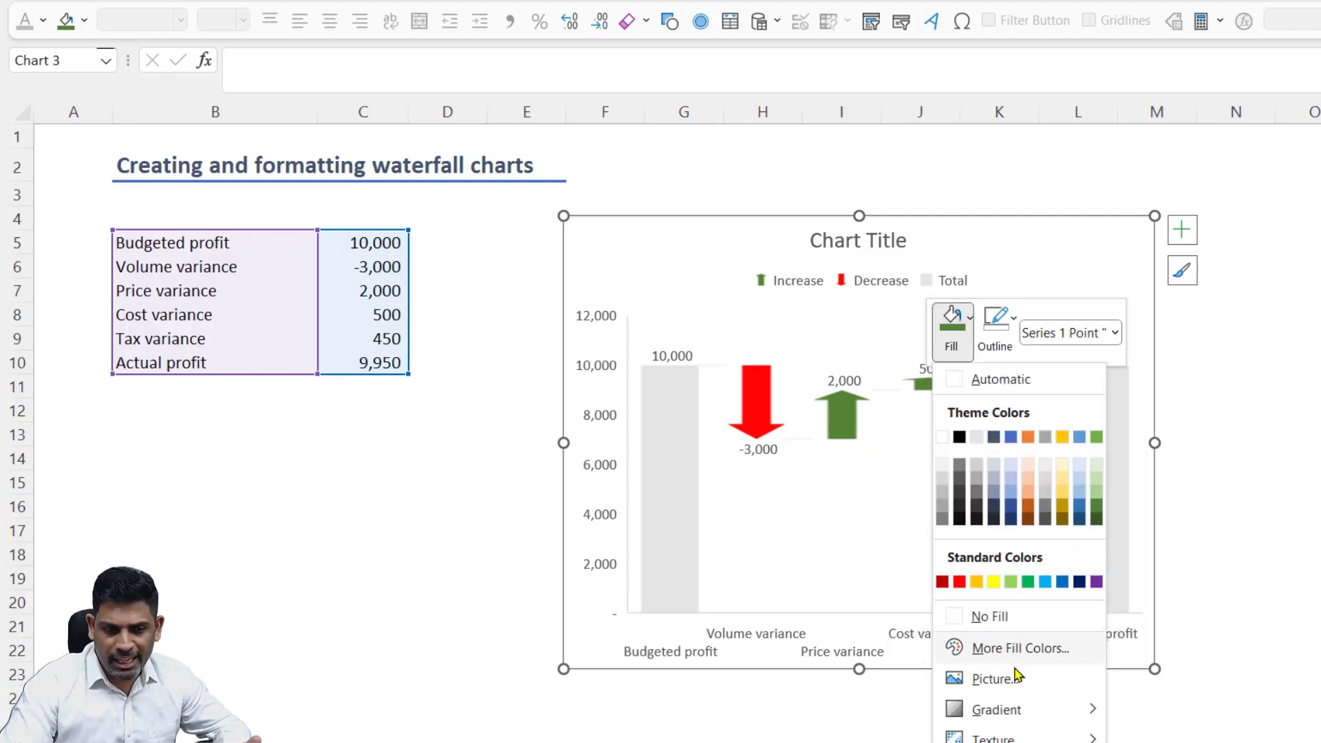
pyautogui.click(994, 679)
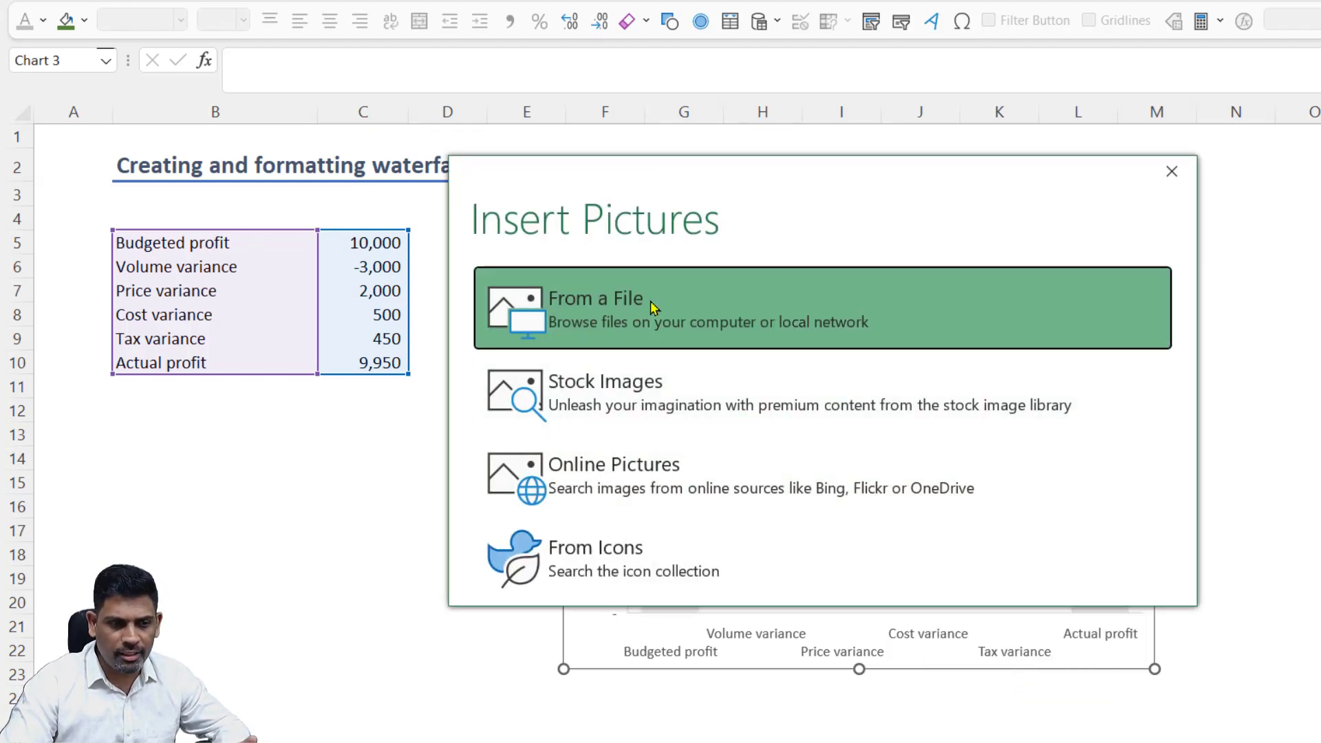
pyautogui.click(594, 298)
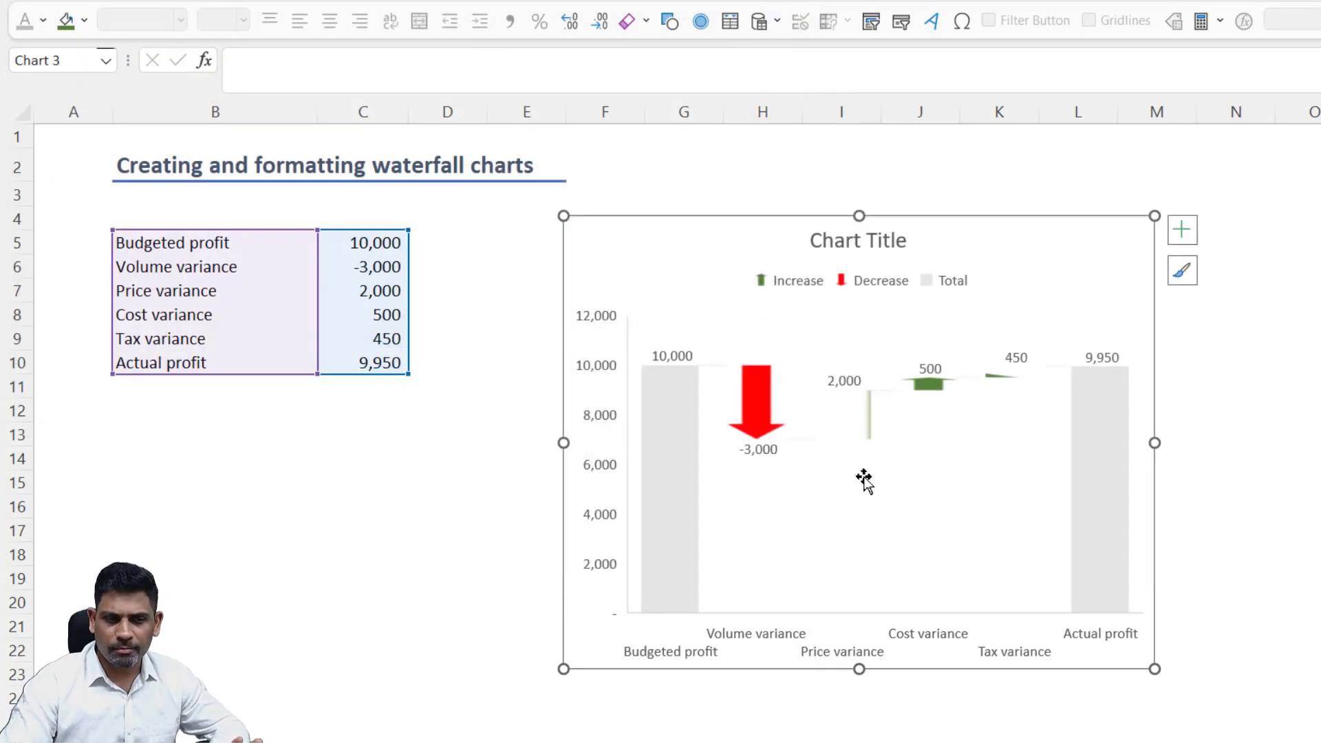
pyautogui.moveTo(1038, 444)
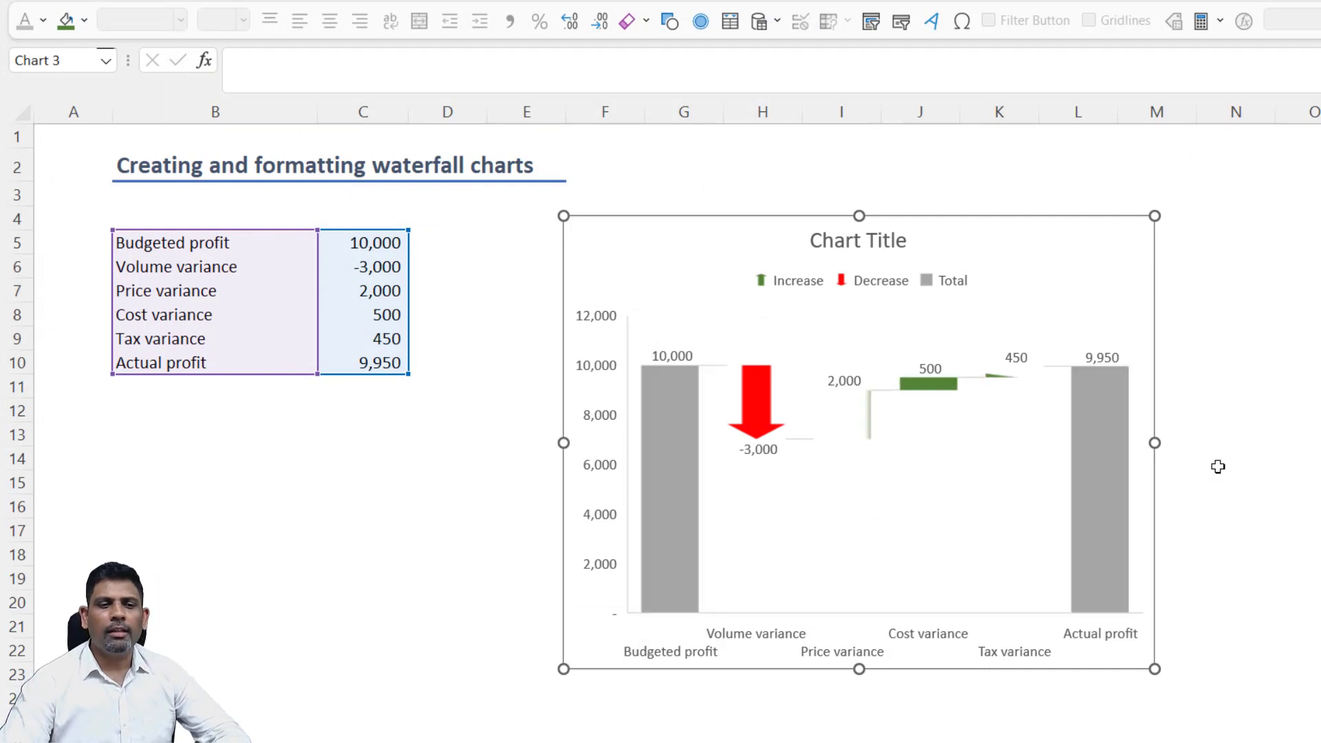
# Change Cost variance to -500 and fill the Increase series solid green
pyautogui.write('-500')
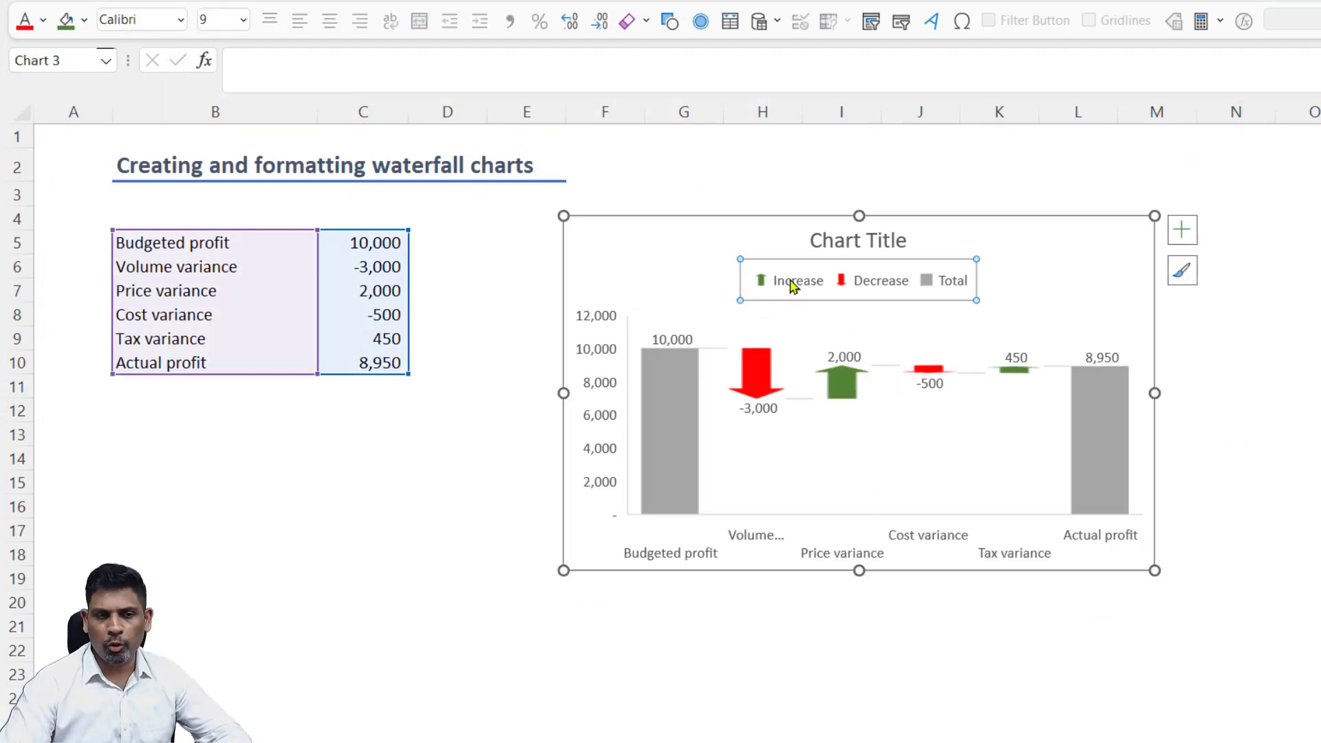
pyautogui.rightClick(792, 281)
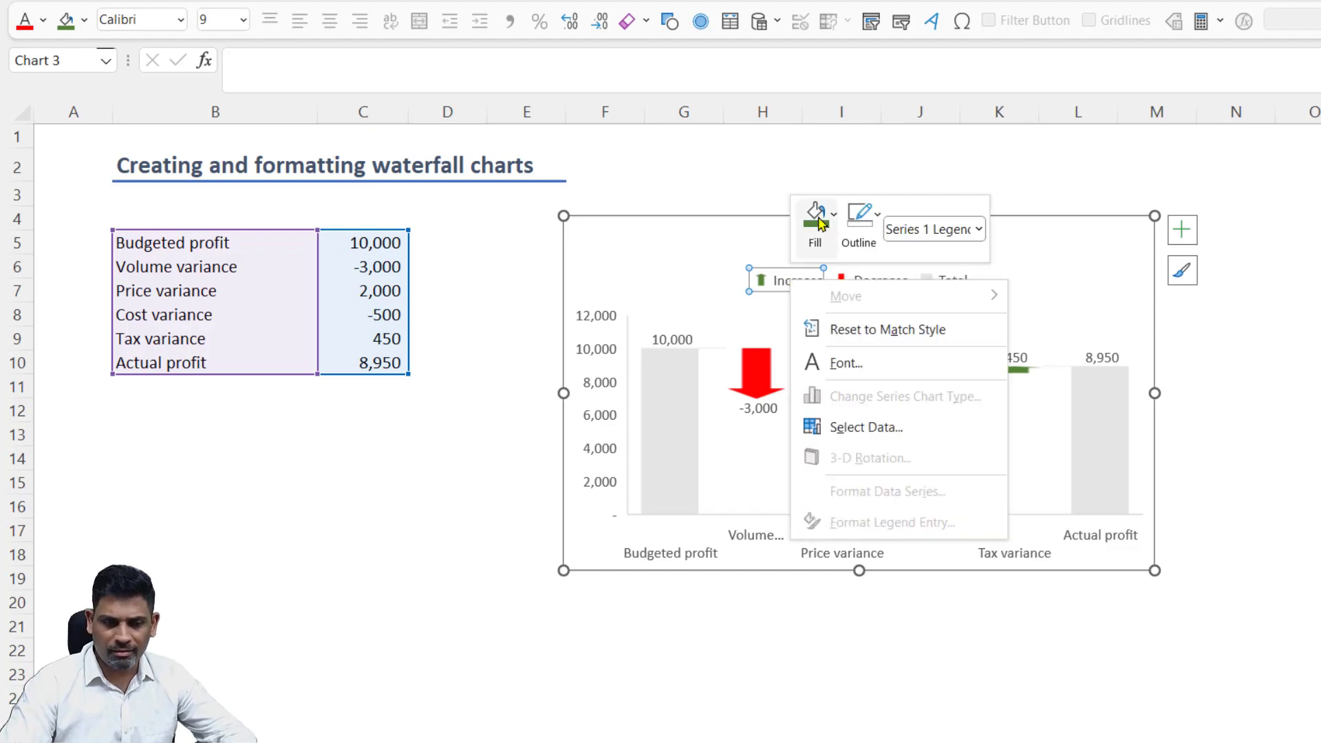
pyautogui.click(817, 210)
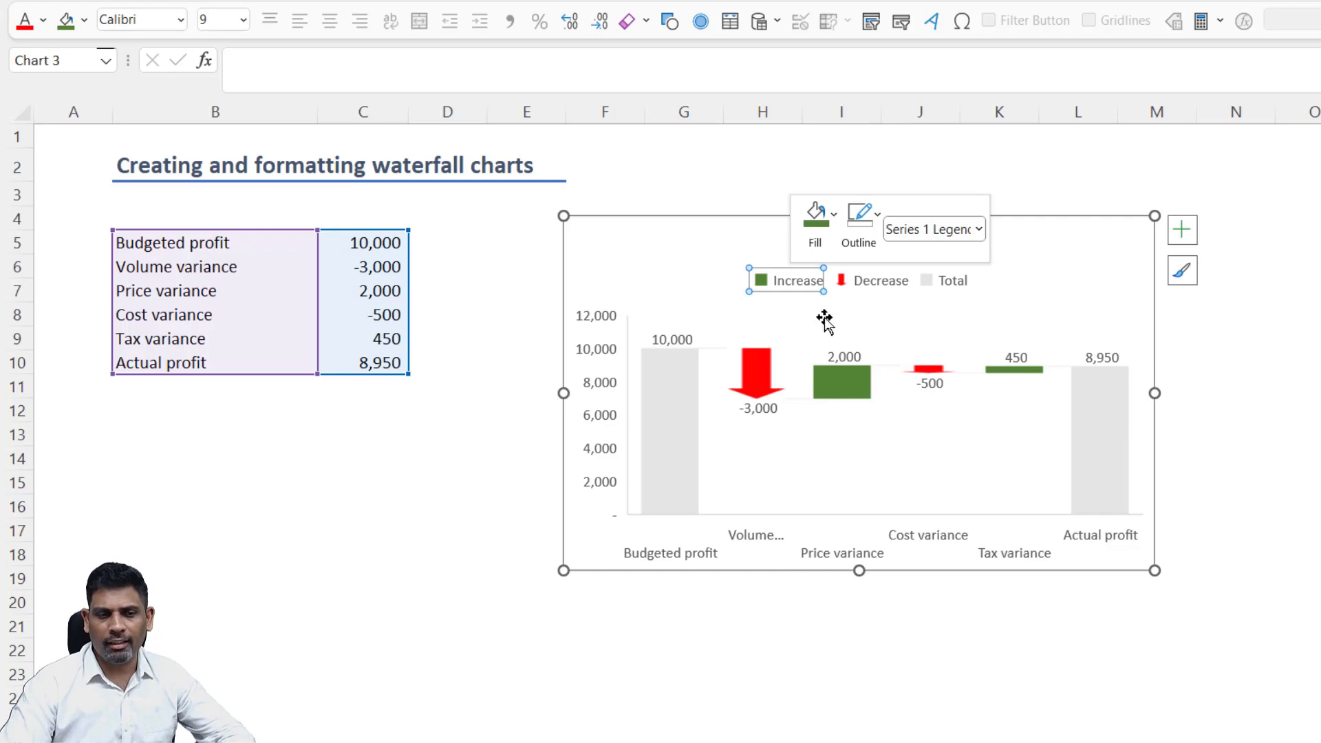
pyautogui.click(882, 280)
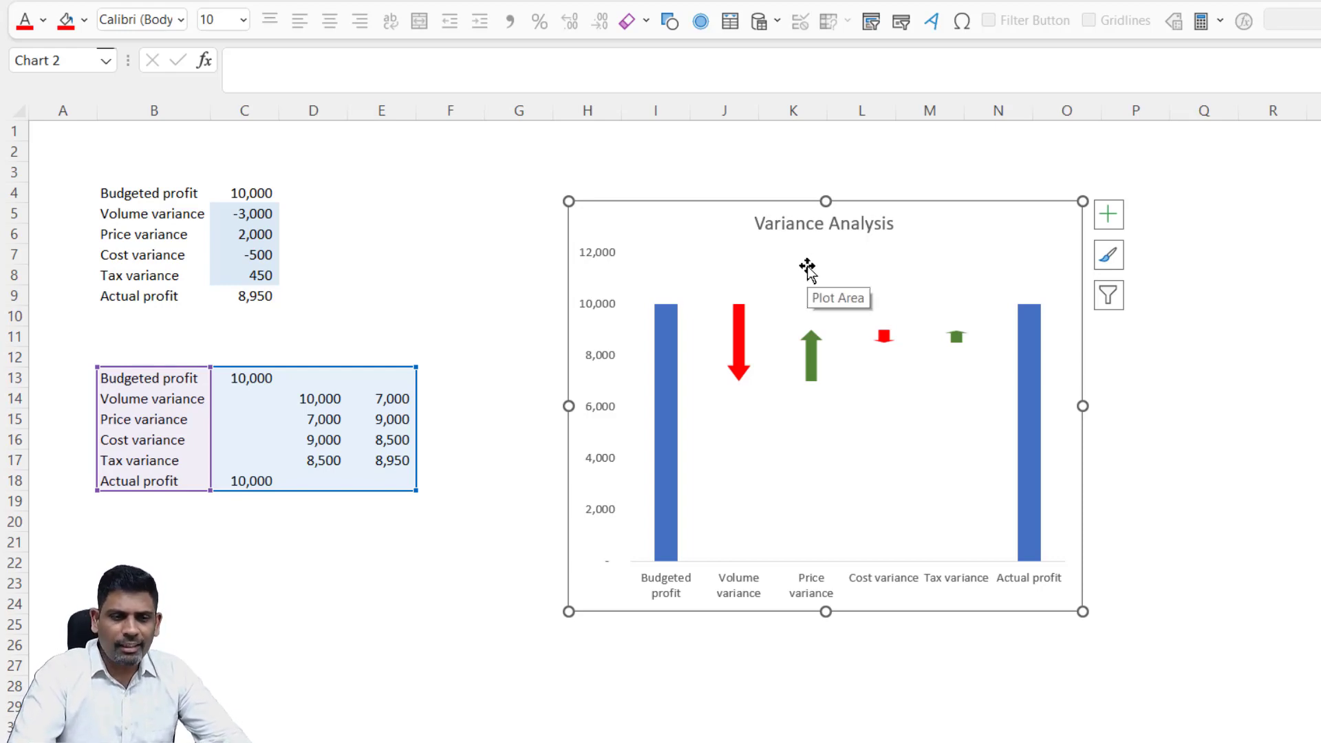
pyautogui.moveTo(844, 386)
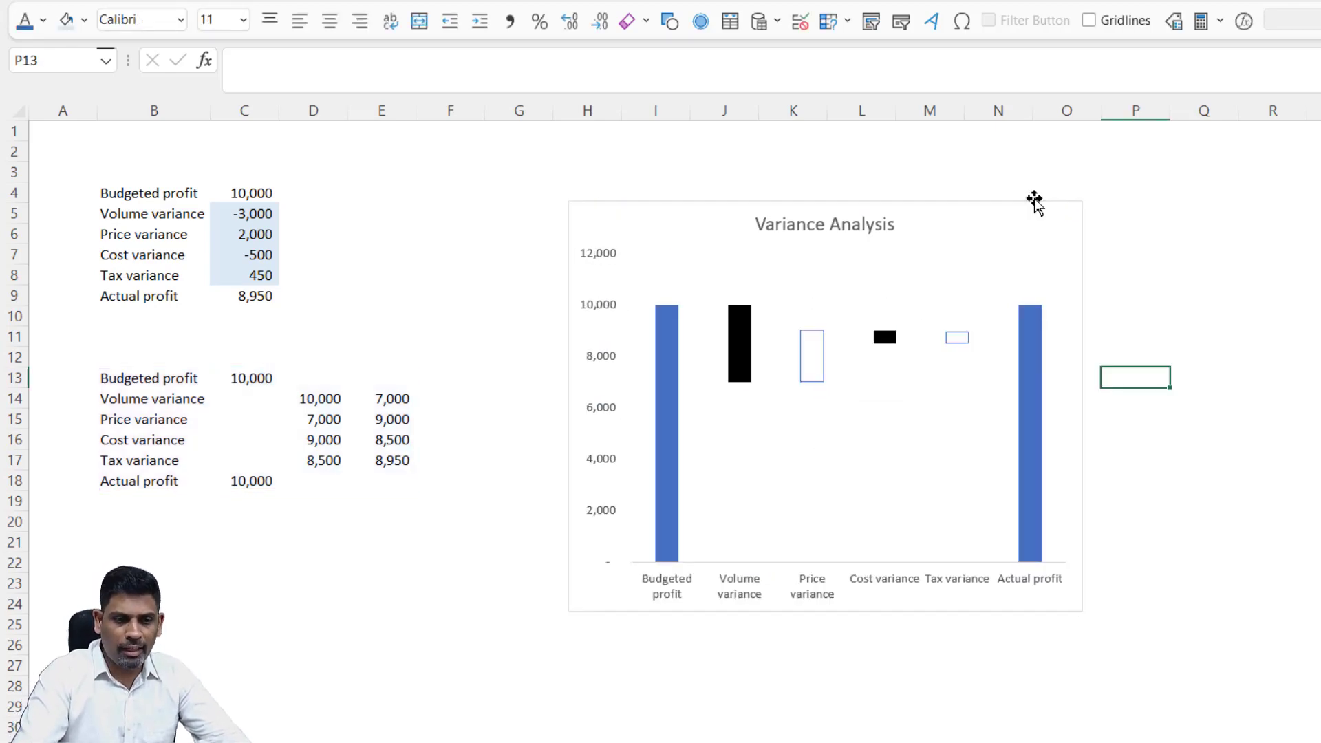
pyautogui.moveTo(737, 389)
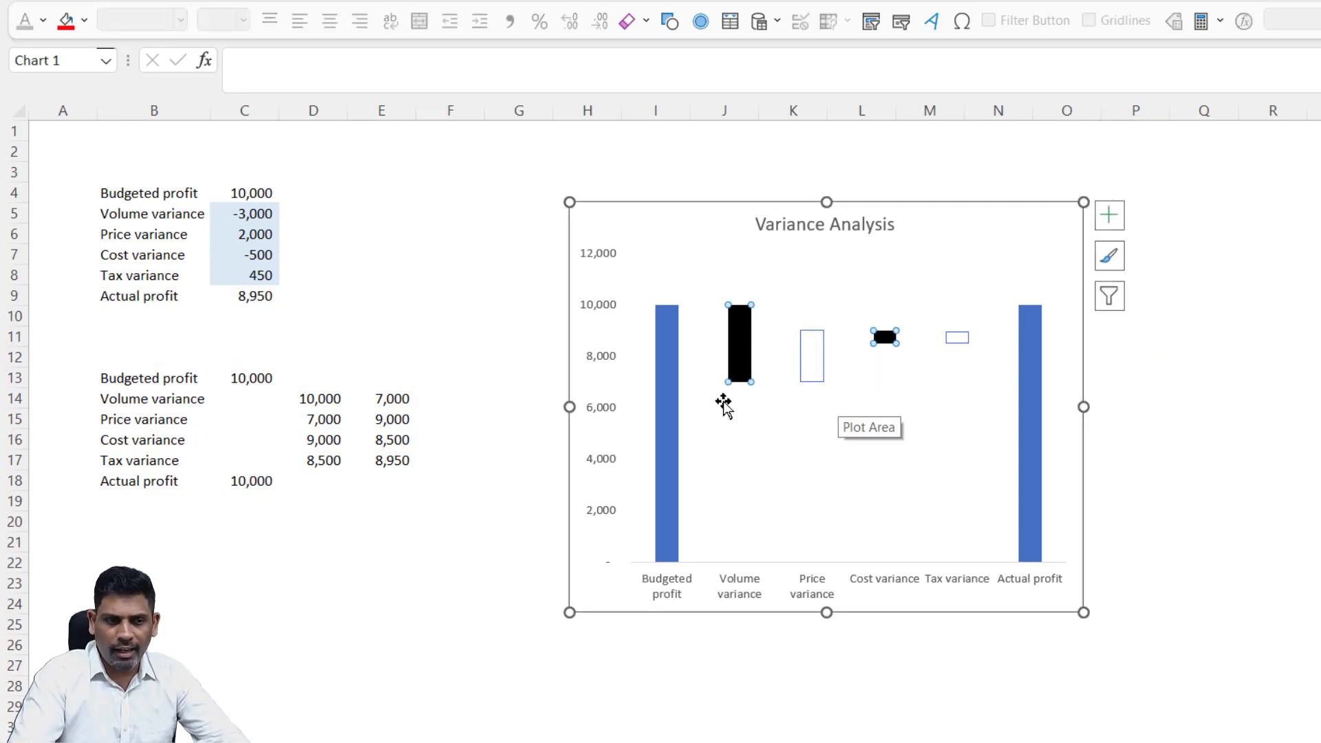
pyautogui.moveTo(732, 345)
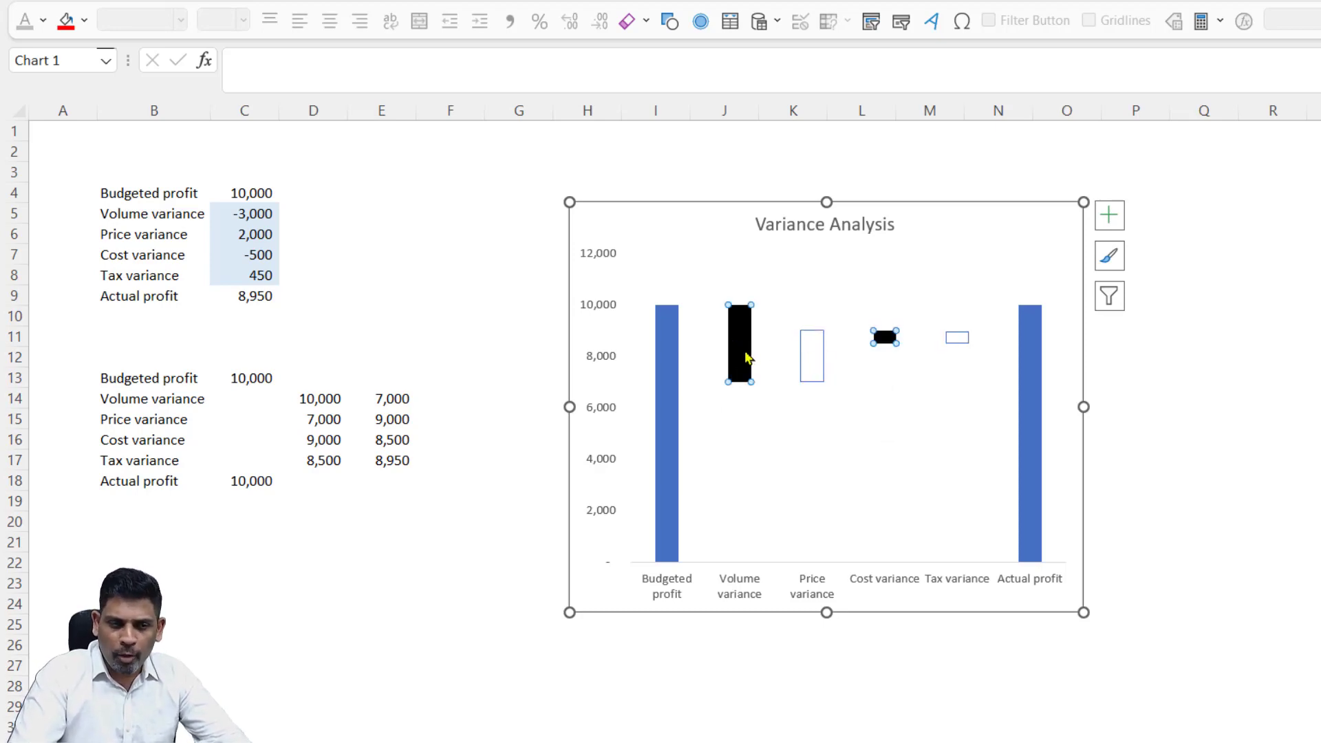
# Fill the down bars with DownArrow.png and the up bars with UpArrow.png
pyautogui.rightClick(746, 353)
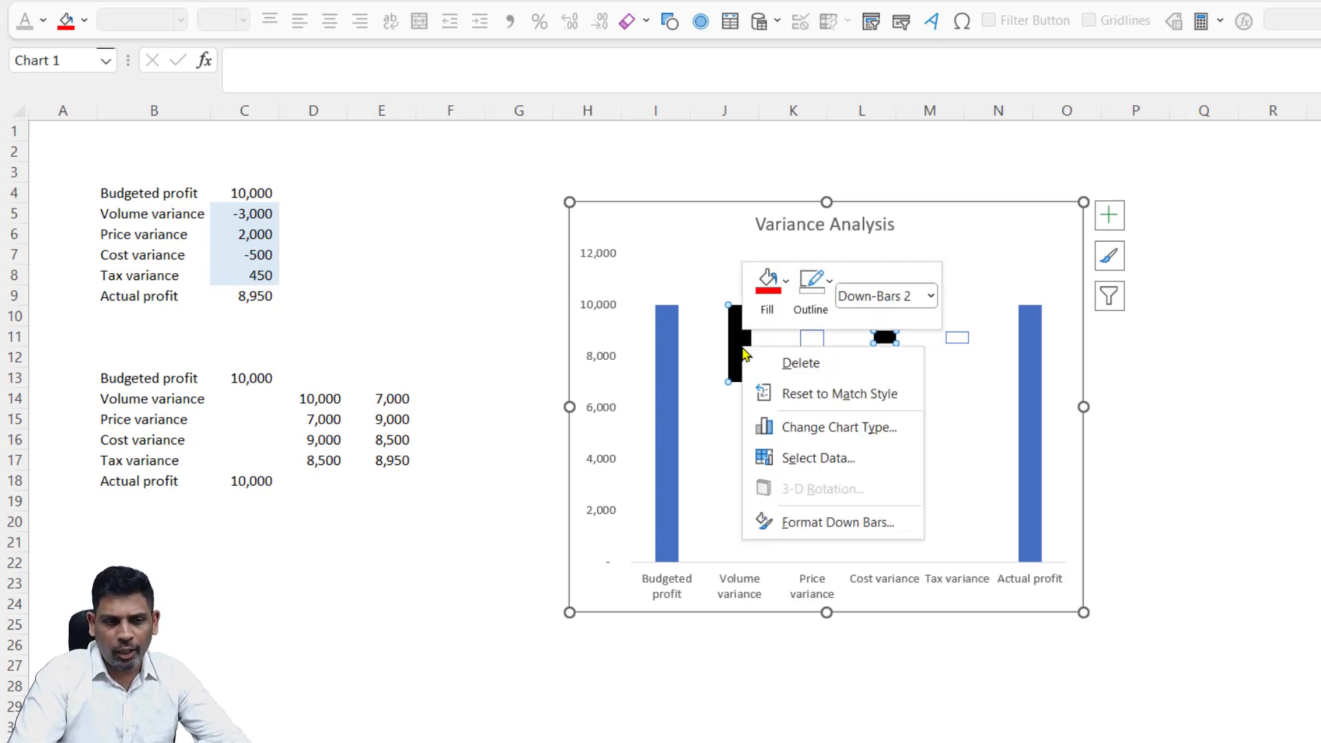
pyautogui.click(763, 286)
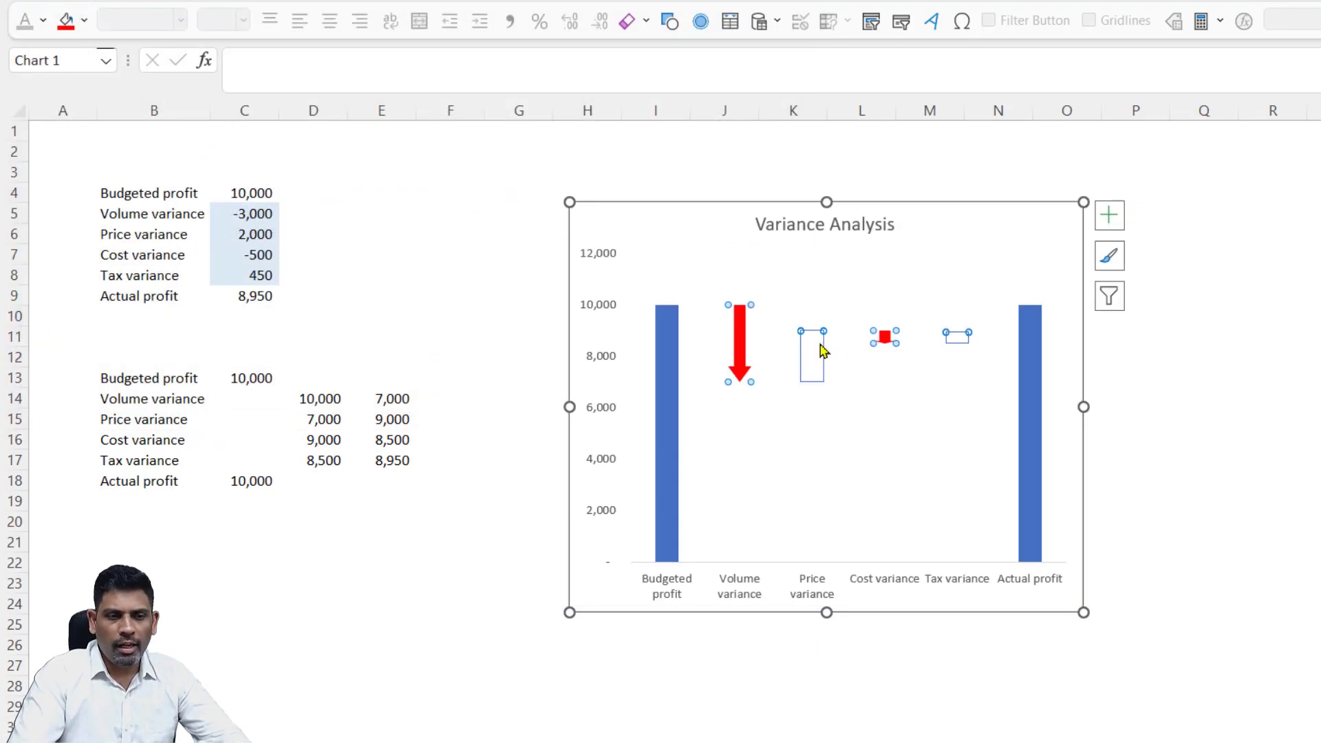
pyautogui.click(838, 290)
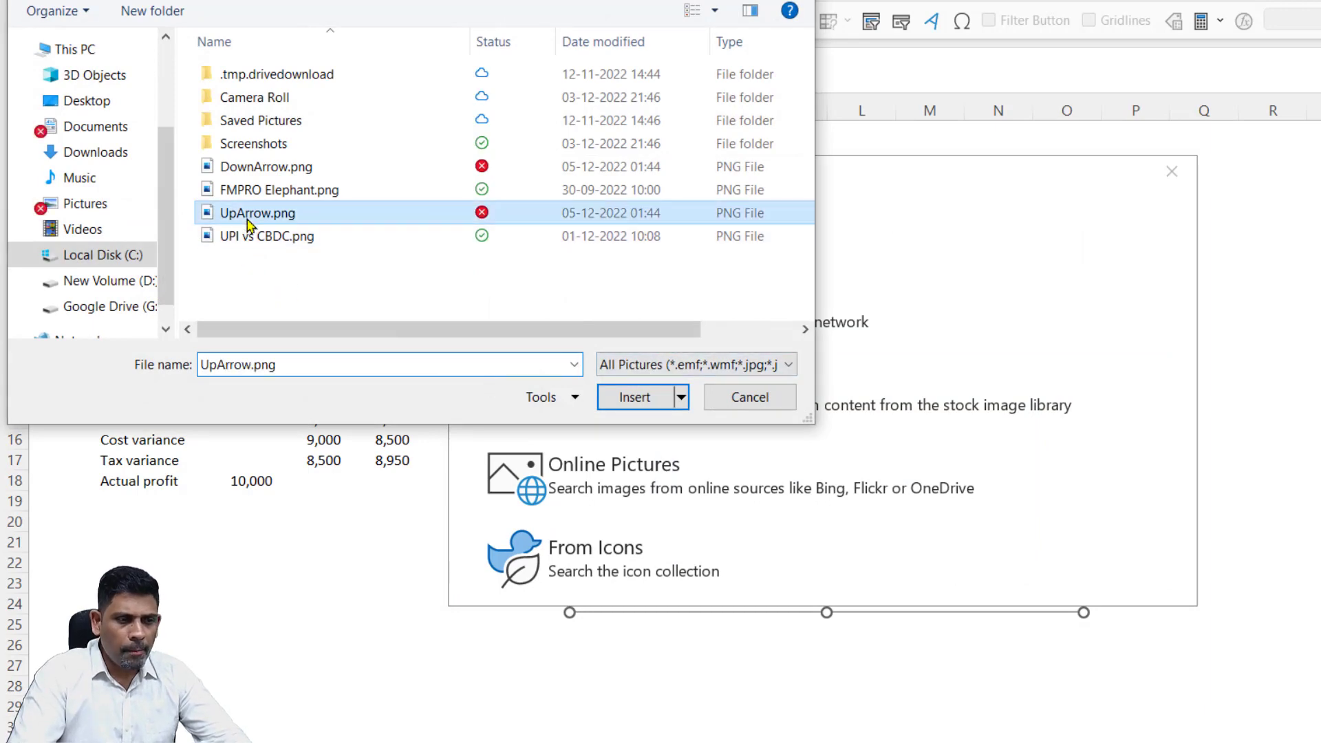
pyautogui.click(633, 397)
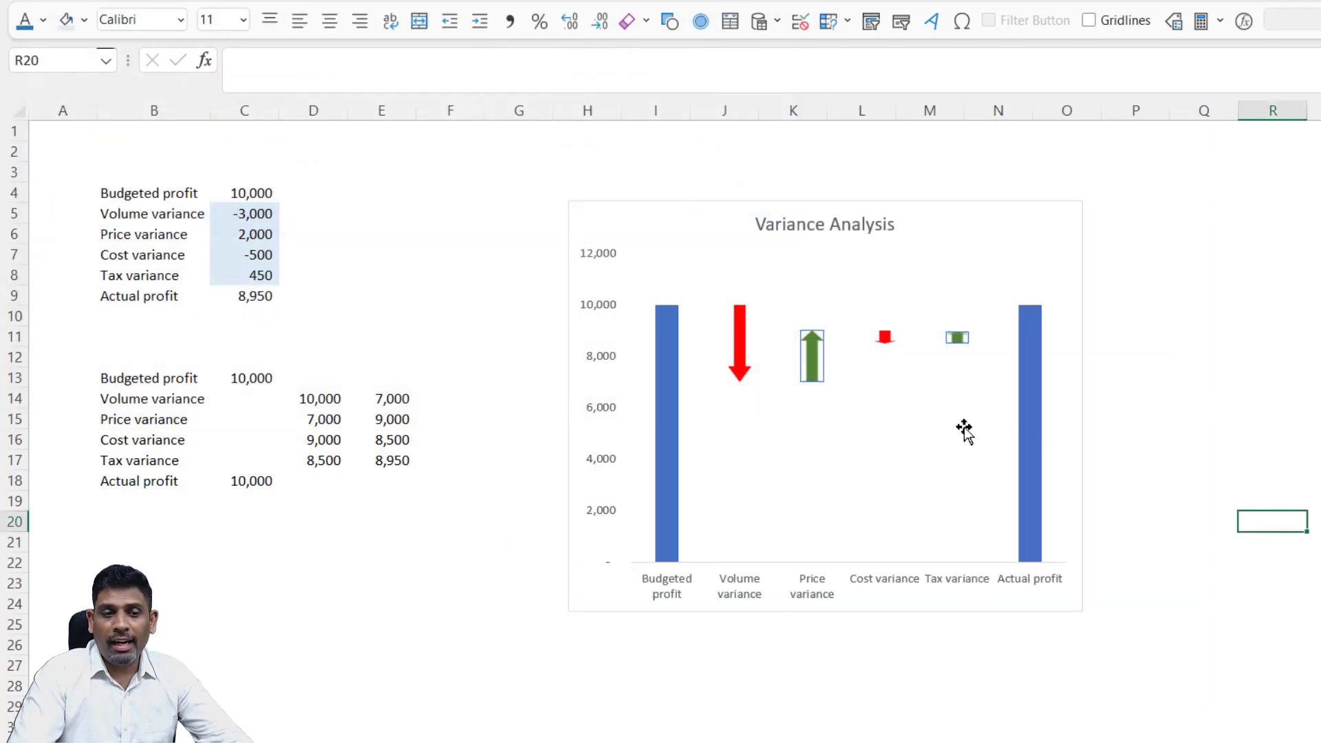
pyautogui.click(811, 354)
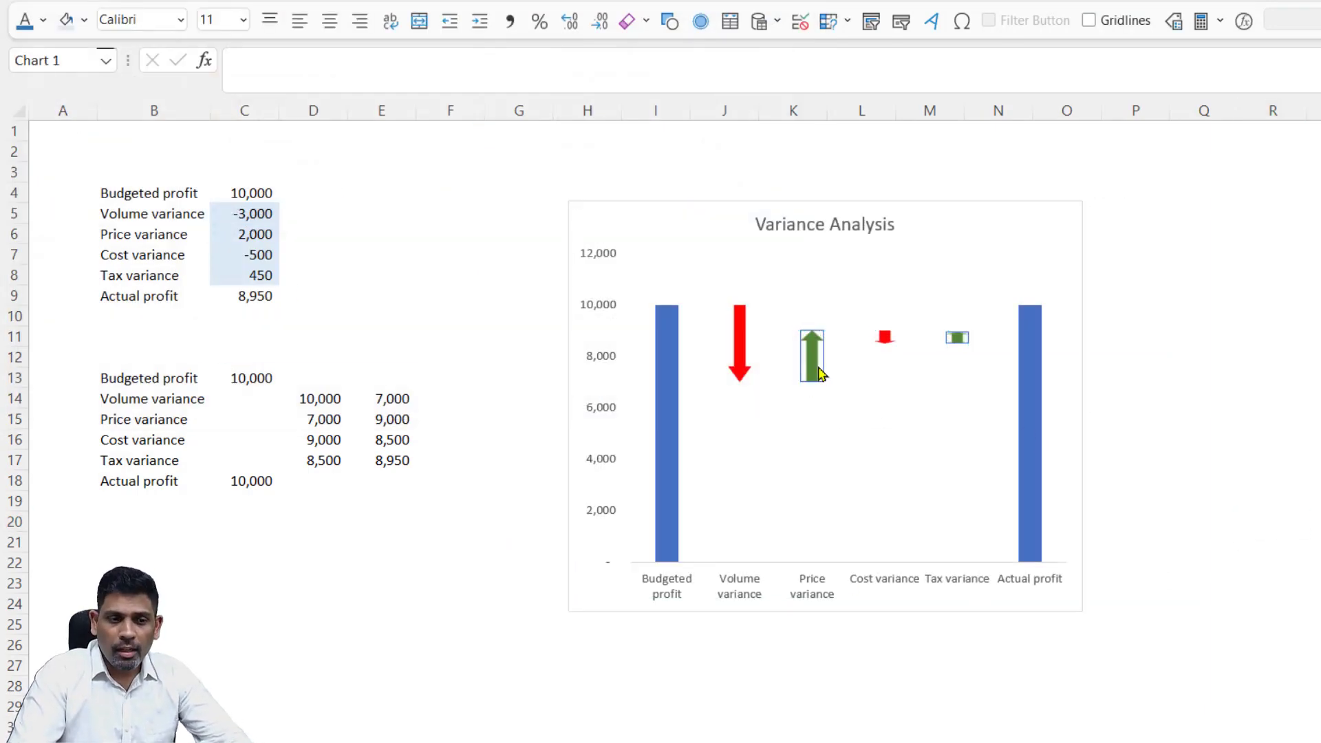
pyautogui.rightClick(811, 349)
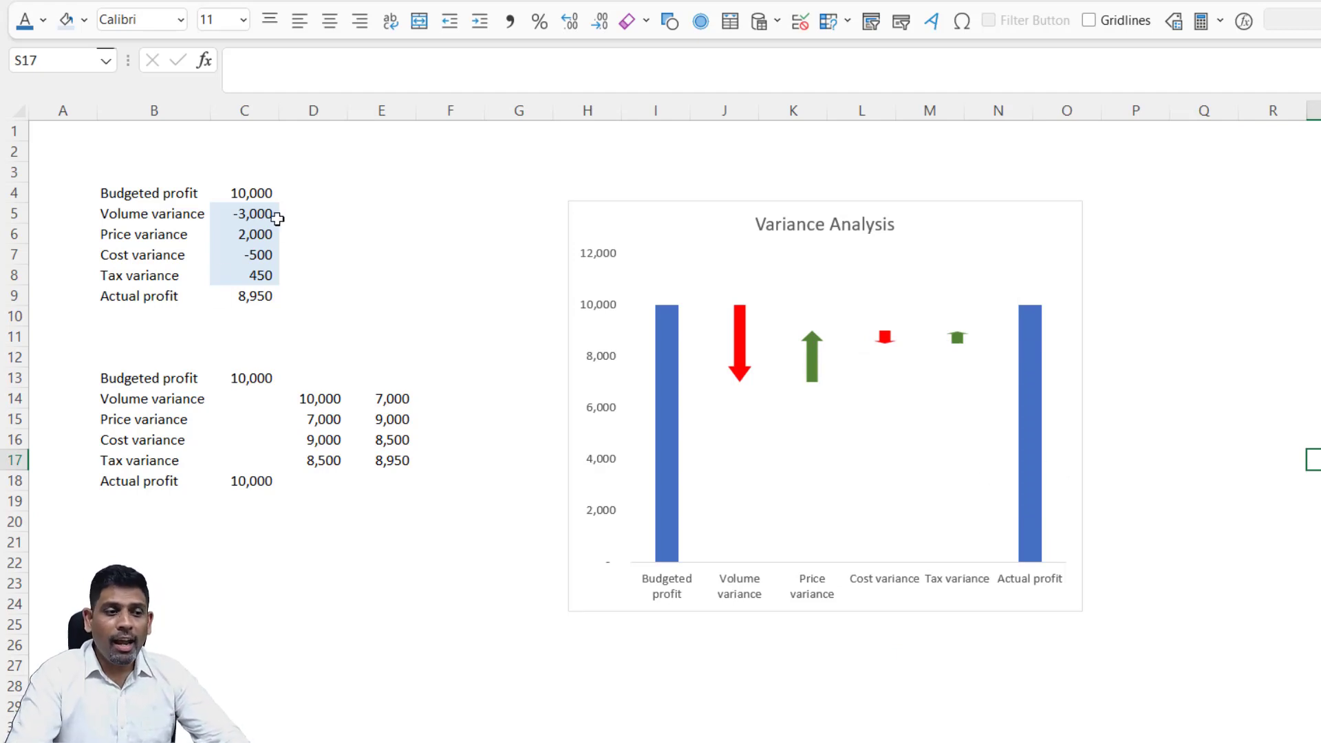
# Select the Cost variance cell to change its value to 500
pyautogui.click(243, 214)
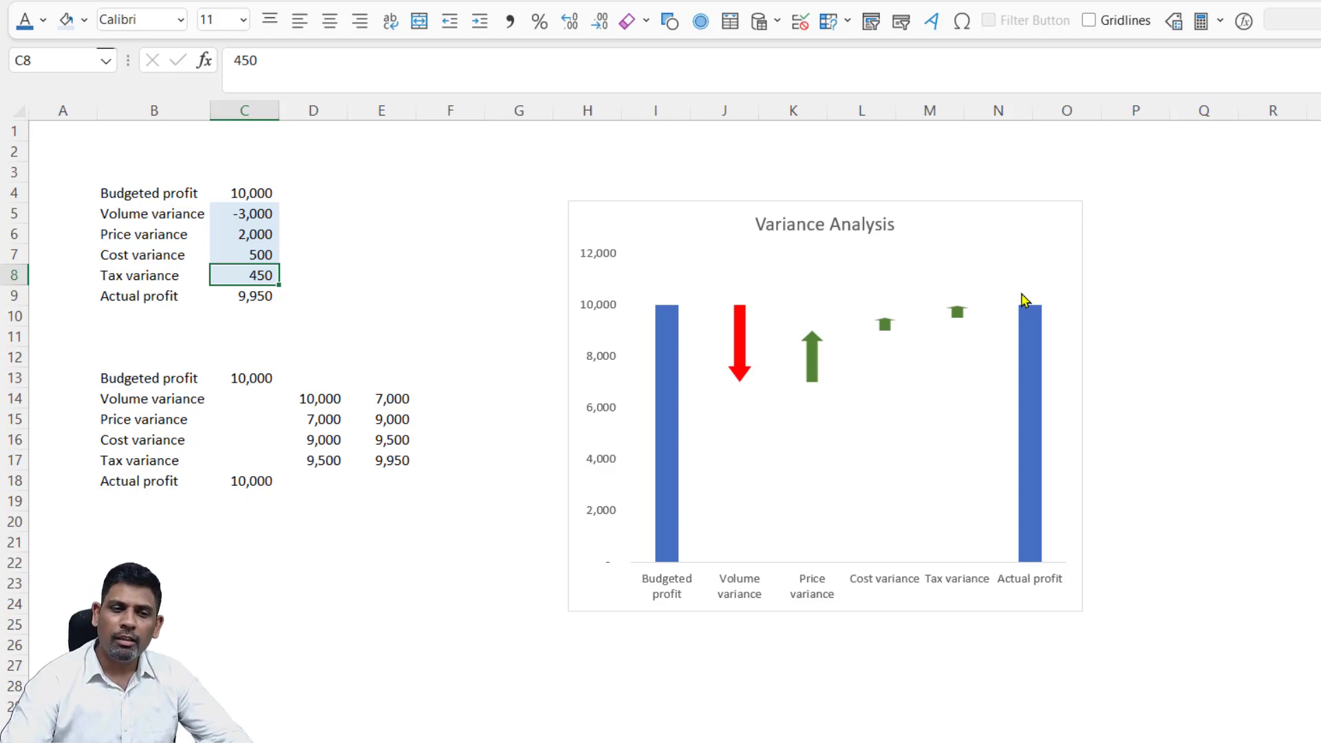
pyautogui.moveTo(1014, 234)
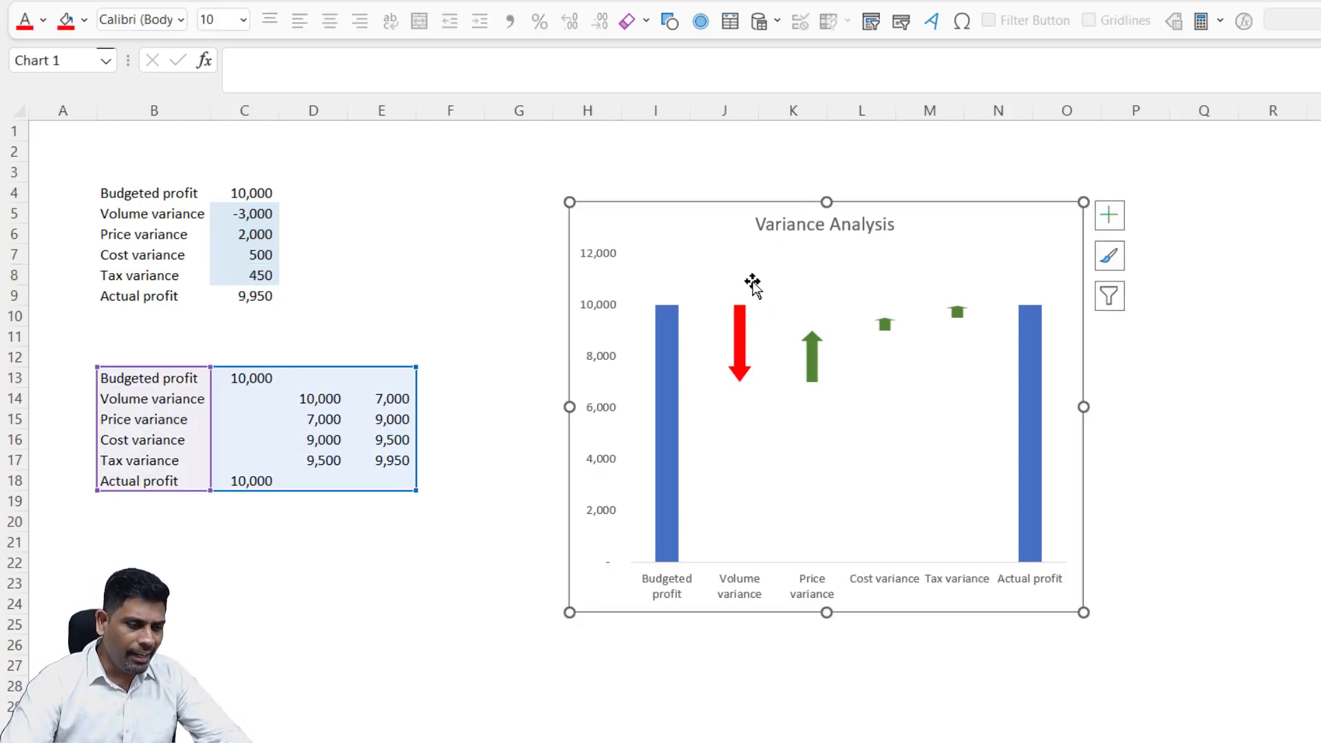
pyautogui.moveTo(742, 396)
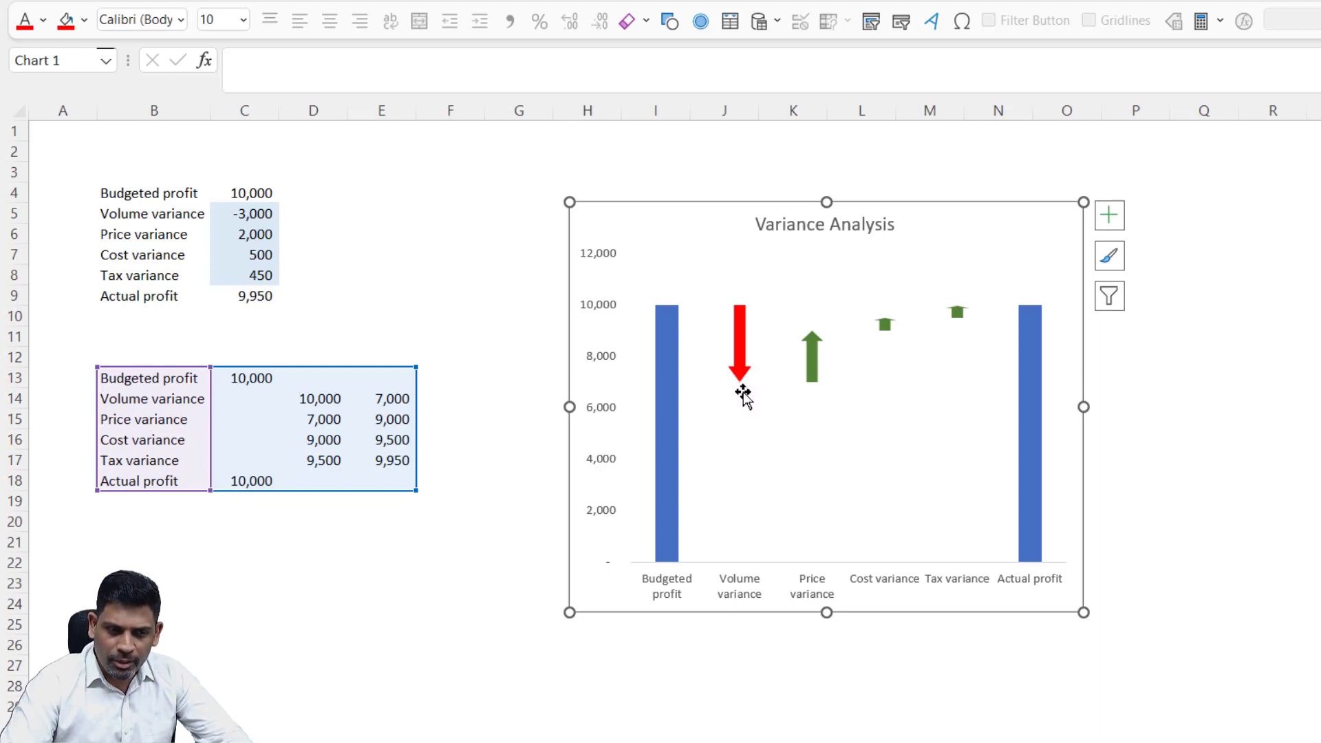
pyautogui.moveTo(741, 393)
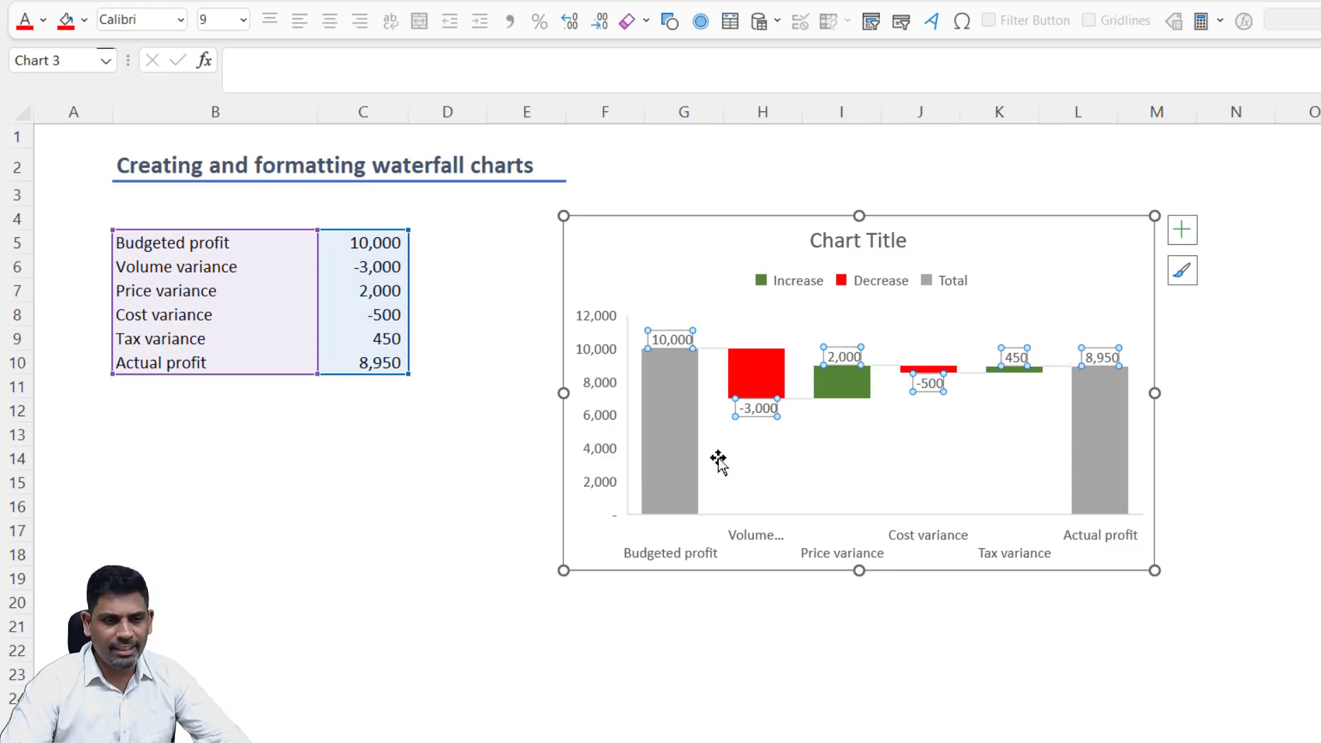
pyautogui.moveTo(435, 713)
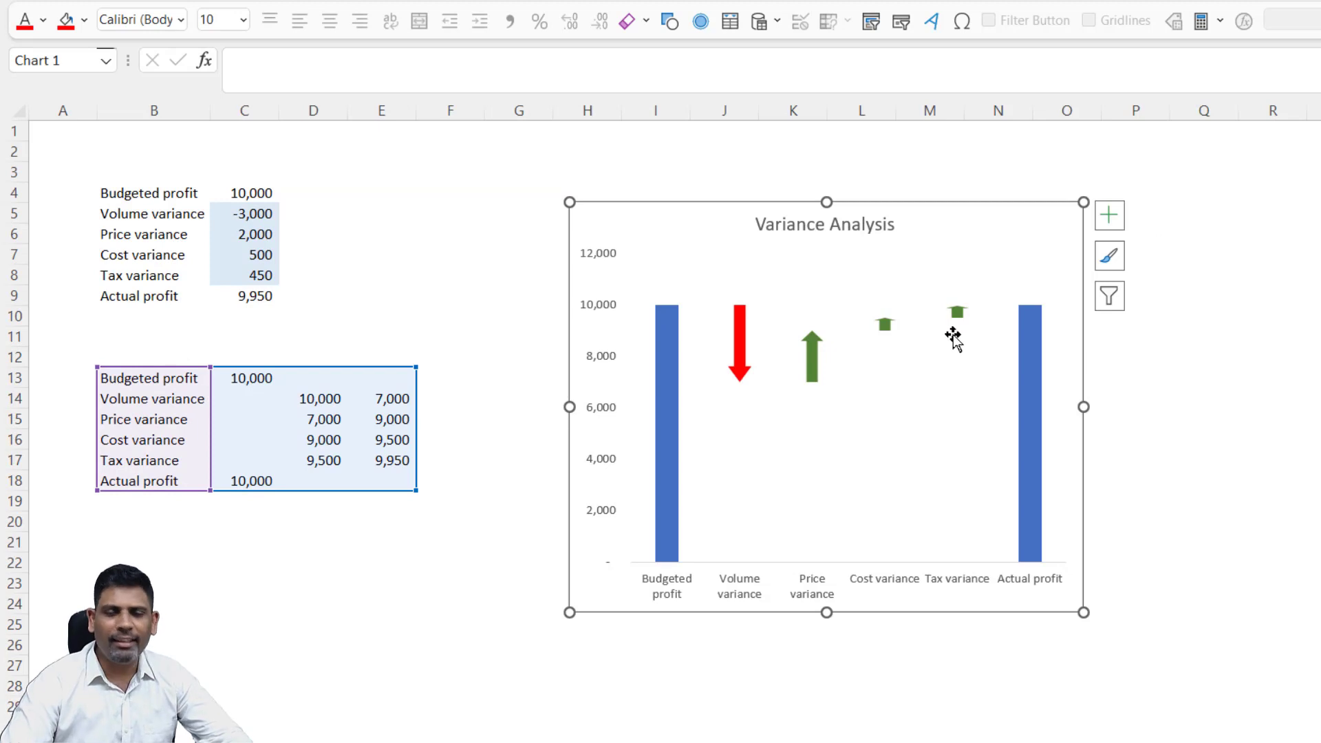
pyautogui.moveTo(953, 336)
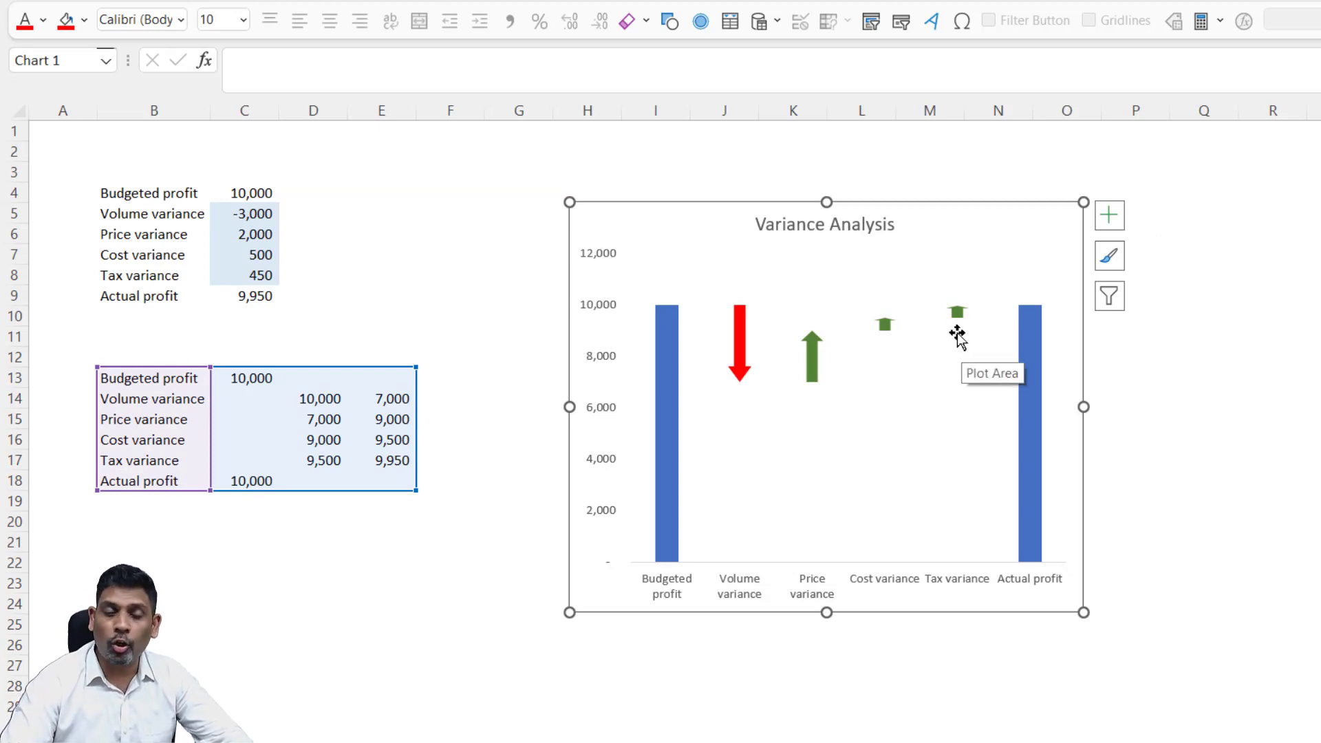
pyautogui.moveTo(957, 316)
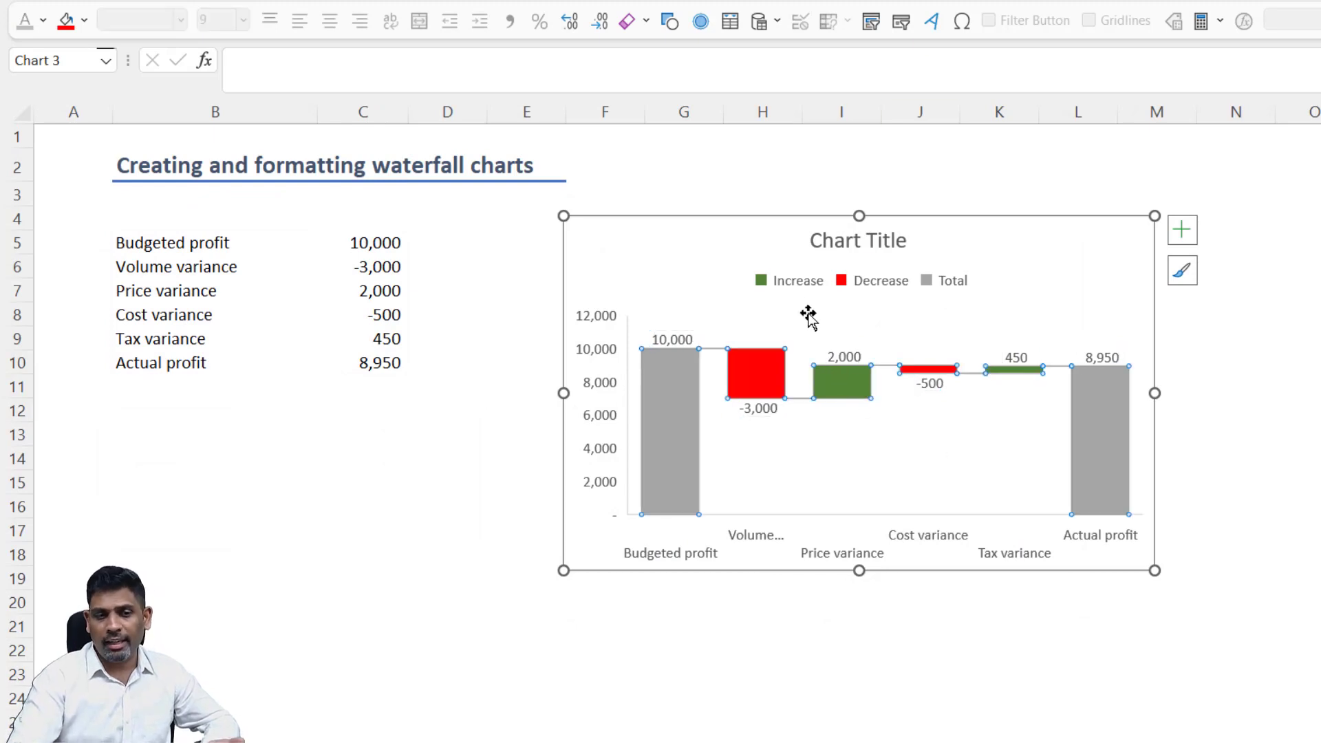
pyautogui.click(796, 281)
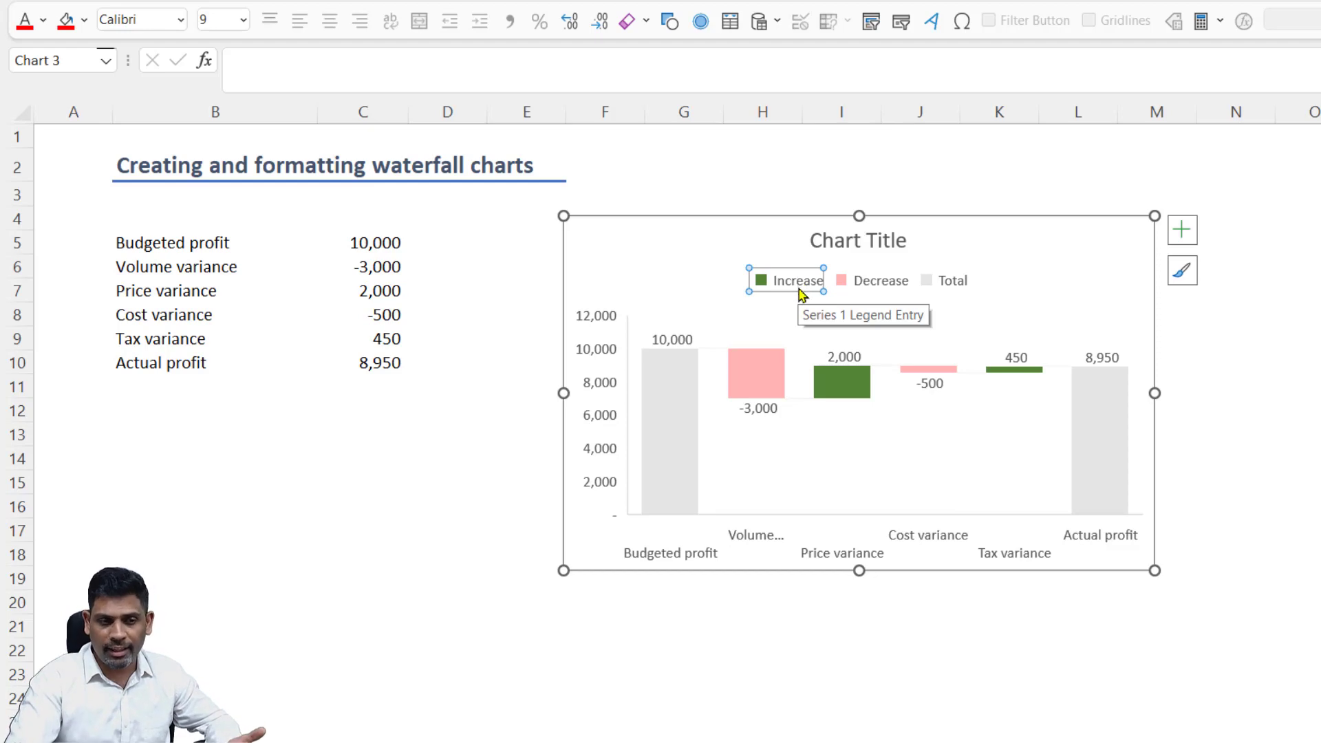
pyautogui.click(879, 280)
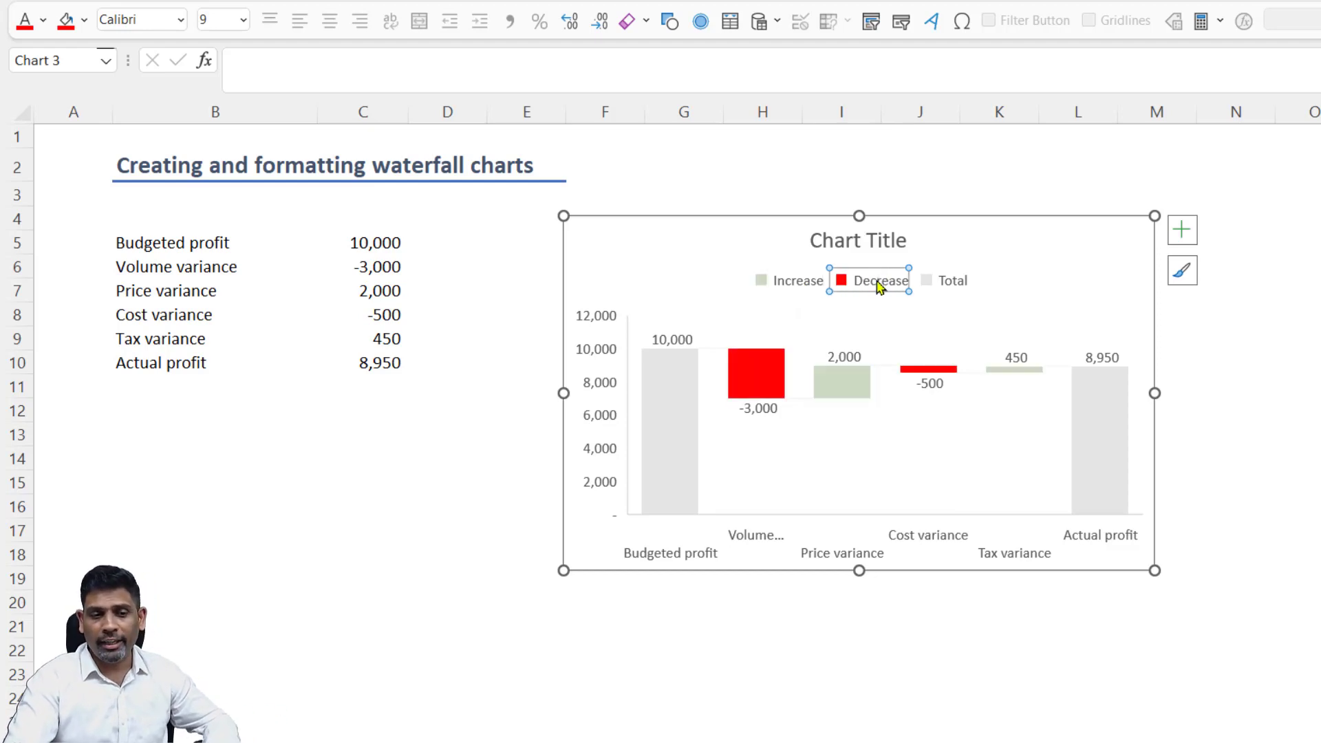
pyautogui.moveTo(853, 380)
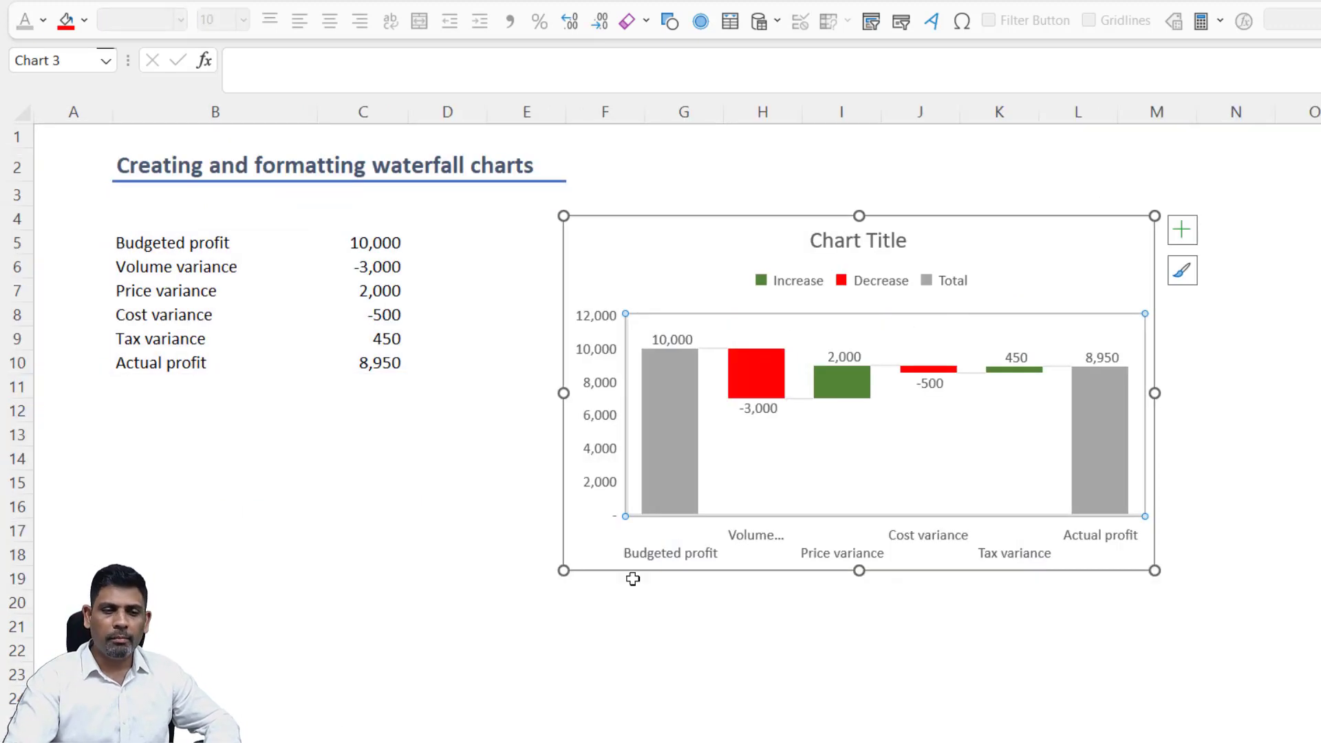
pyautogui.click(758, 409)
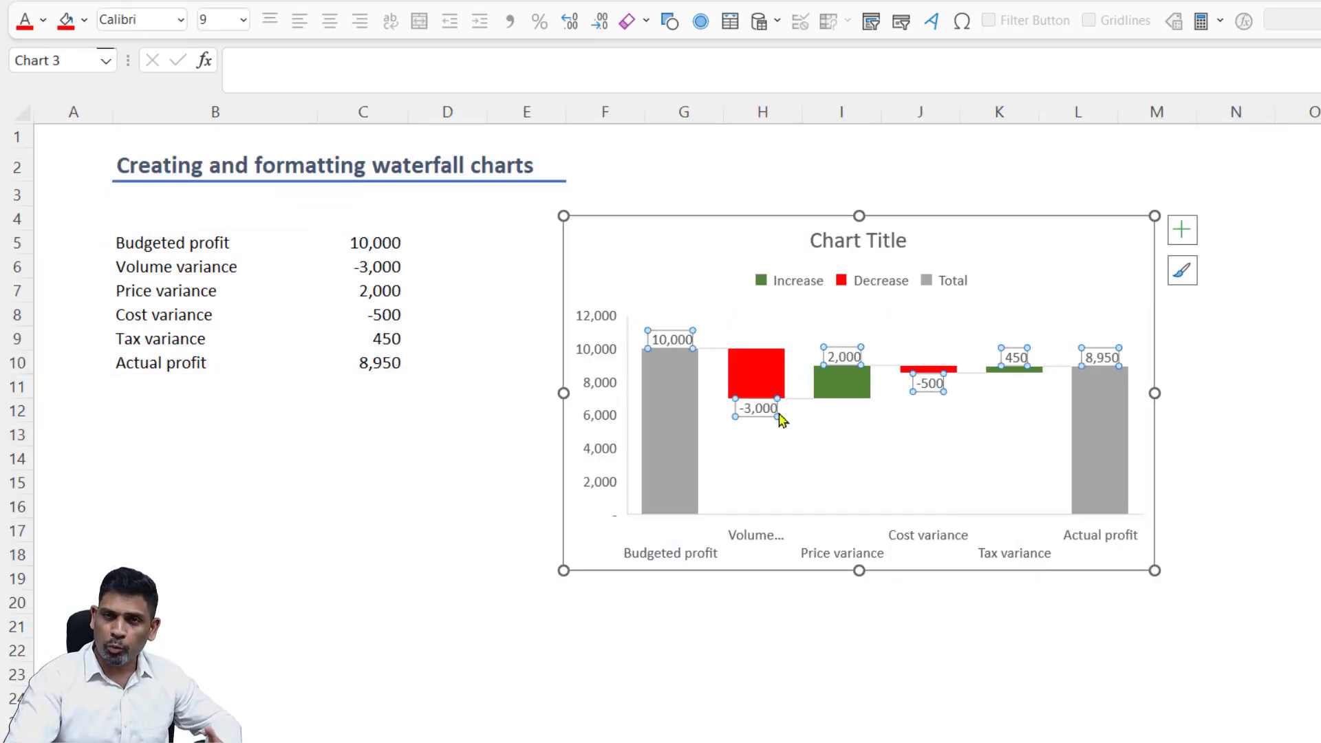